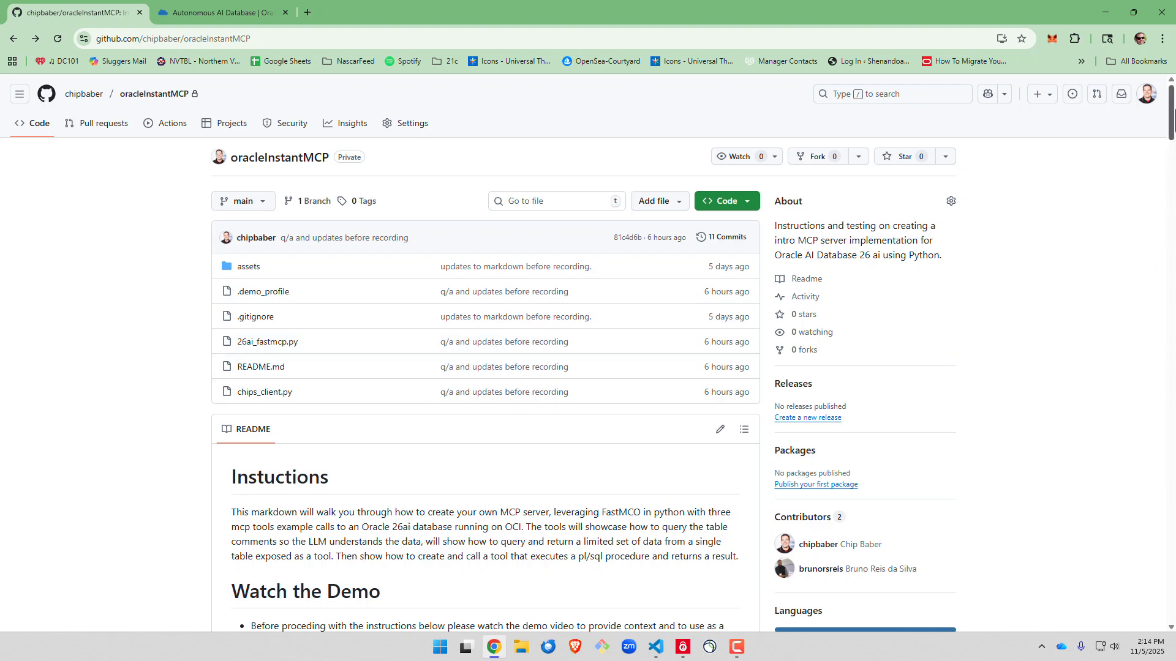
Scroll the oracleInstantMCP README down to the Pre-requisites and Create a User sections.
scroll(down, 3)
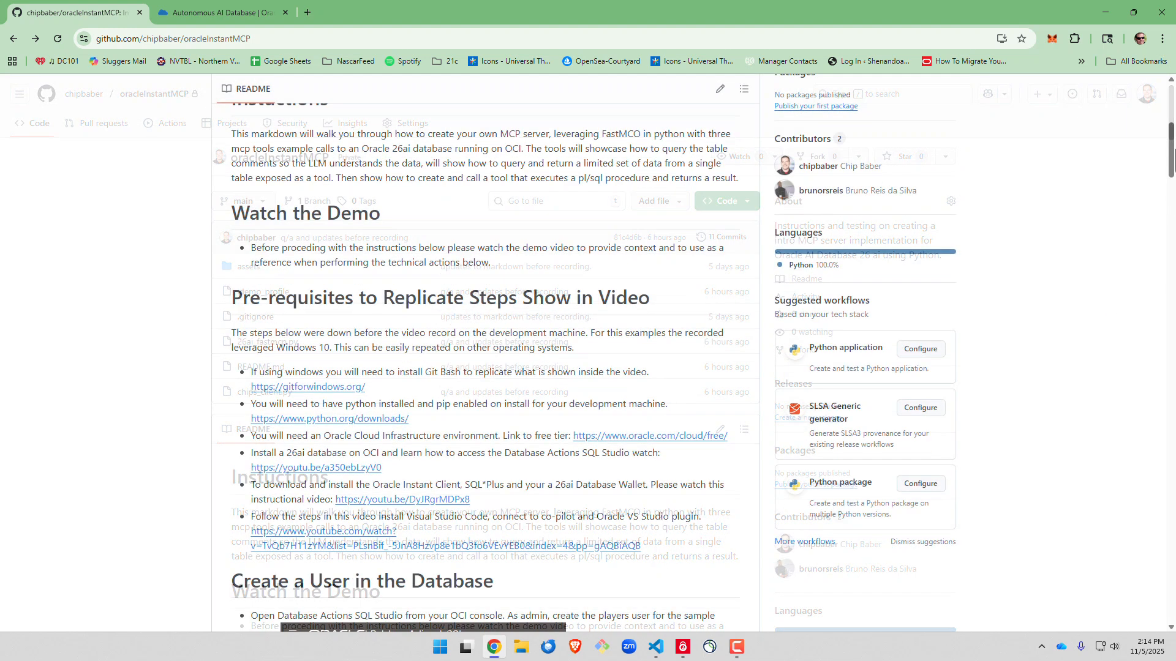
scroll(down, 3)
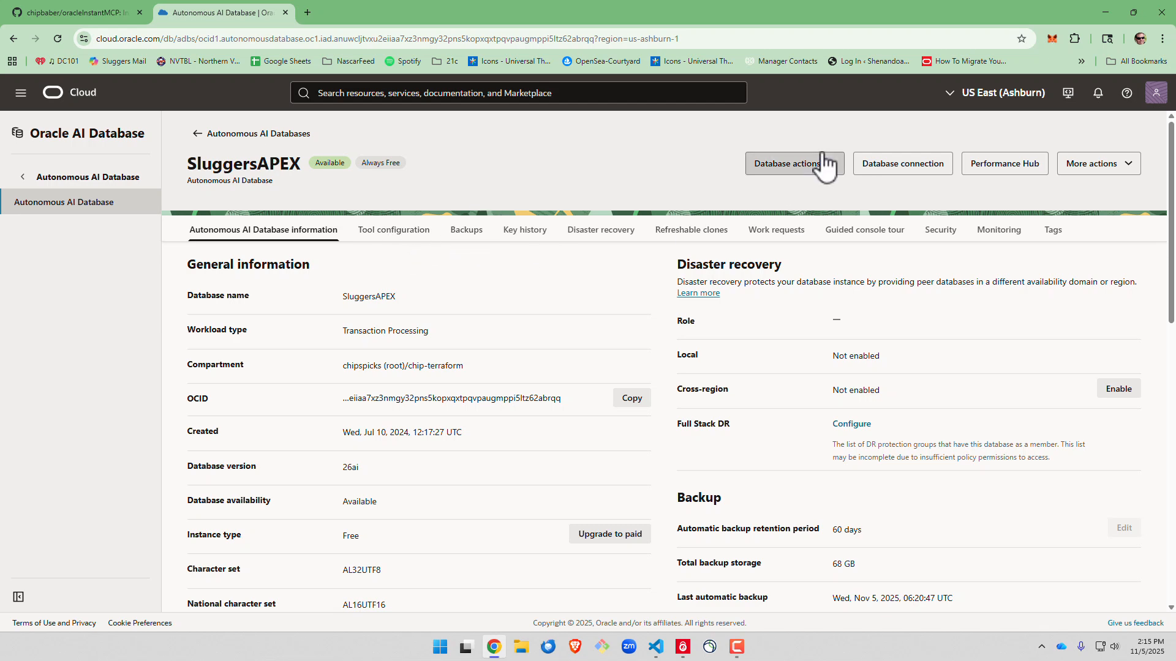
From Database Actions, run create user players, grant dwrole and grant unlimited tablespace.
click(788, 164)
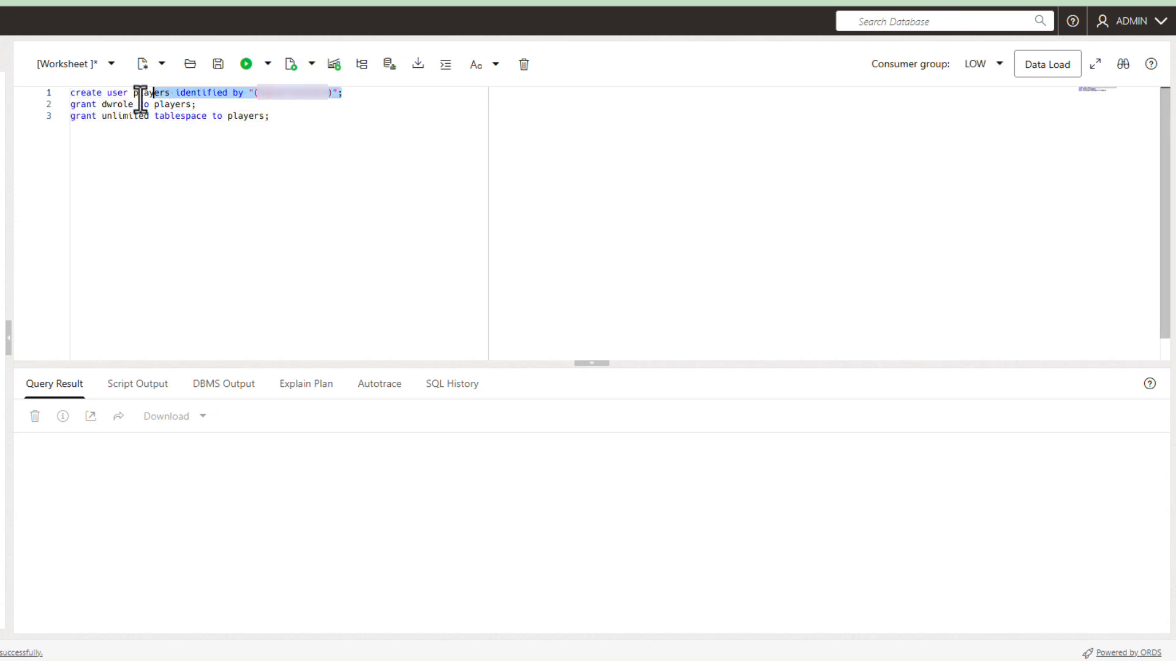
click(245, 63)
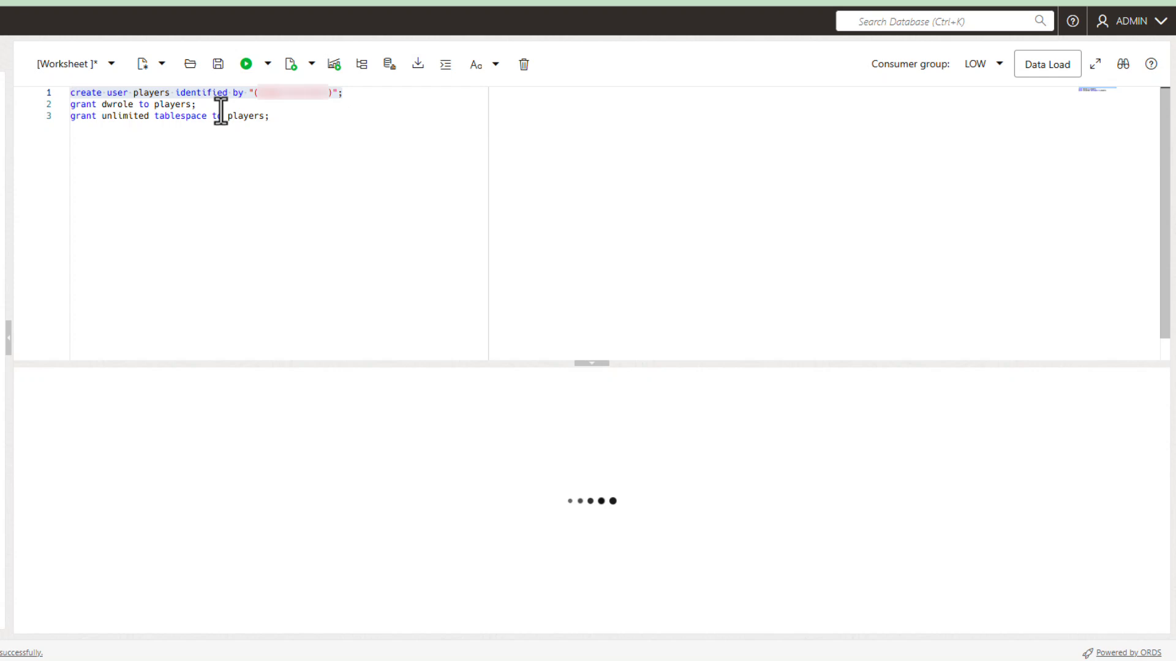
click(246, 63)
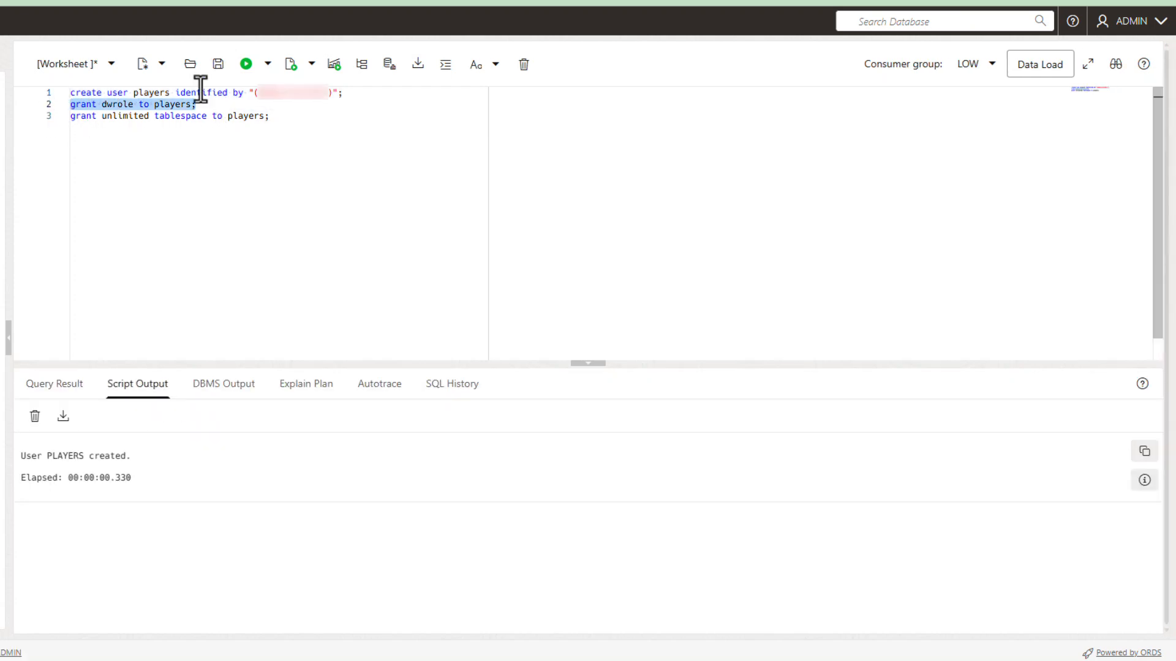
click(245, 63)
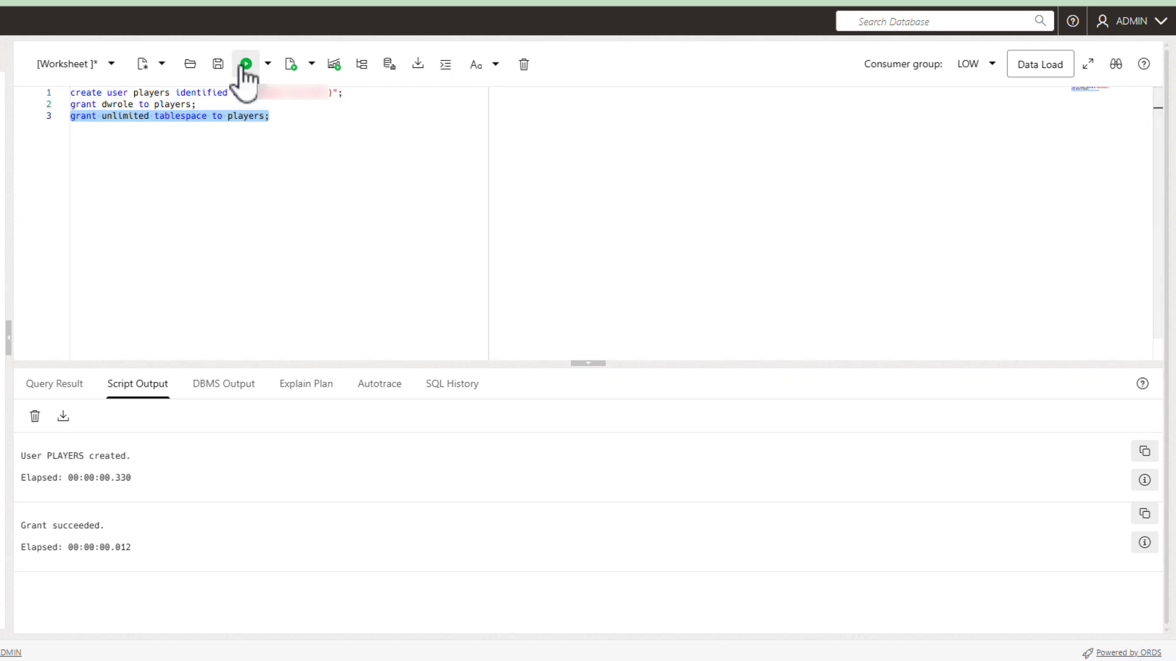
click(246, 64)
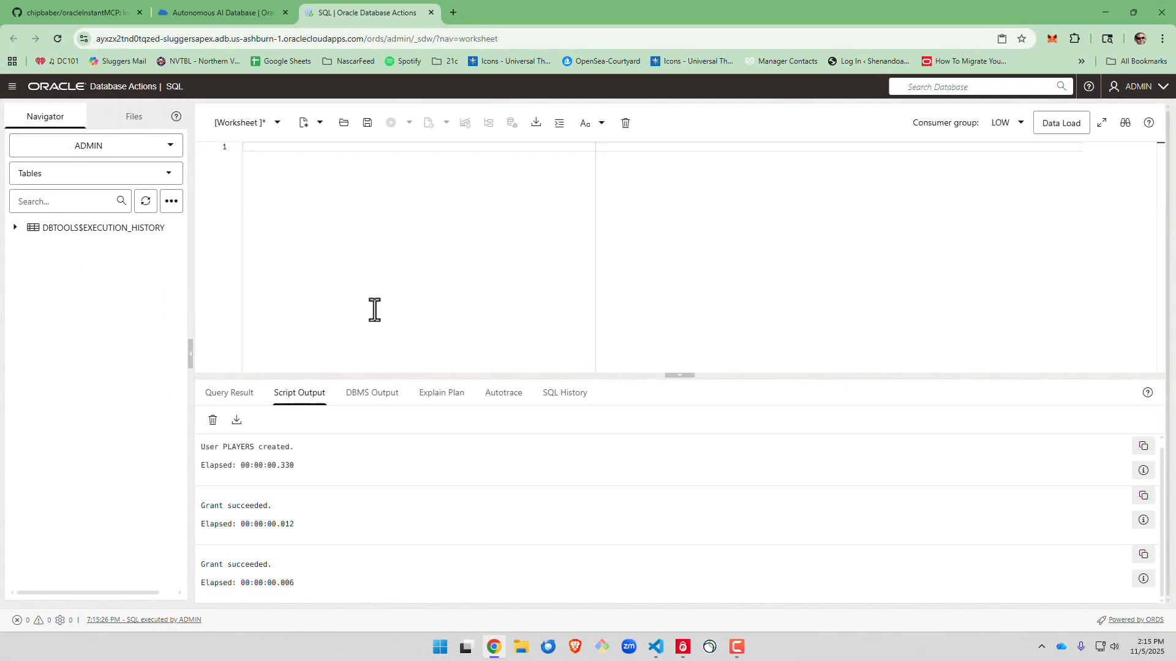
Start a new SQL Developer connection named players with saved password and Cloud Wallet type.
click(655, 646)
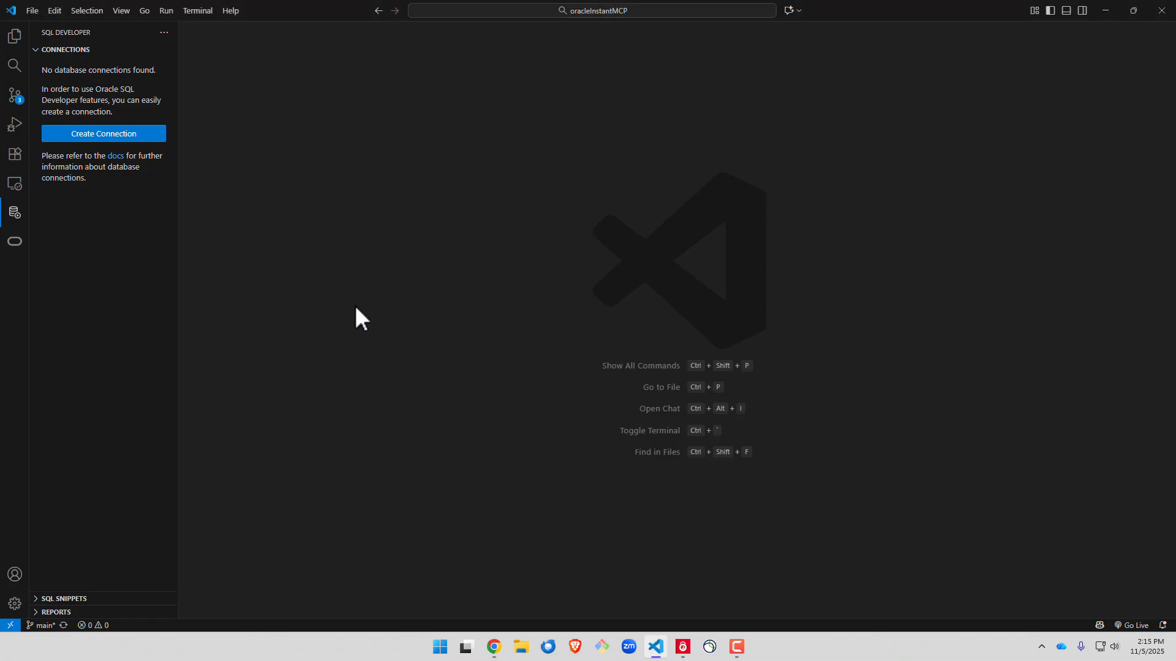
click(14, 36)
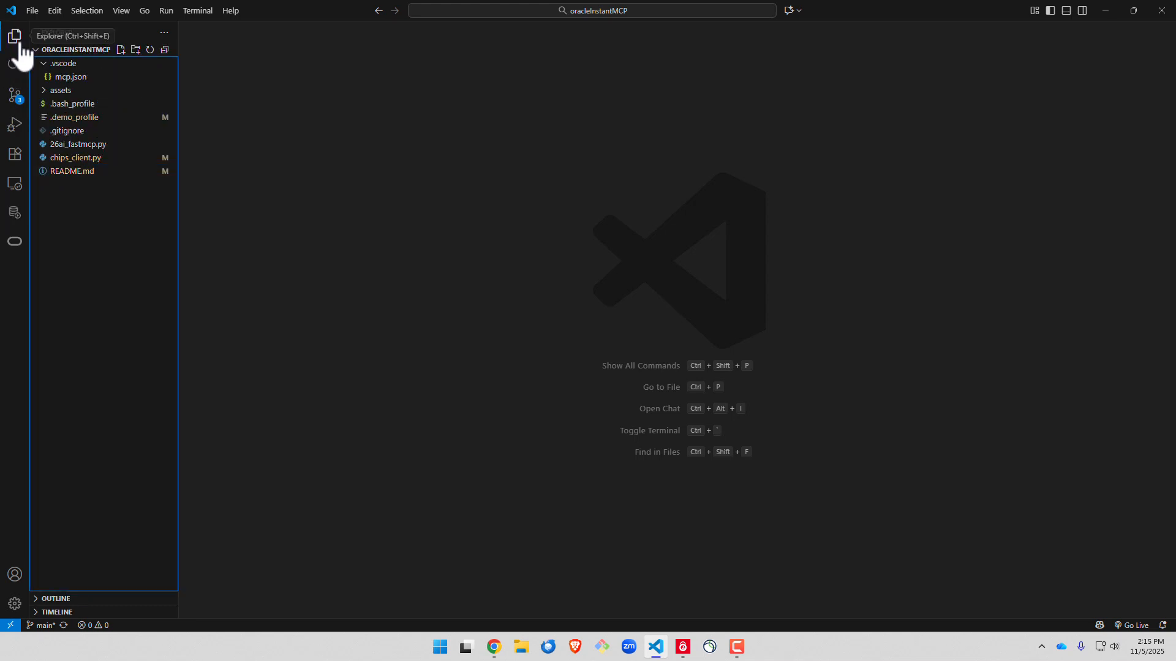
mouse_move(128, 400)
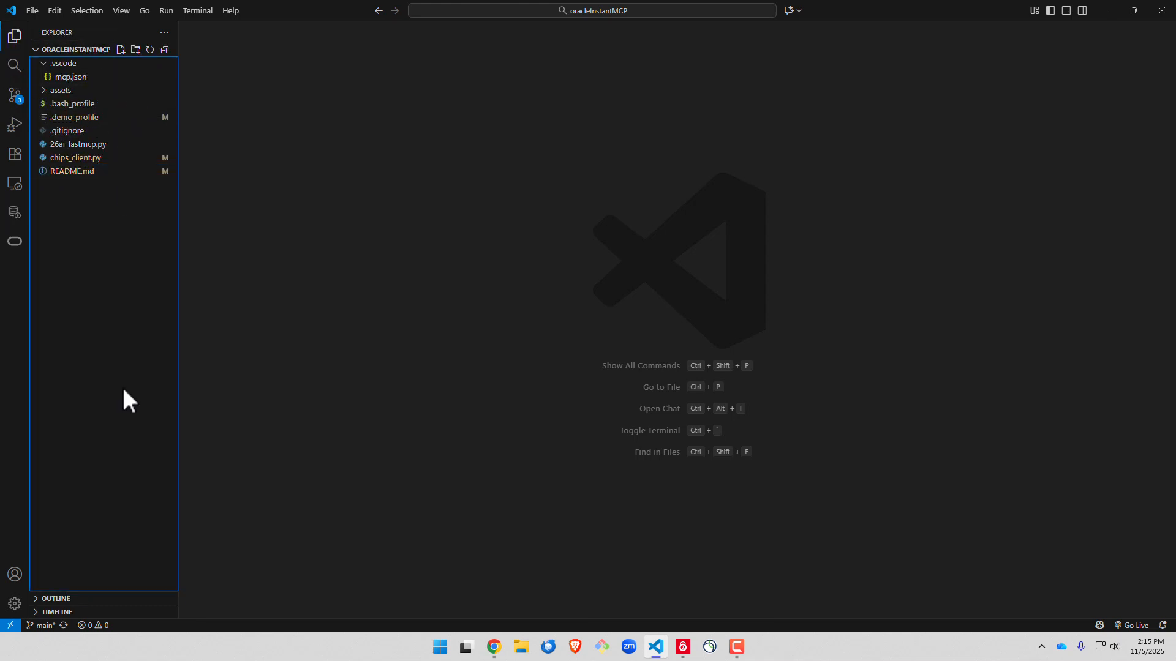
click(14, 212)
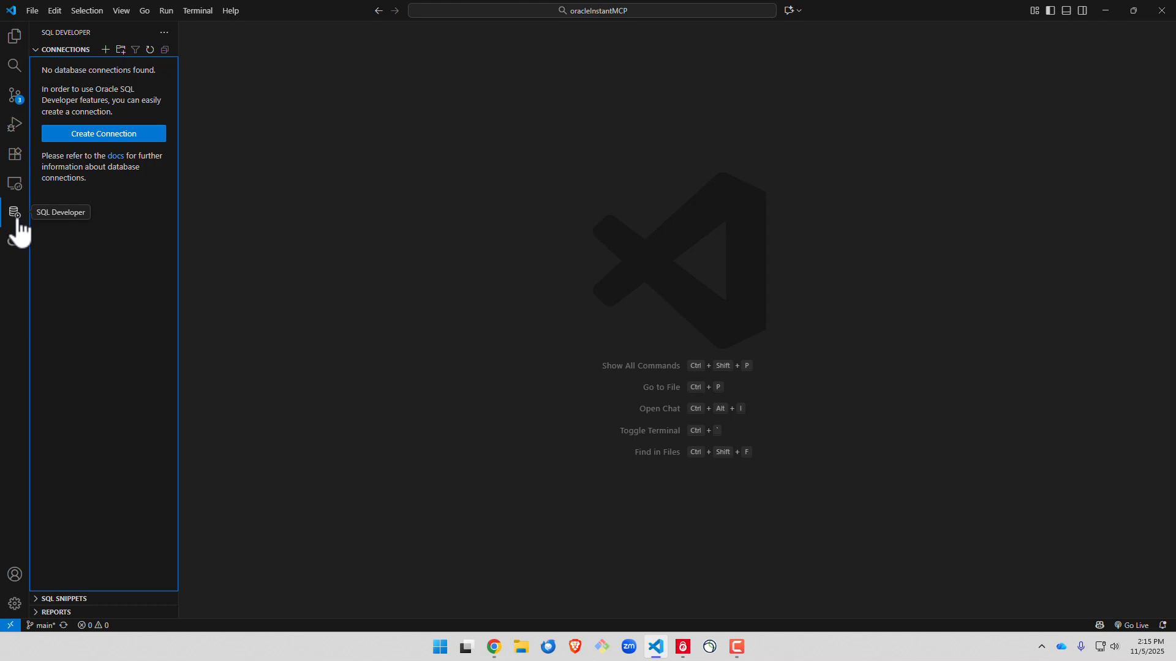
click(103, 133)
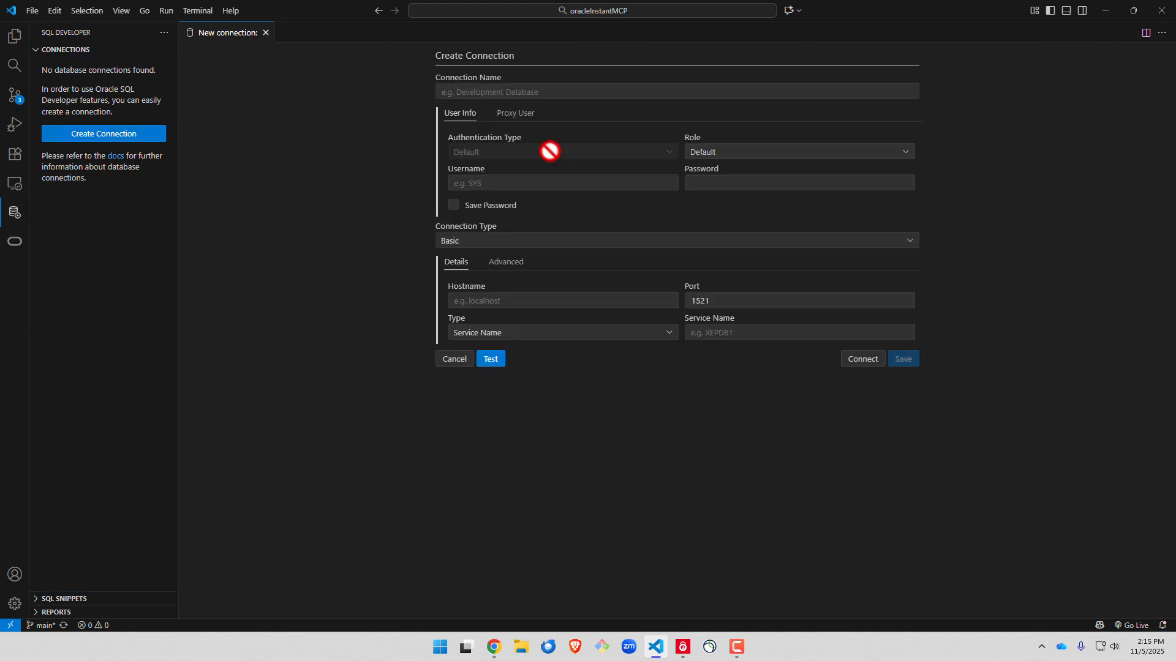
text(players)
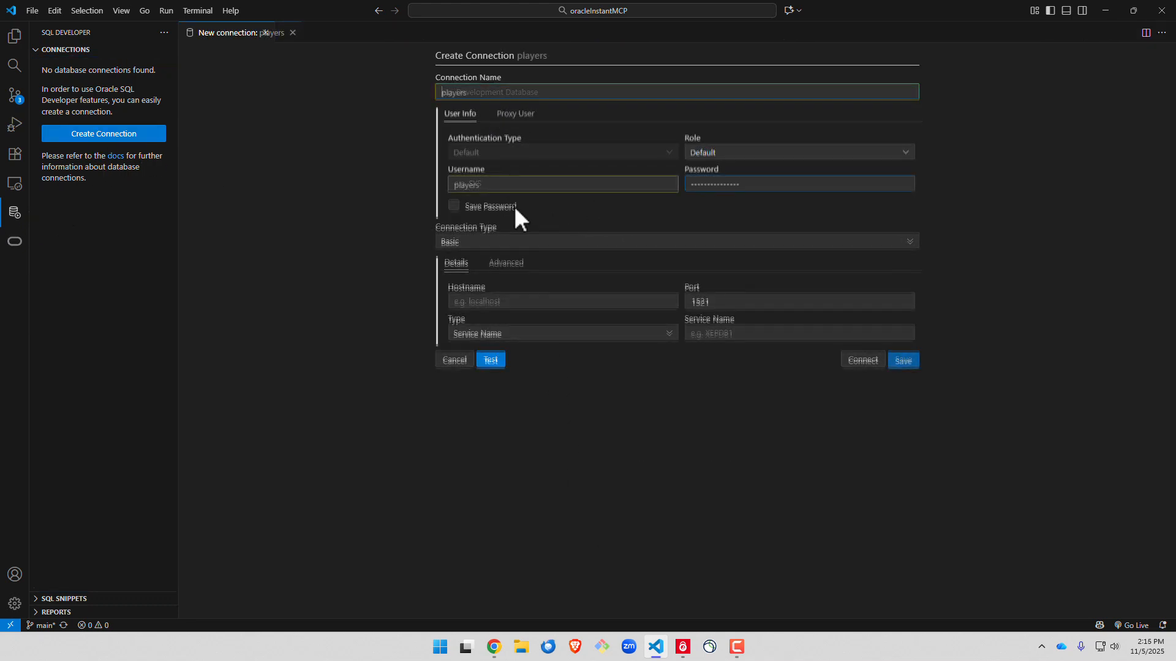
click(675, 249)
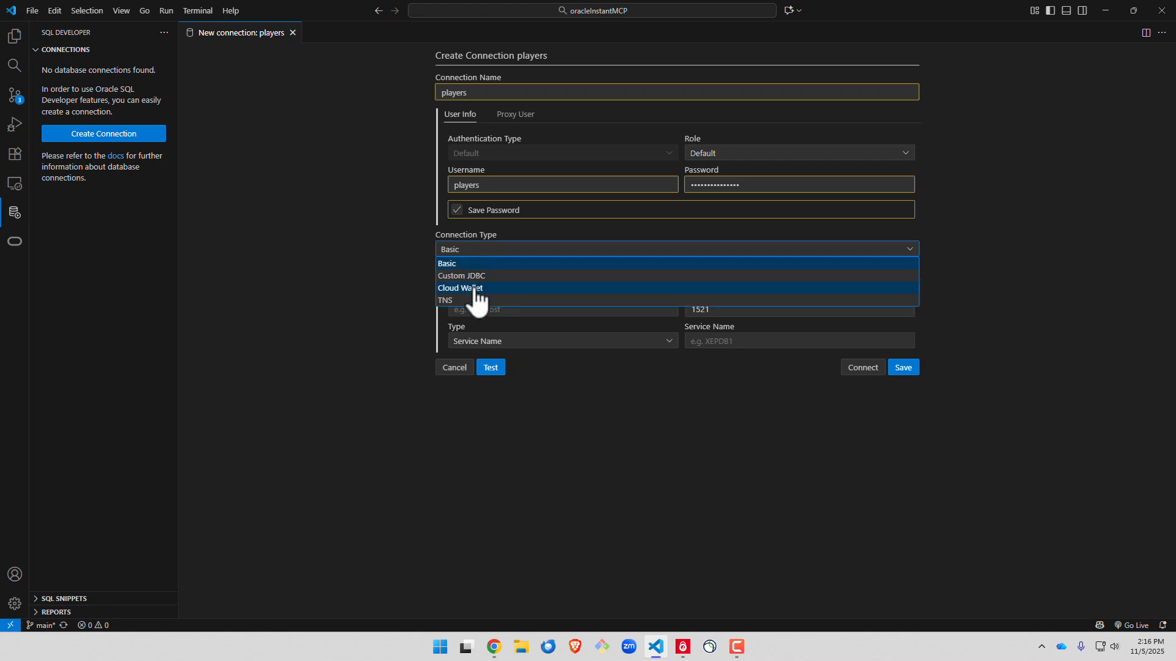
click(459, 287)
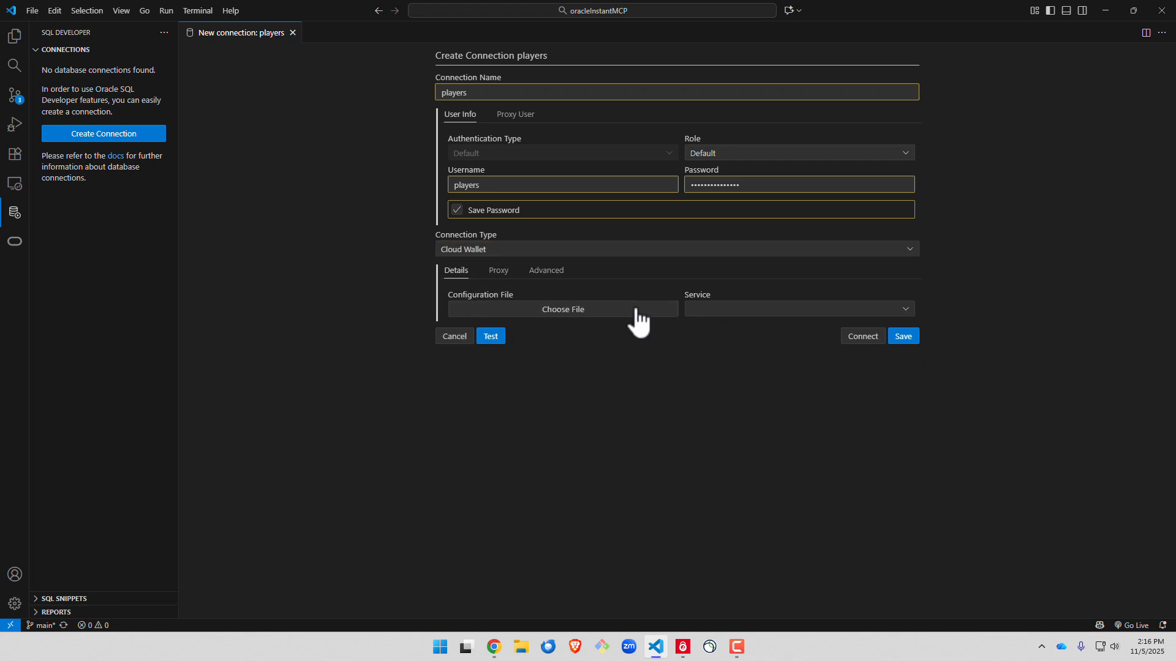
Pick the wallet zip, select the SLUGGERSAPEX_HIGH service, test the connection and save it.
click(561, 309)
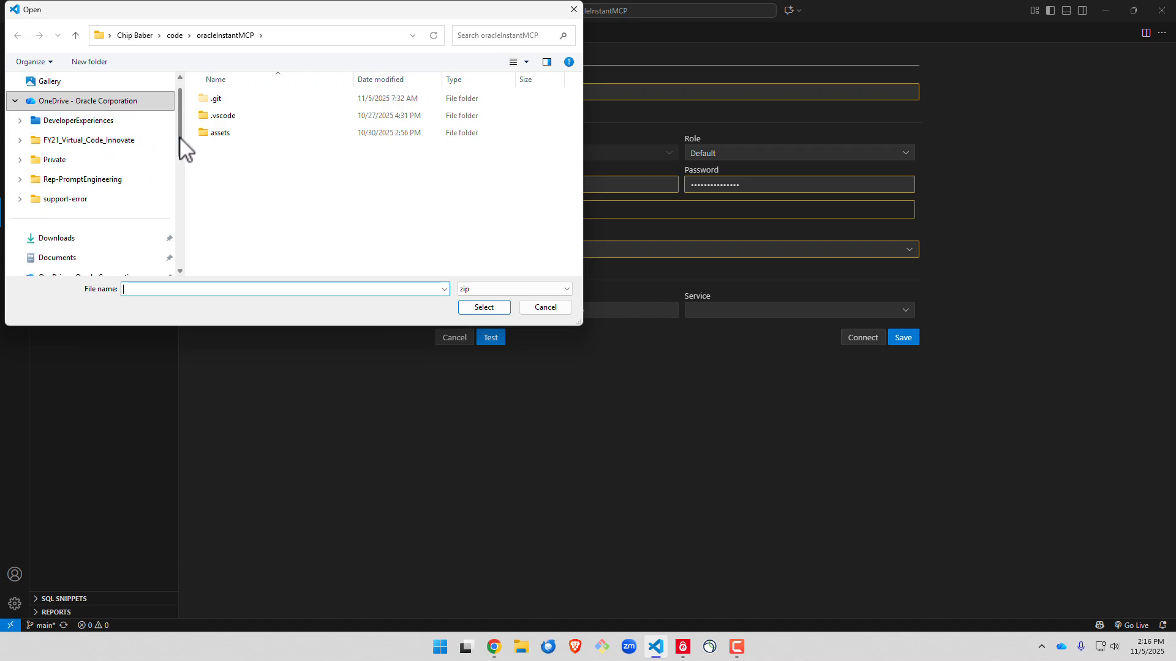
scroll(down, 3)
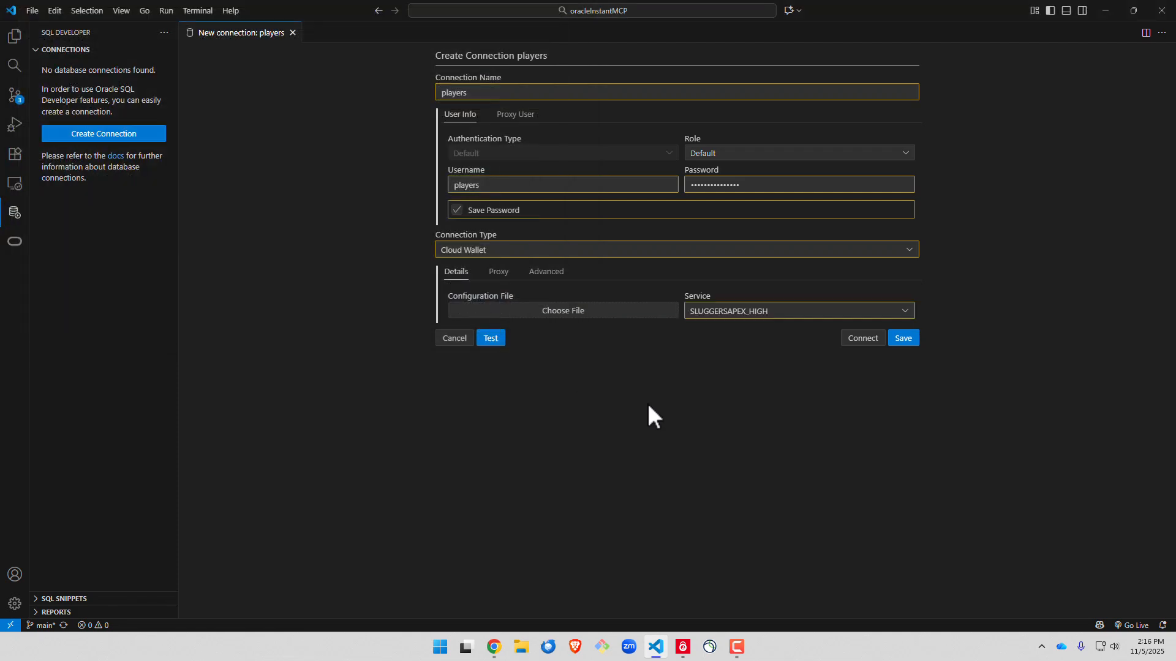
click(490, 337)
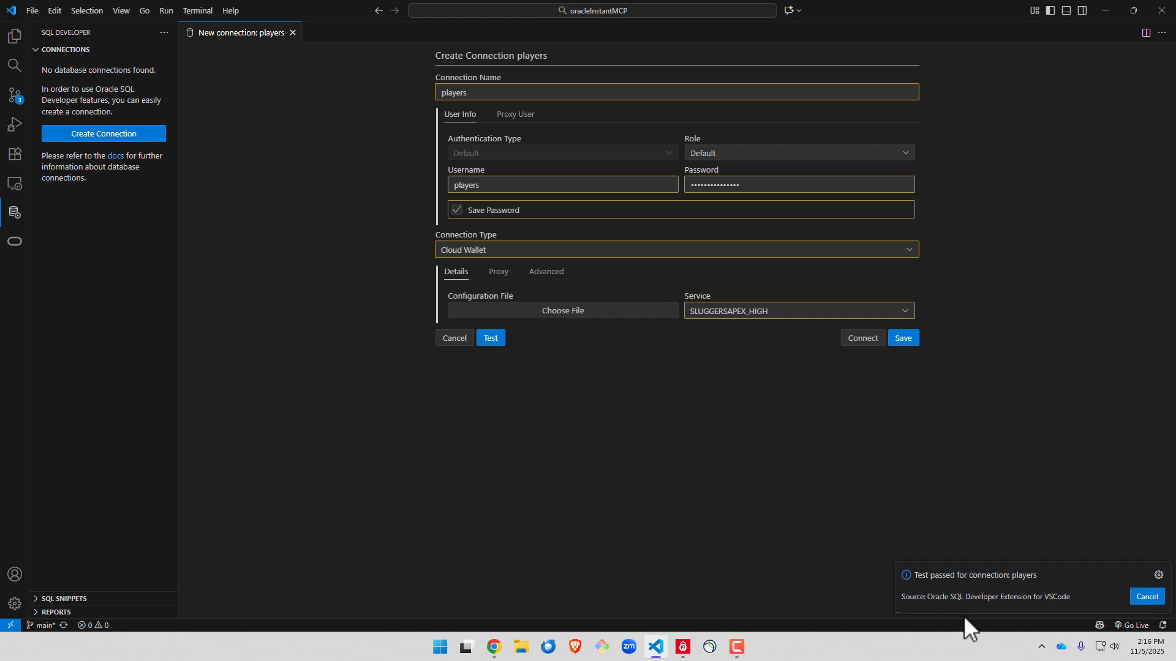
click(902, 338)
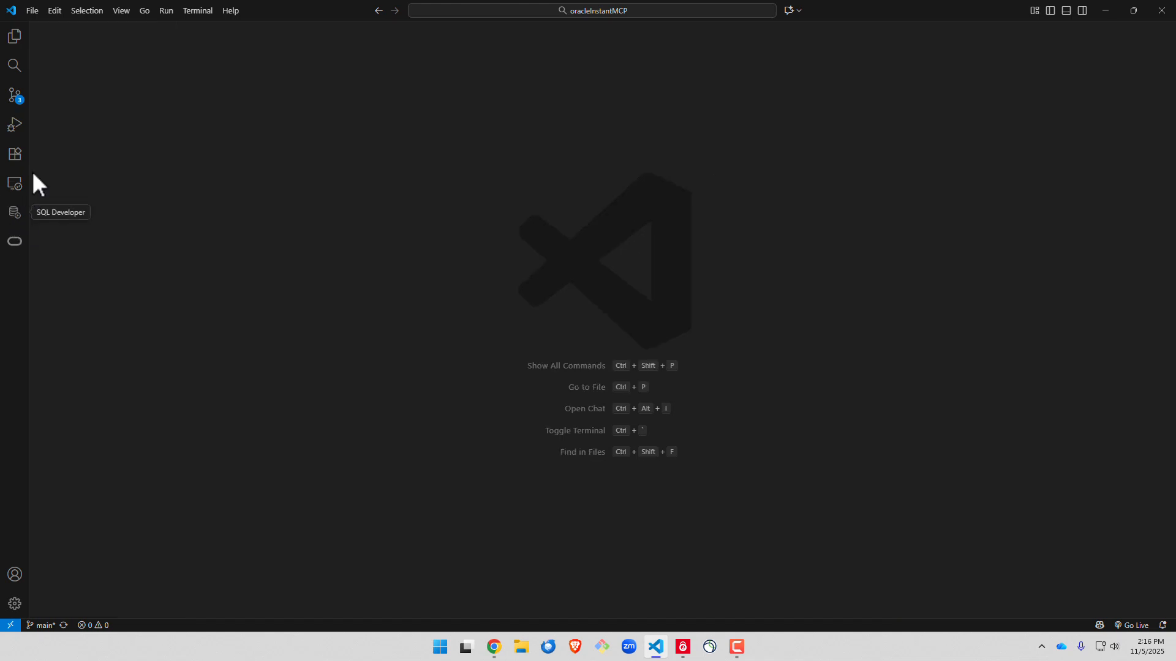
Open a SQL worksheet on the players connection and run the CREATE TABLE TEAMSTATS script.
click(13, 213)
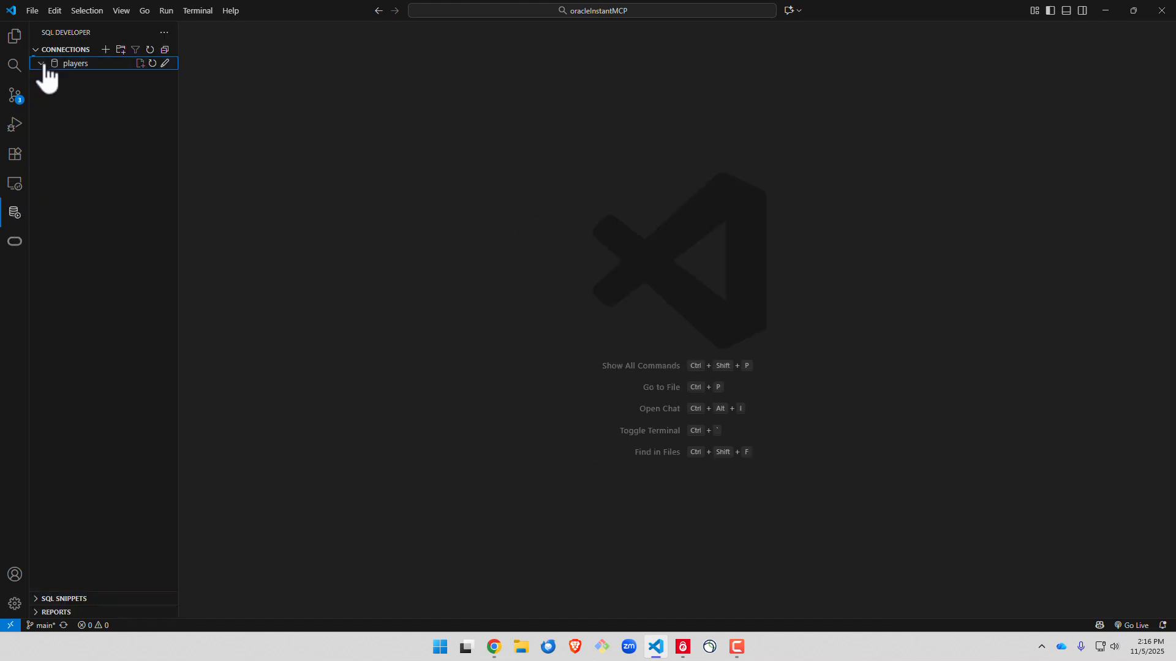
right_click(74, 63)
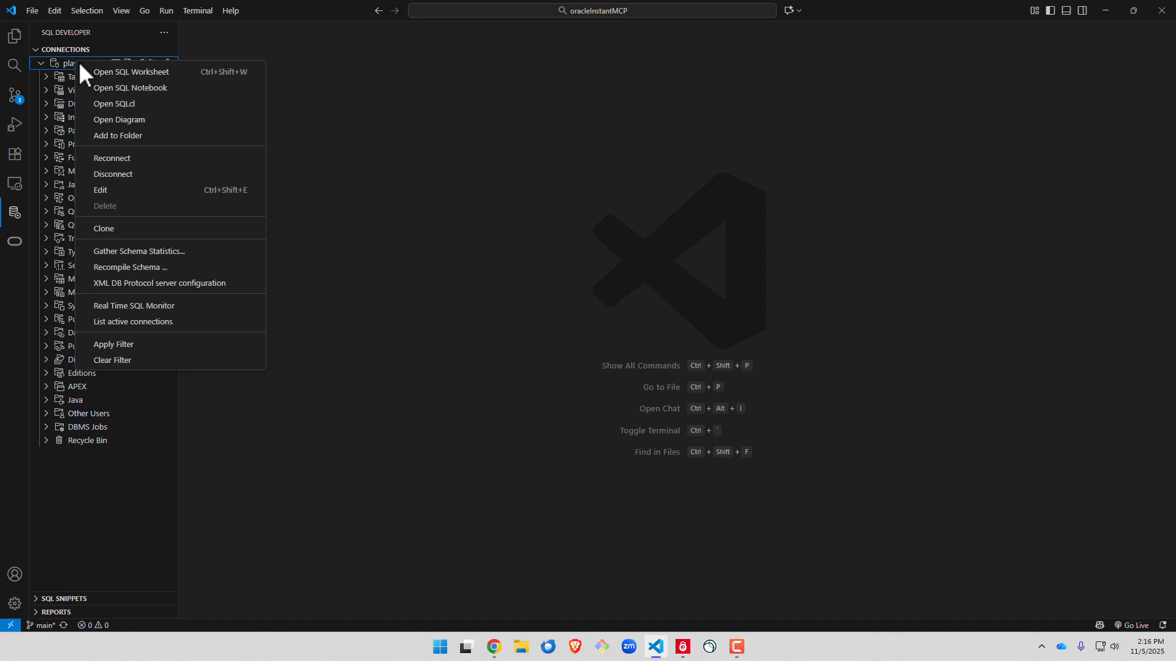
click(131, 71)
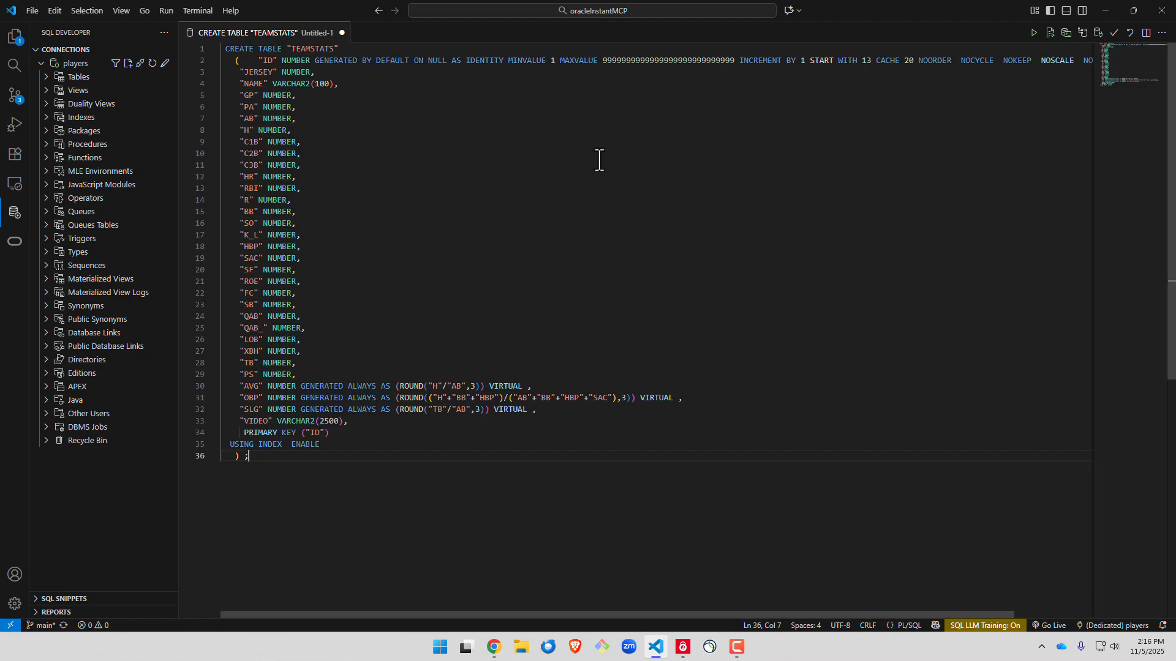
click(1032, 32)
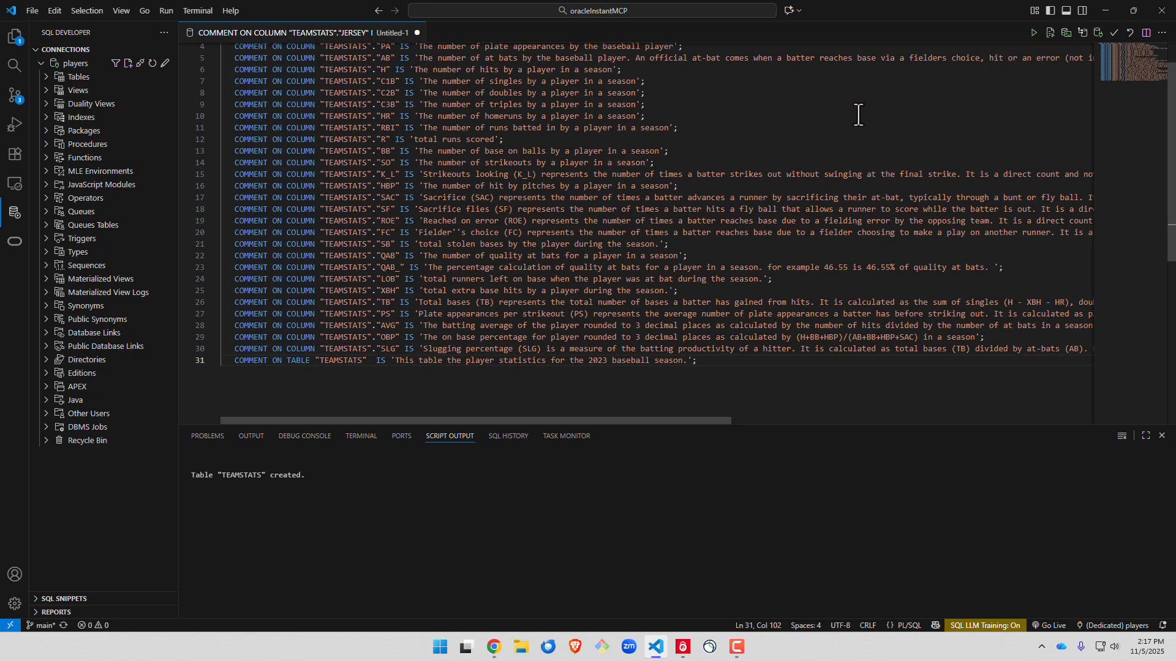
Run the TEAMSTATS comment statements, then replace the worksheet with the player insert block.
key(ctrl+a)
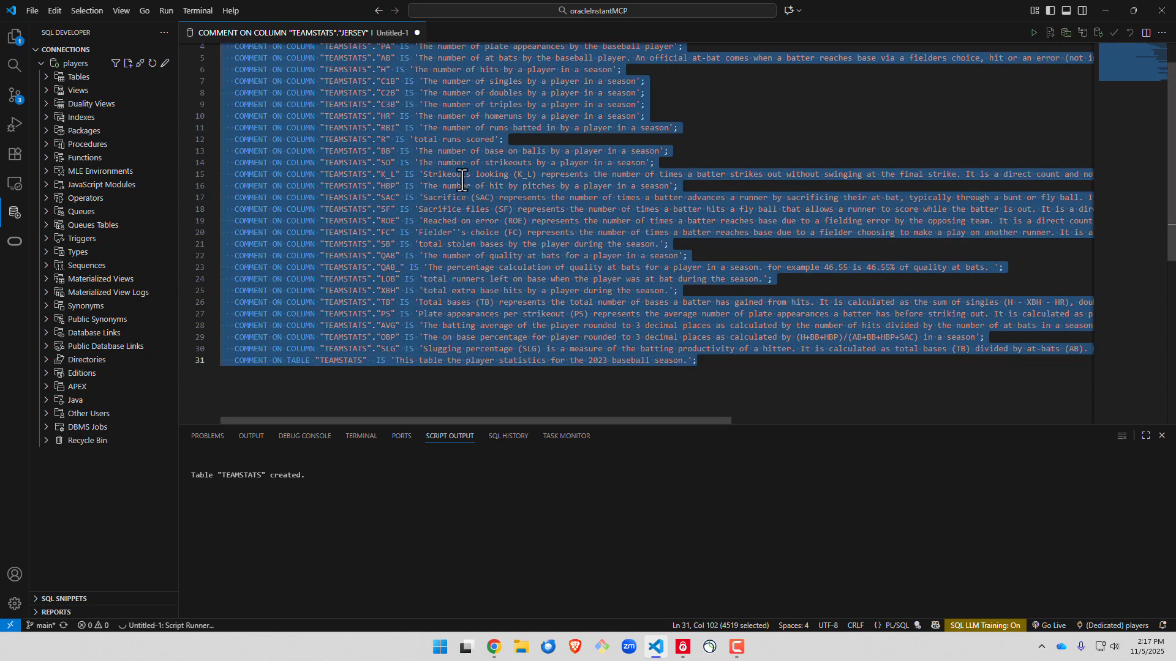
click(1033, 33)
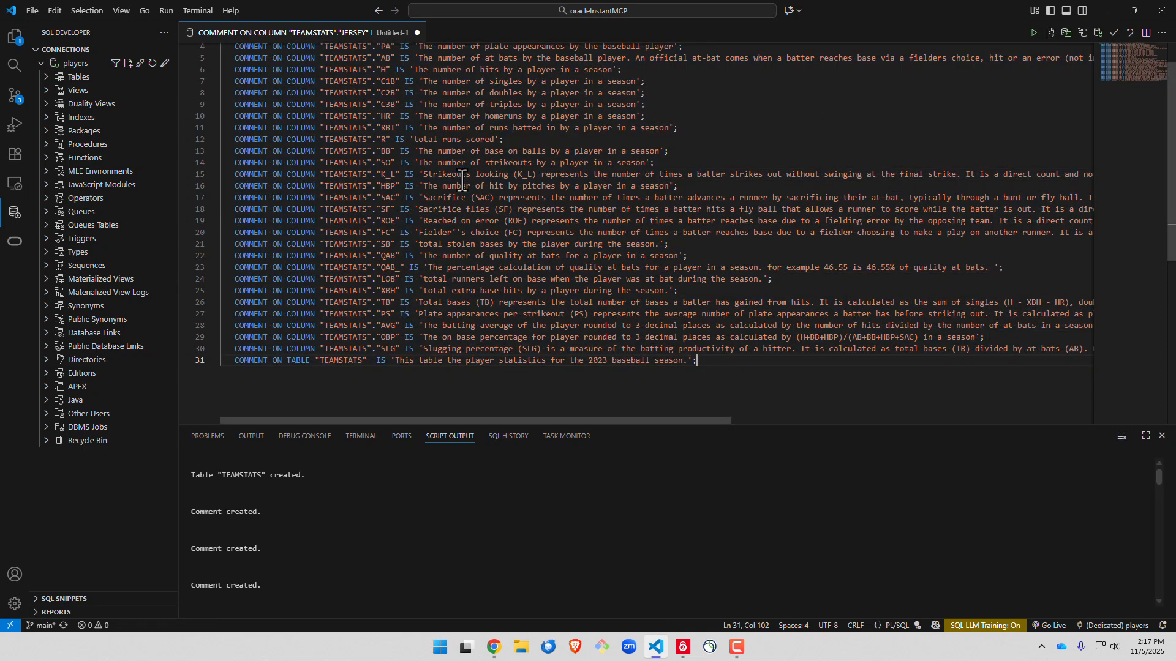
key(ctrl+a)
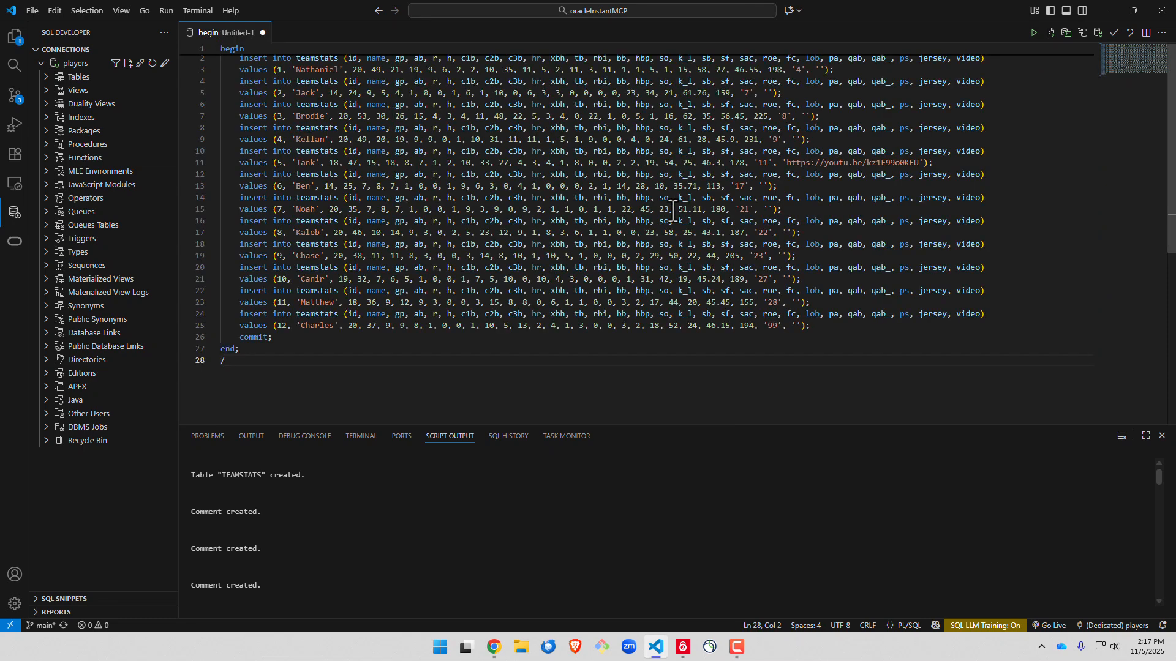
Run the player inserts and myStats procedure, then close the worksheet without saving.
key(ctrl+a)
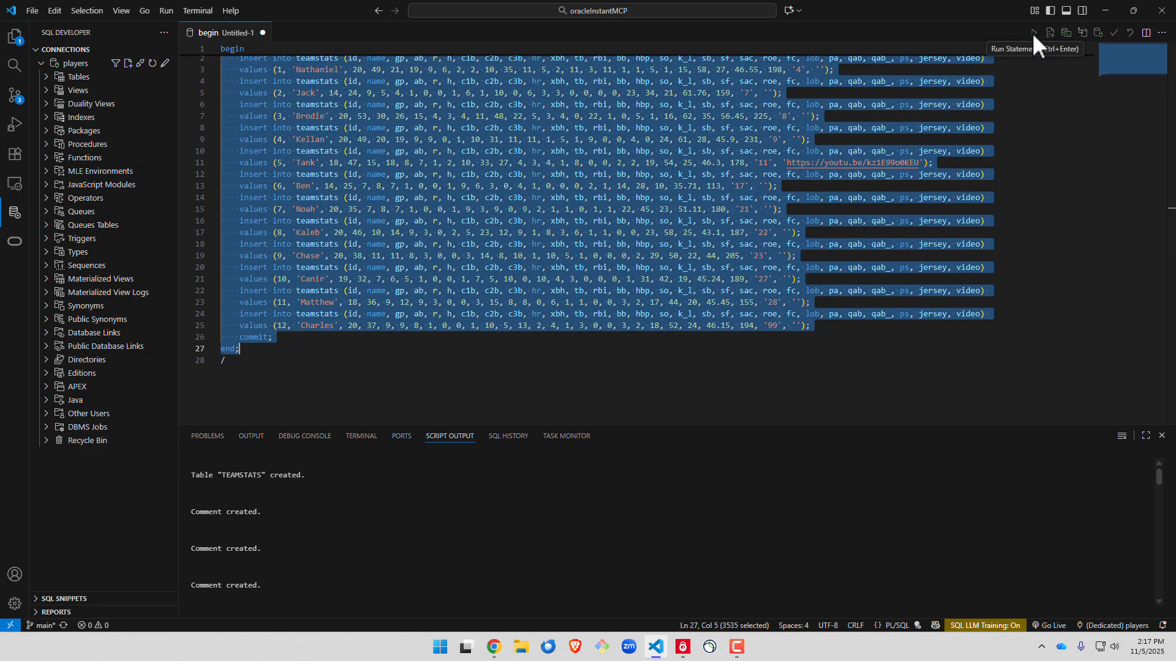
click(1033, 33)
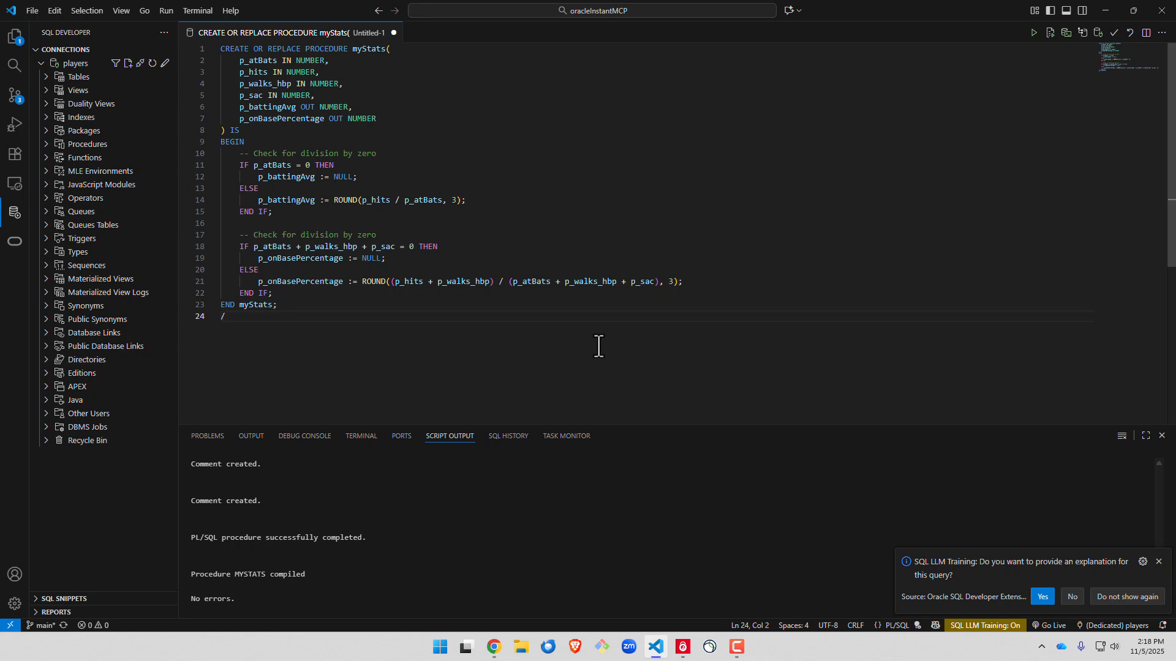
mouse_move(397, 37)
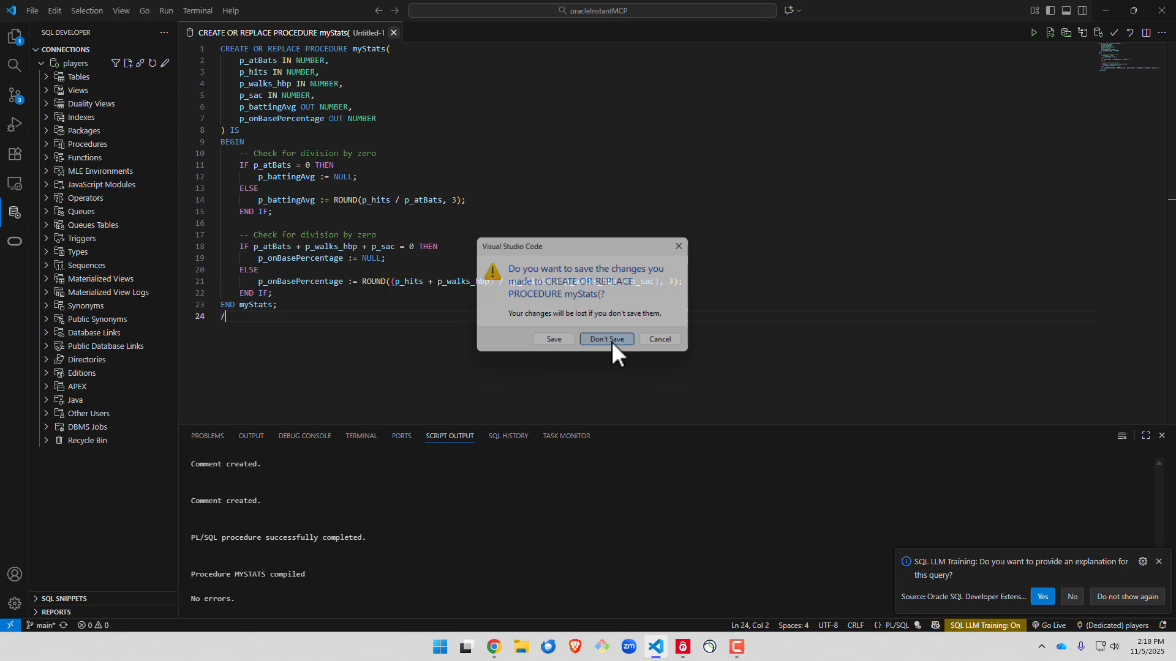
click(605, 339)
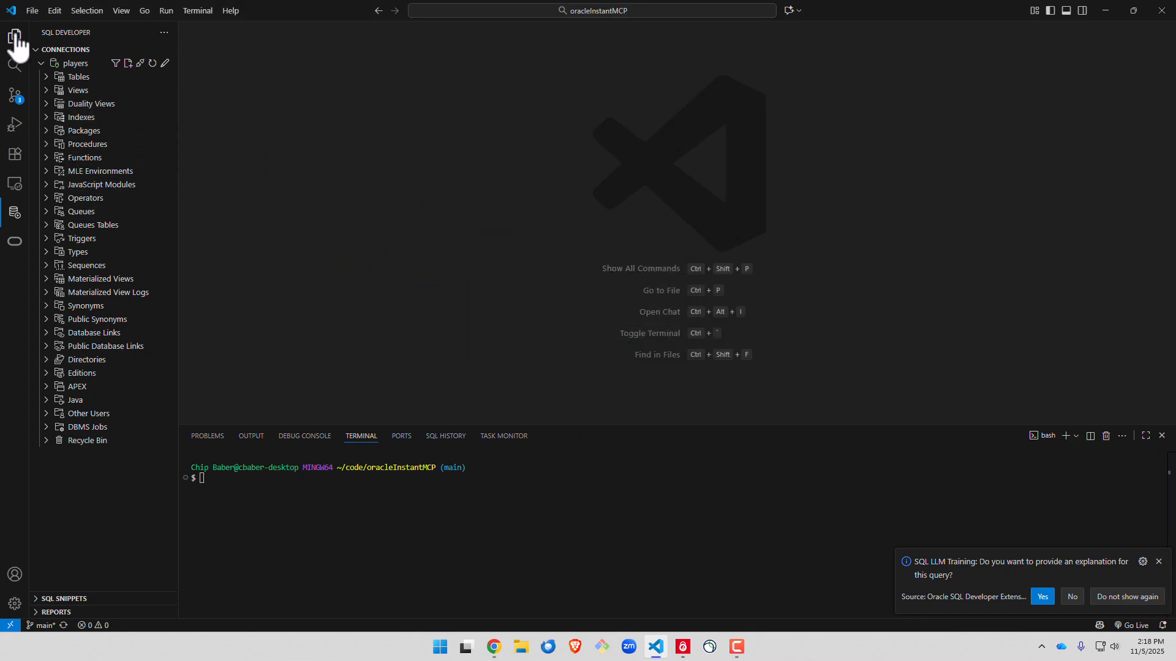
Fill real DB_PASS, DB_DSN, WALLET_LOCATION and INSTANT_CLIENT_DIR values into .demo_profile and close it.
click(14, 37)
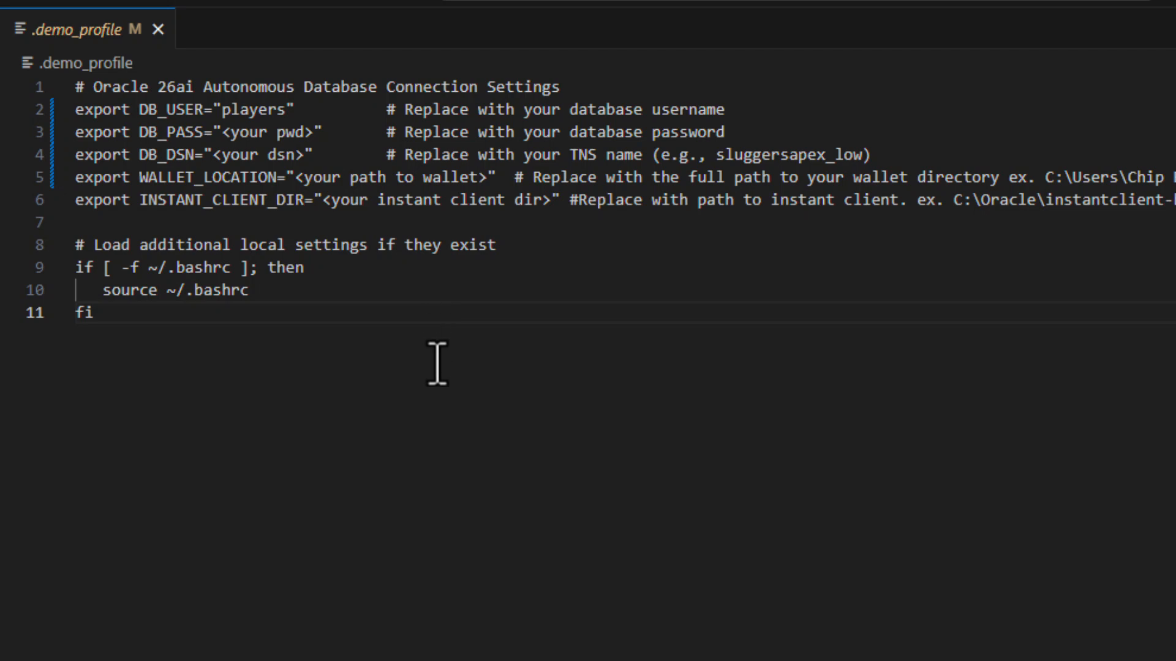
mouse_move(400, 364)
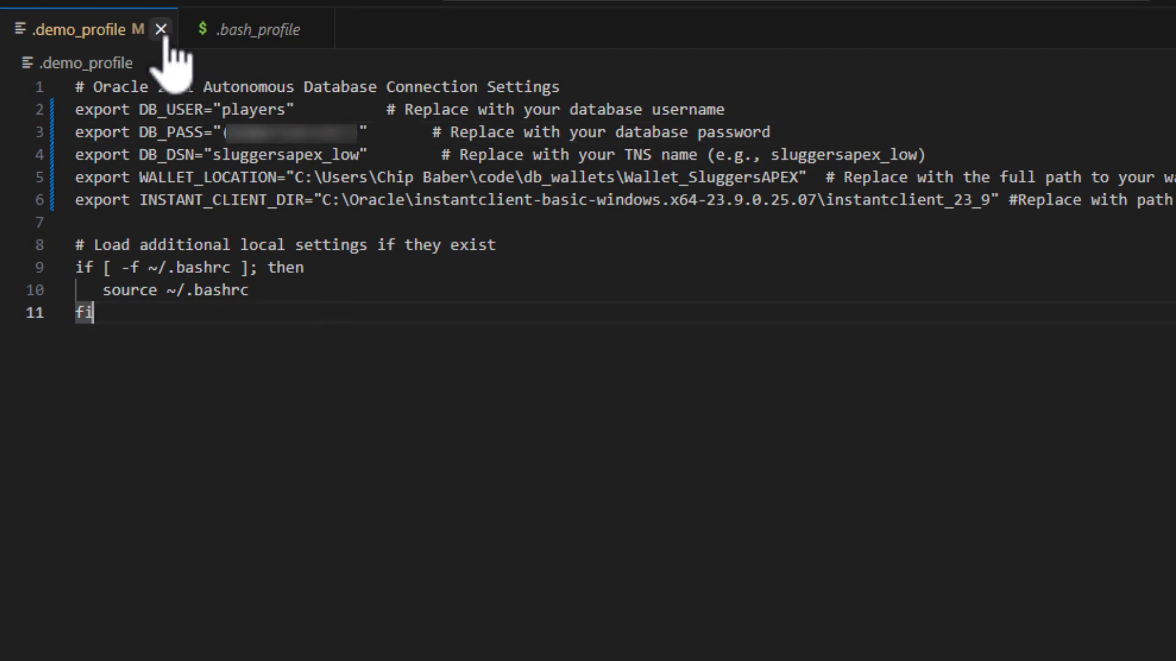
click(161, 29)
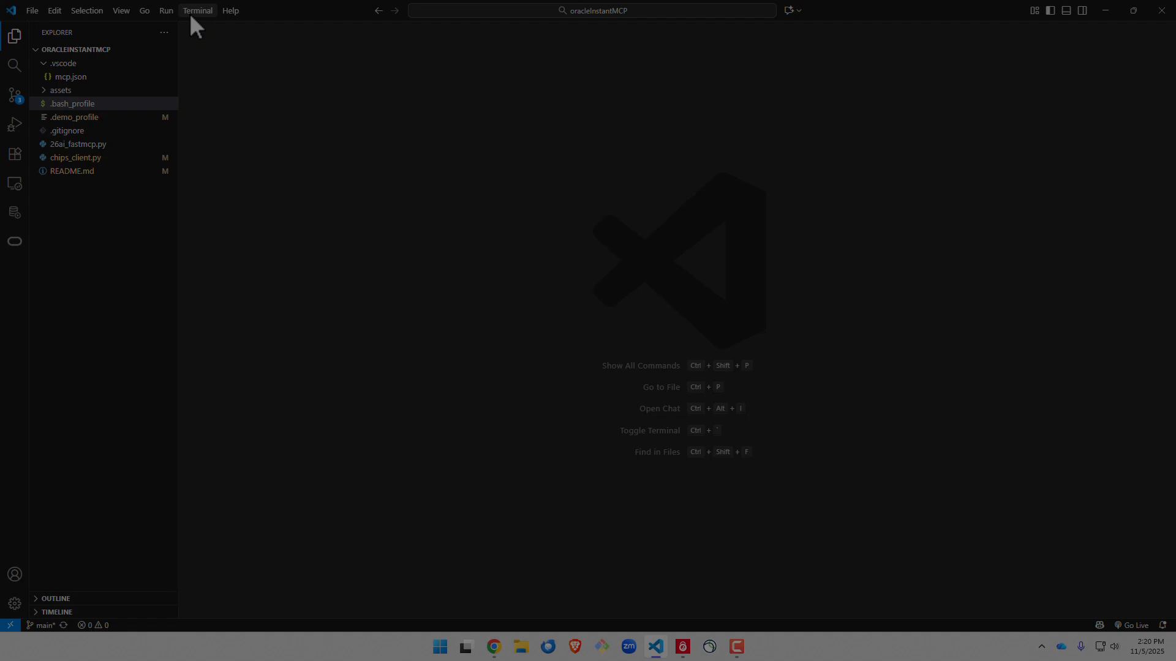
In a new terminal, source .demo_profile and echo $DB_USER to verify the settings.
click(197, 10)
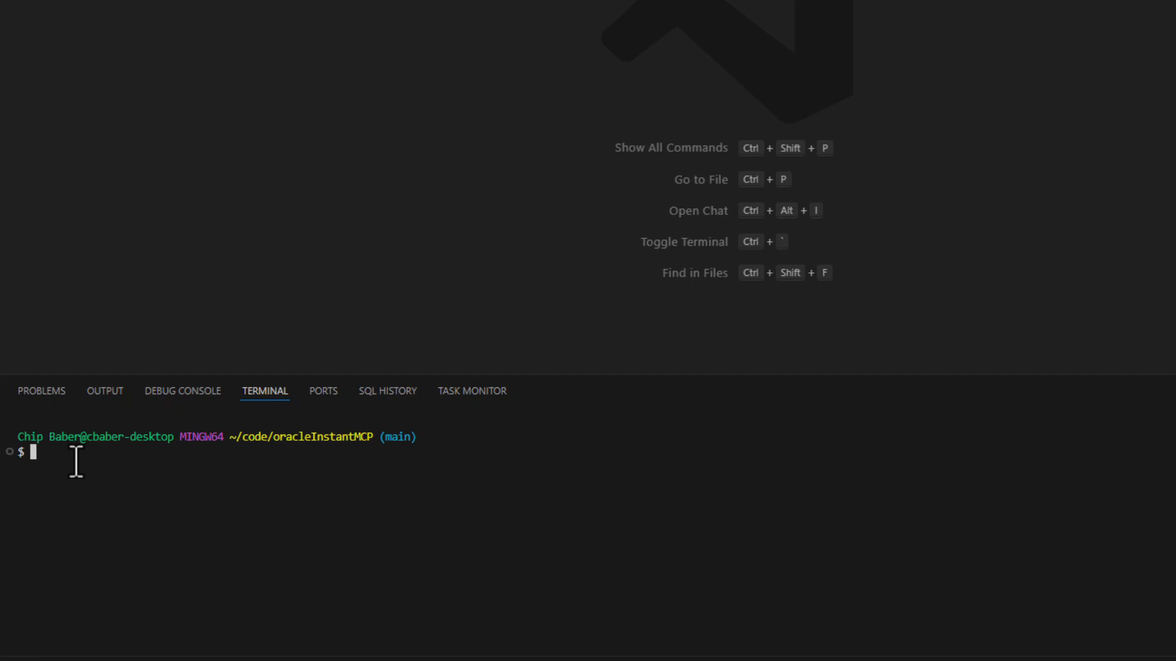
text(. .demo p)
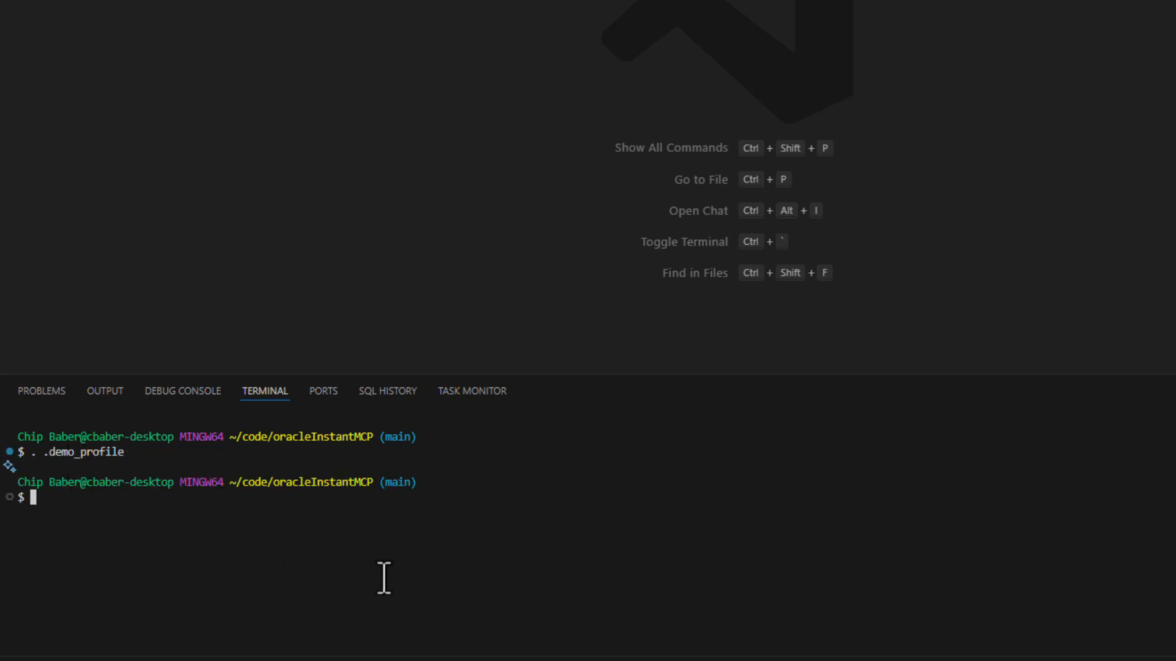
text(echo $DB_USER)
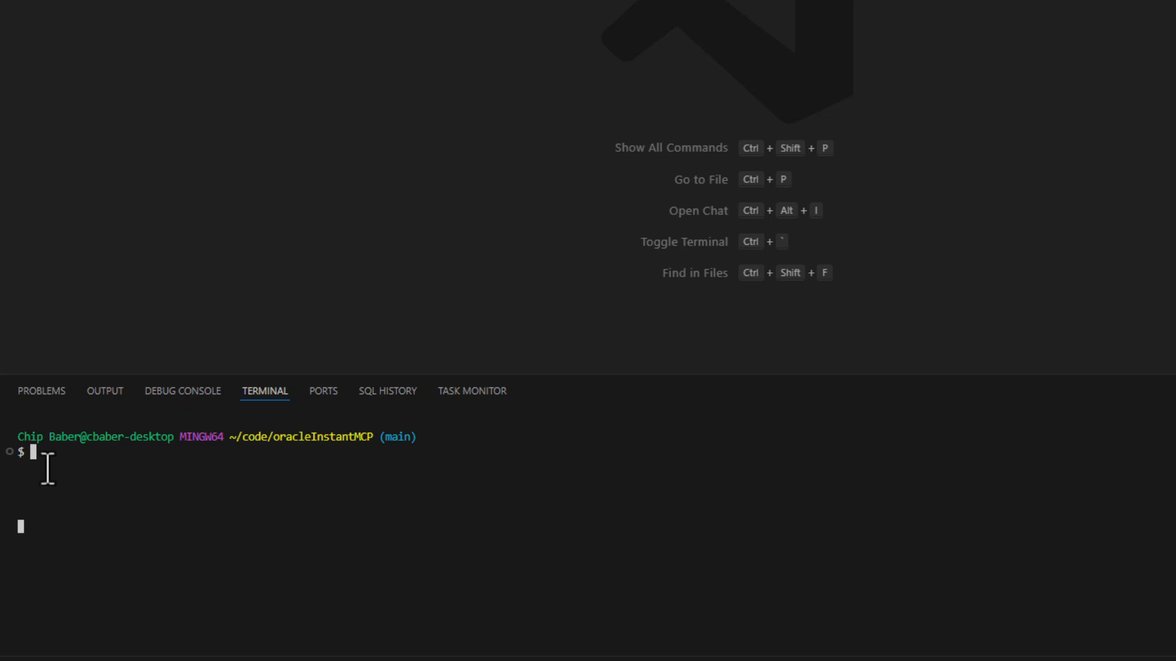
Pip install the oracledb, fastmcp and typing packages in the terminal.
text(pip install oracledb)
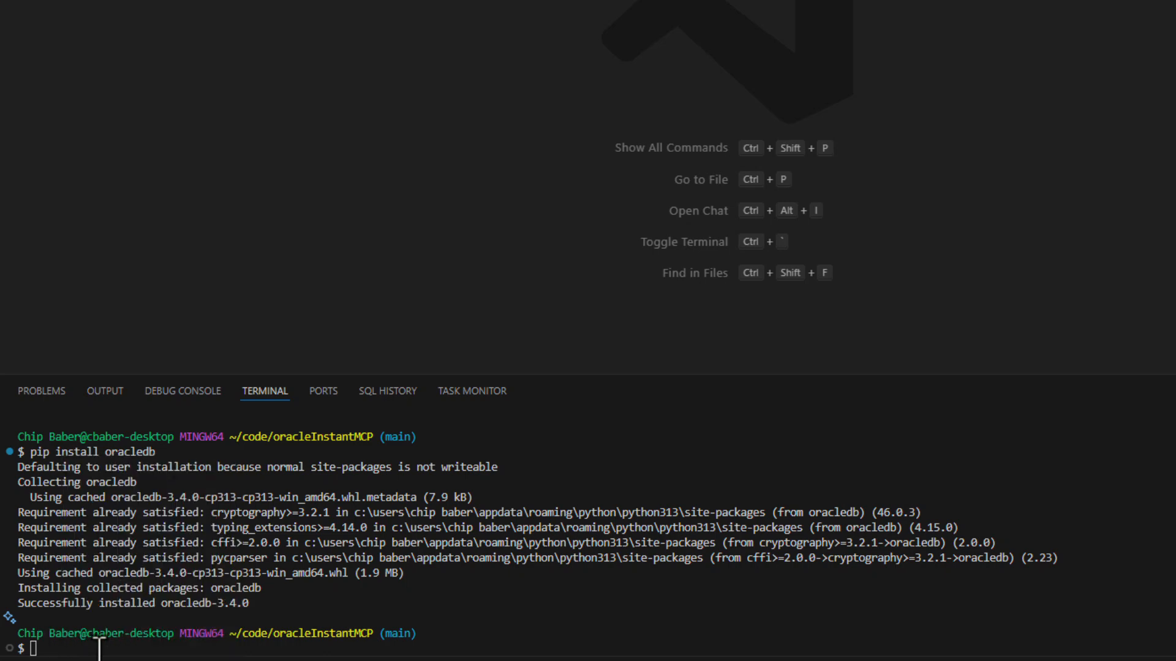
text(pip install fastmcp)
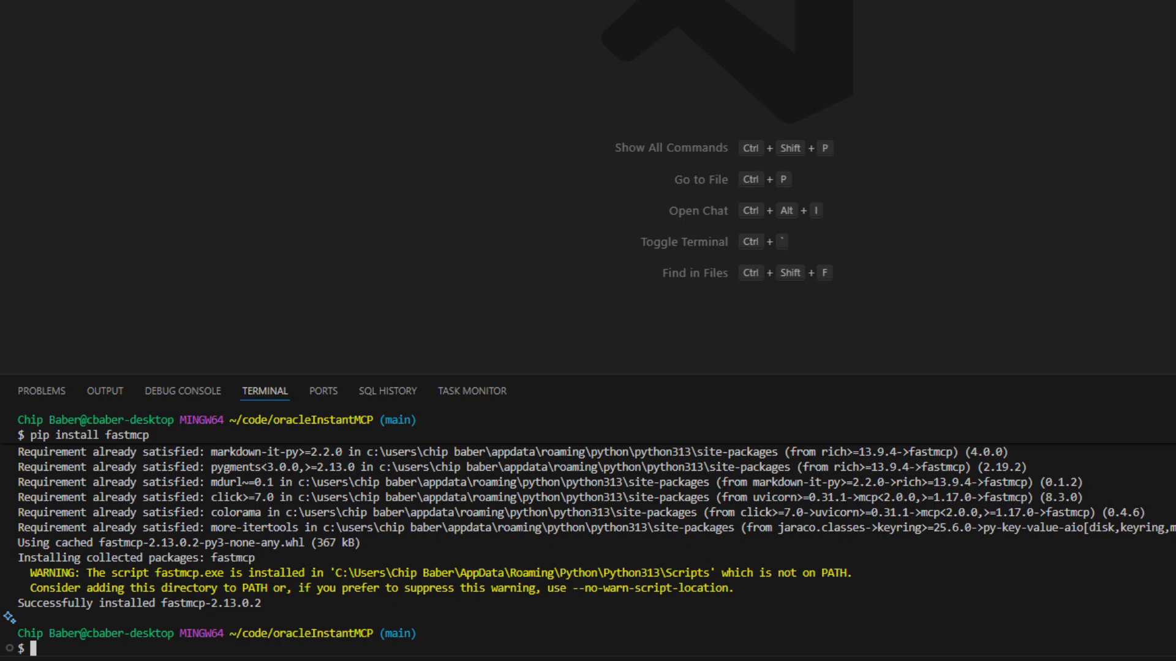
text(pip install typing)
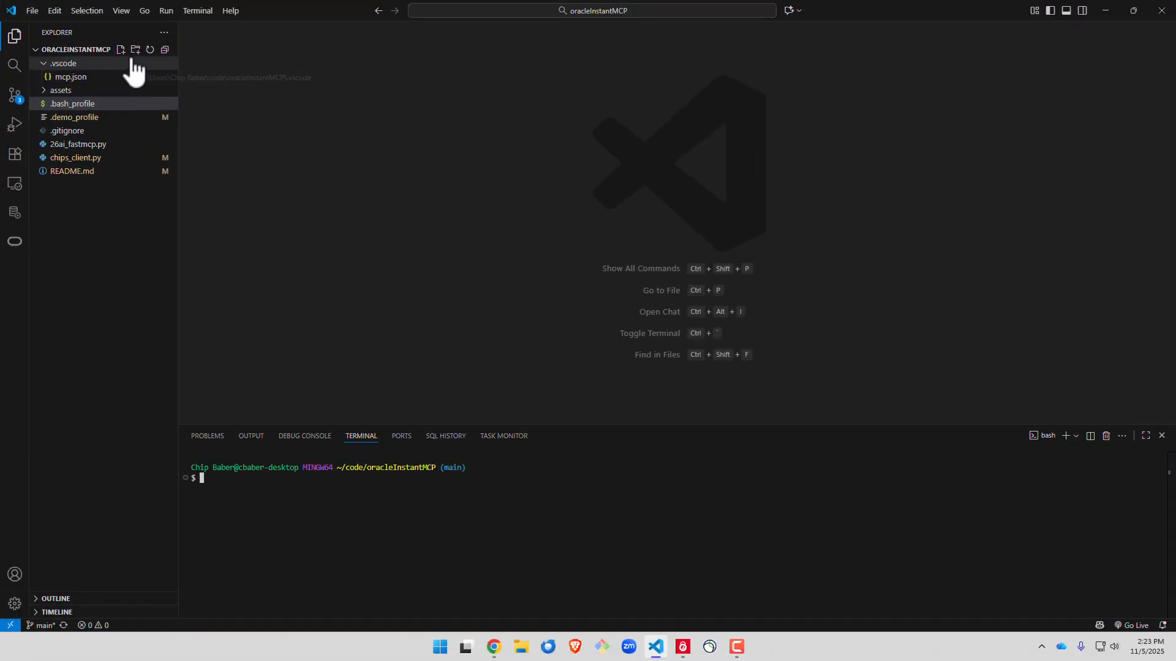
mouse_move(120, 49)
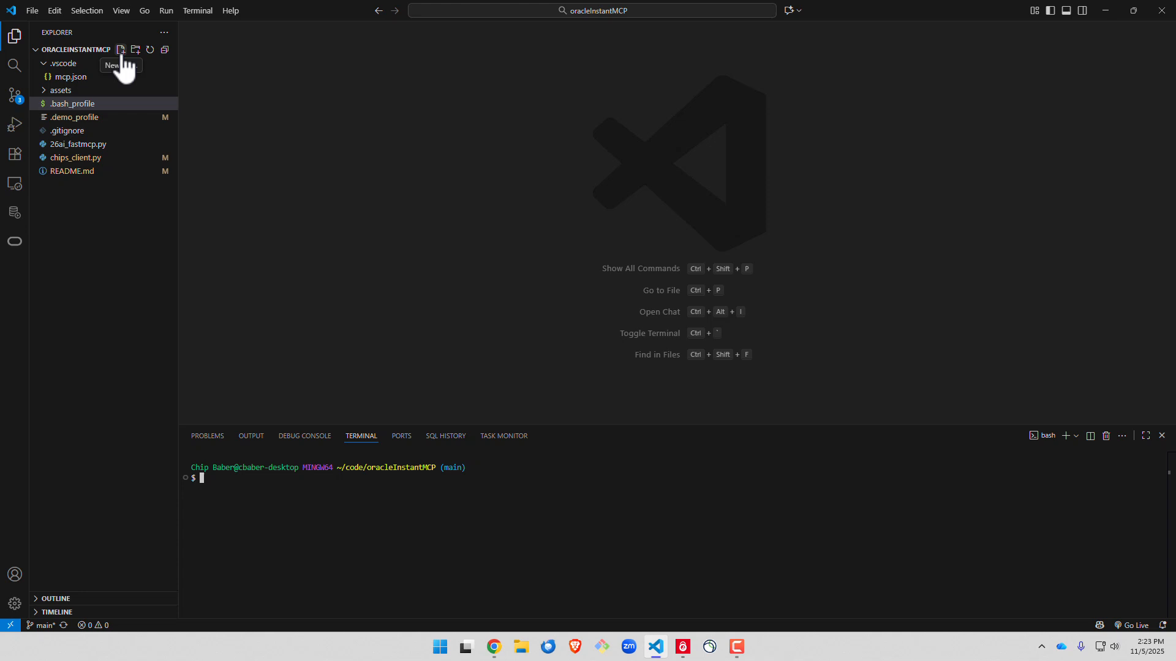
Create a new empty file named 26ai.py in the project Explorer.
click(120, 50)
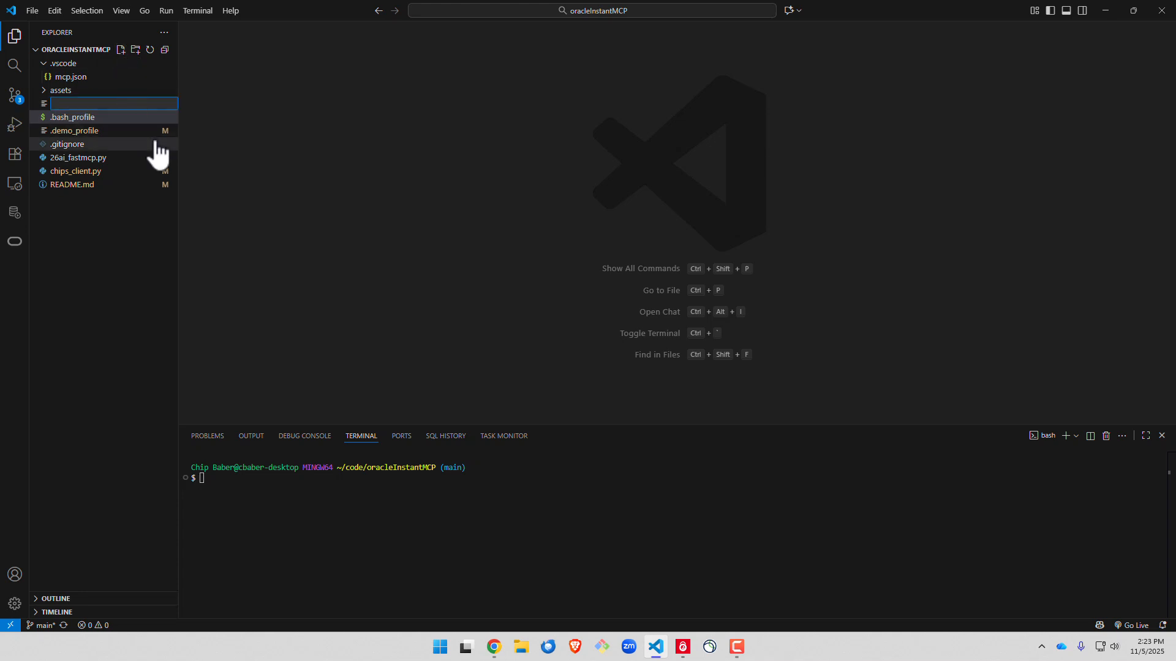
mouse_move(68, 144)
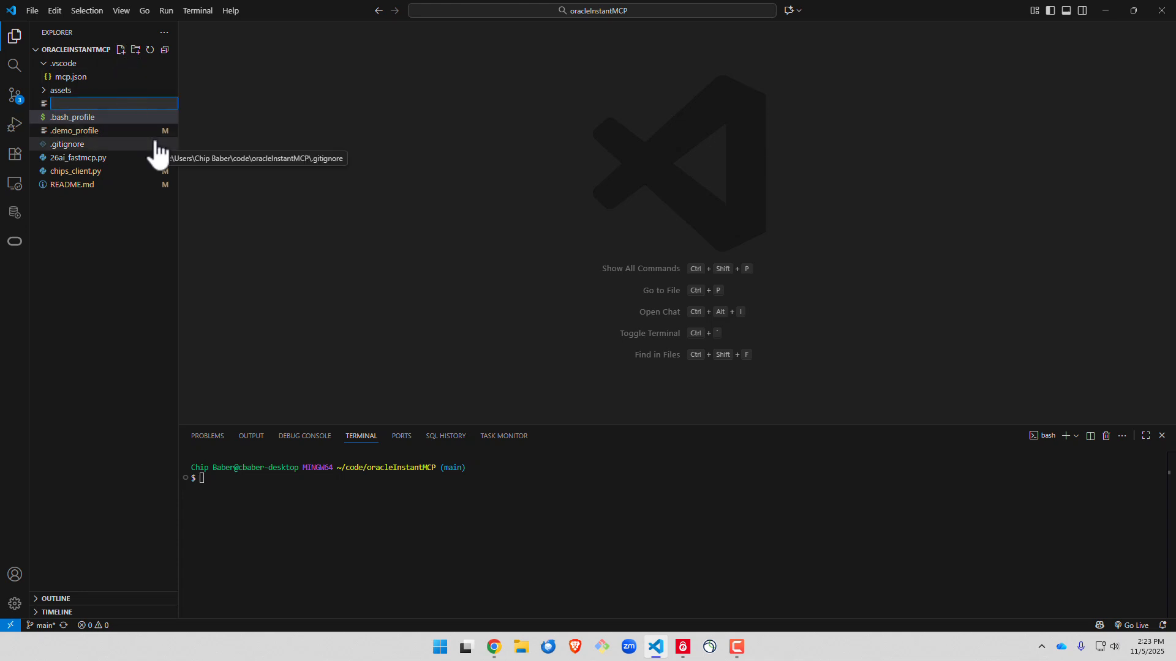
text(26ai.py)
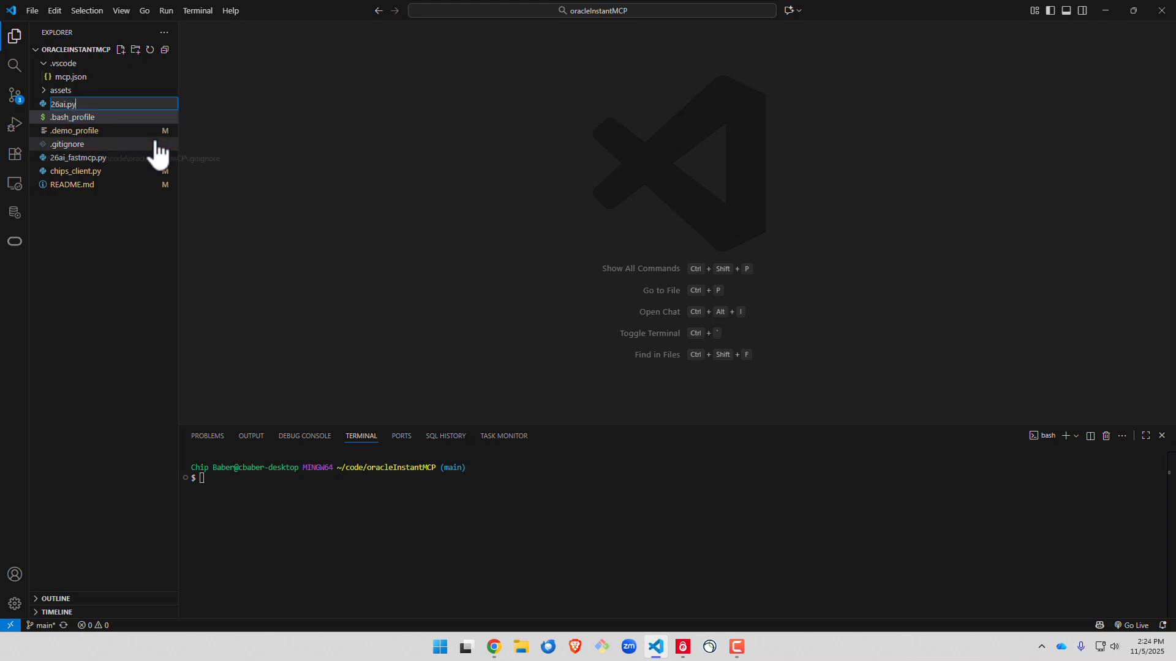
key(Enter)
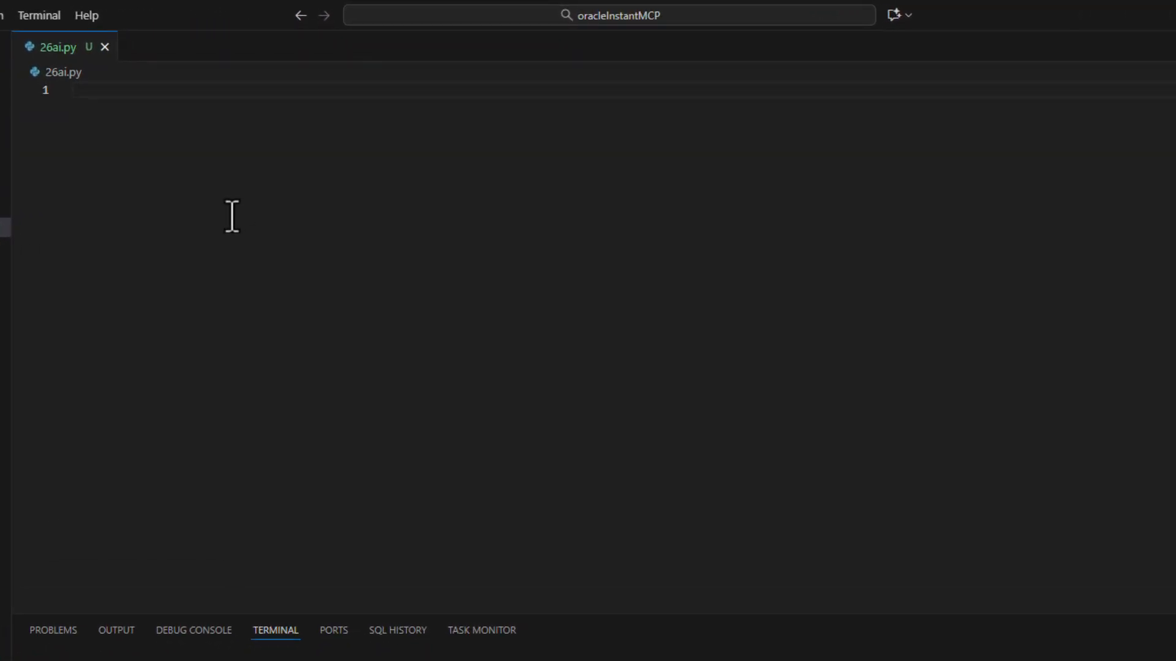
mouse_move(116, 169)
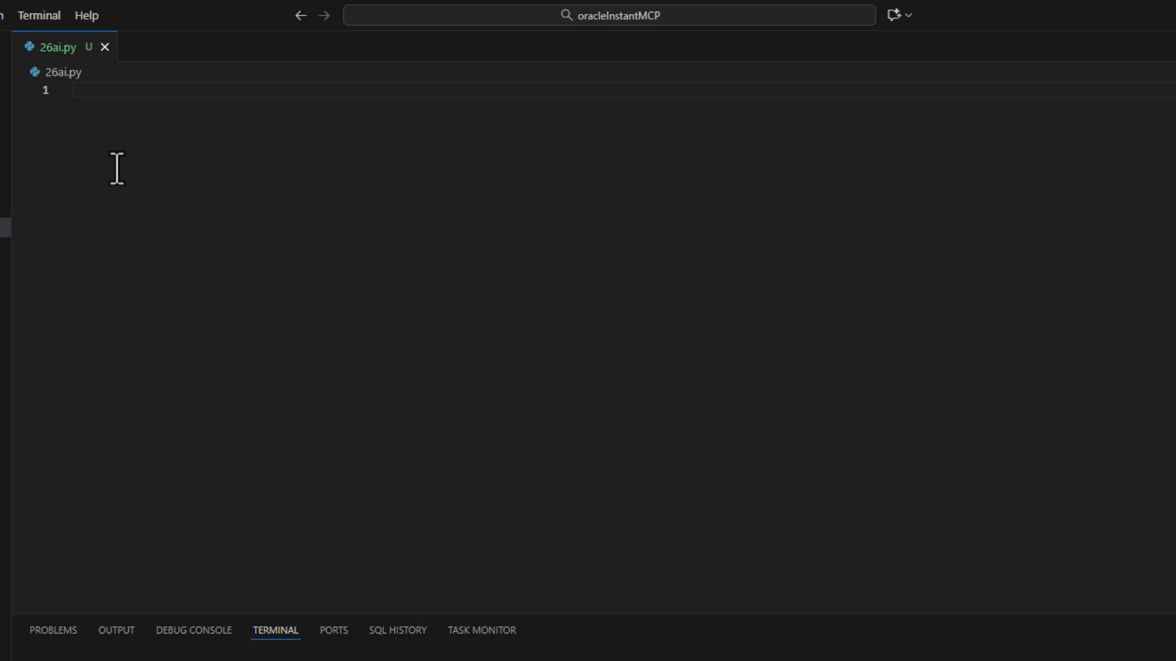
Import FastMCP and create the 'Baseball Player and Stat MCP Server' instance with its connection helper and Get-Players-Stats tool.
text(from fastmcp import FastMCP)
text(import oracledb, os)
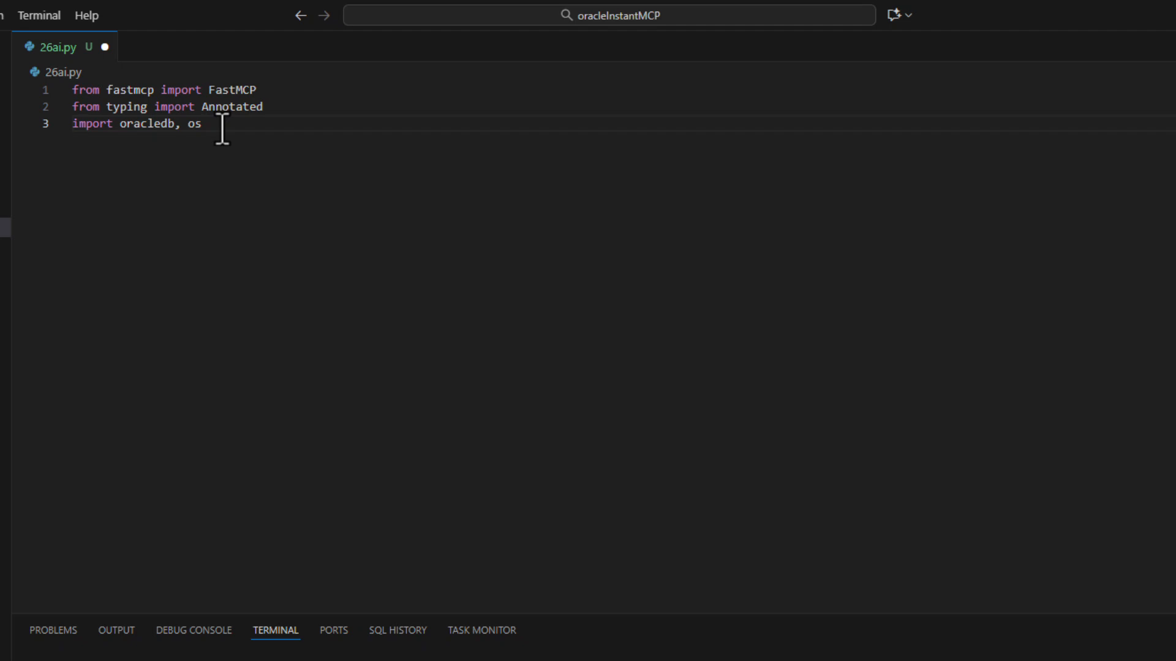
mouse_move(187, 194)
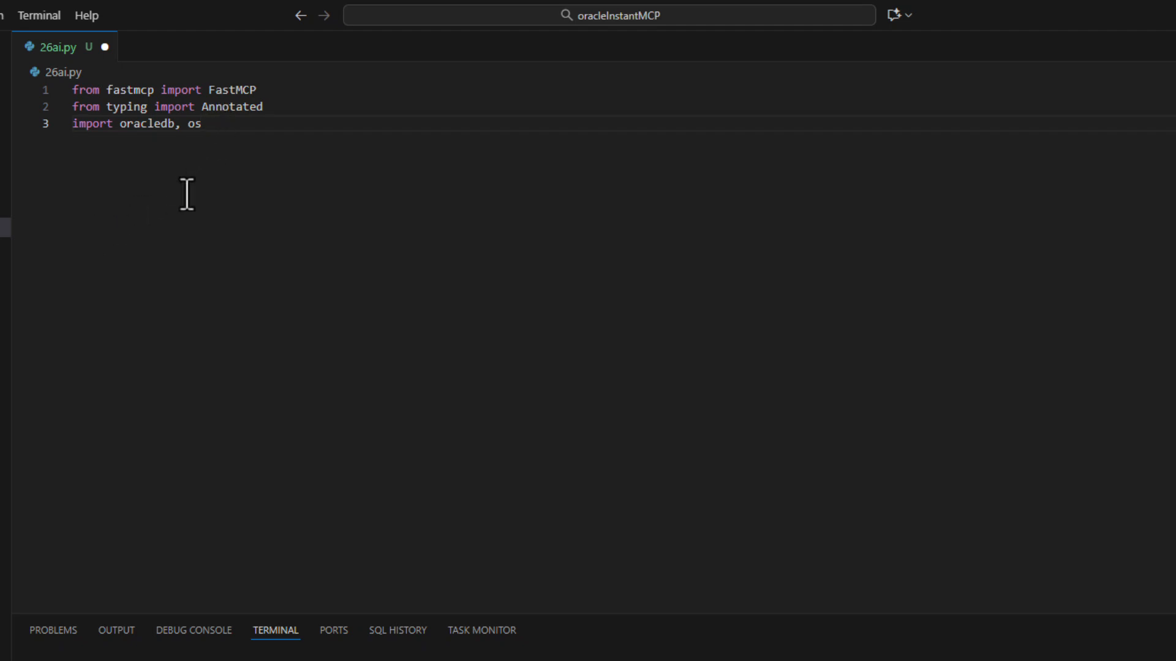
mouse_move(253, 127)
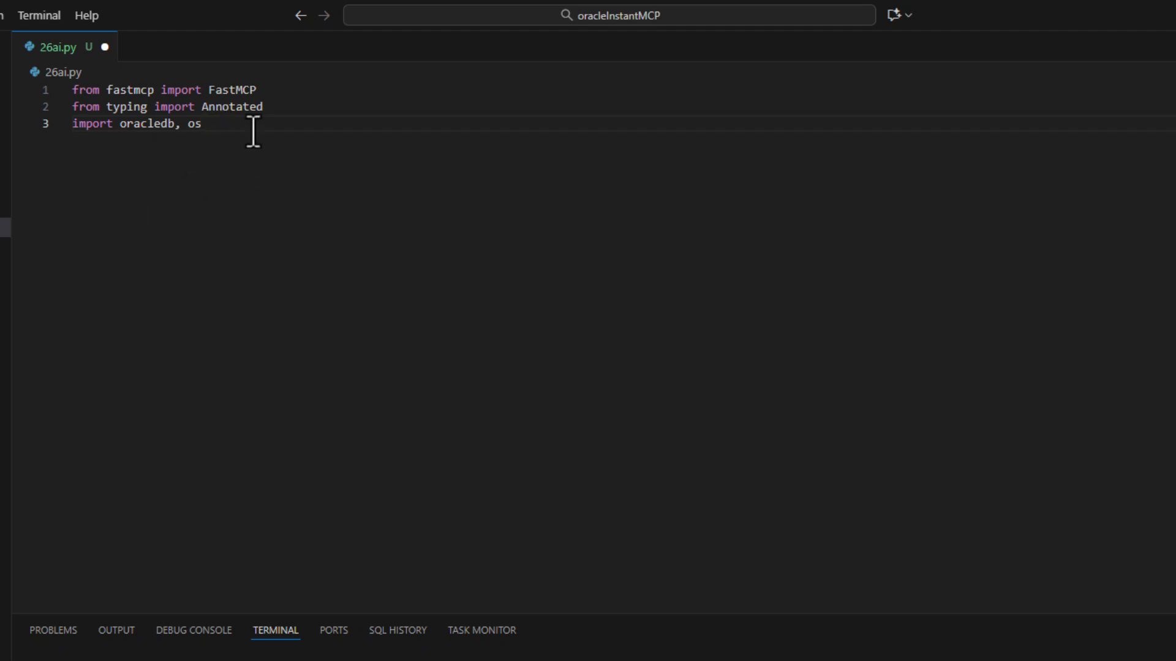
mouse_move(180, 163)
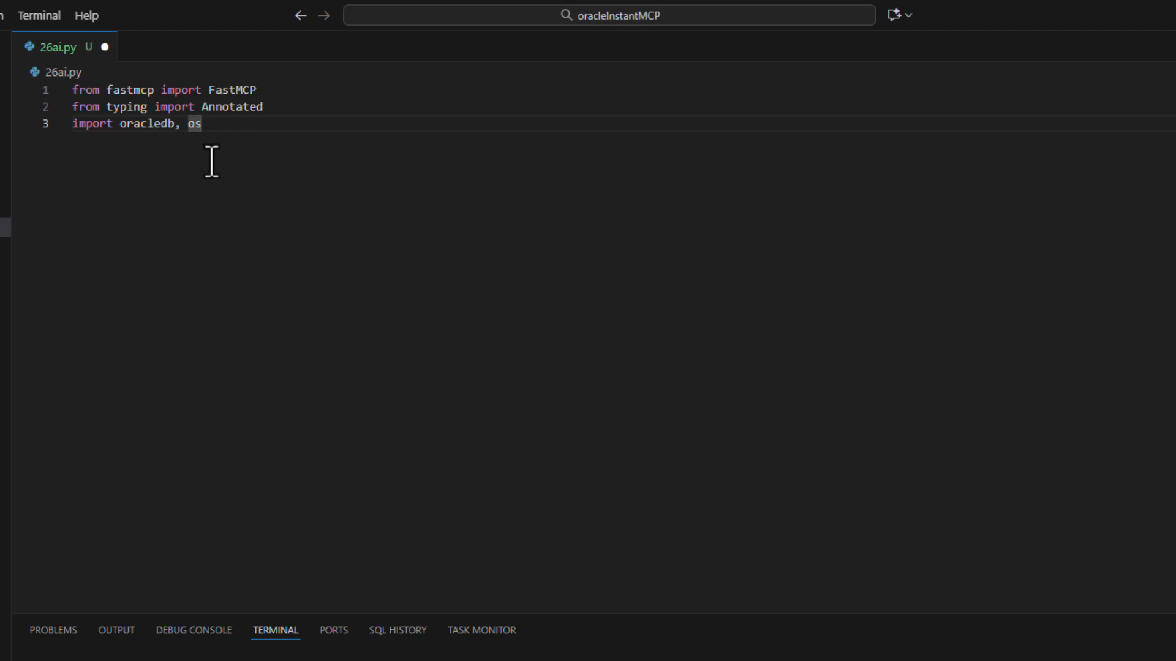
text(mcp = FastMCP("Baseball Player and Stat MCP Server"))
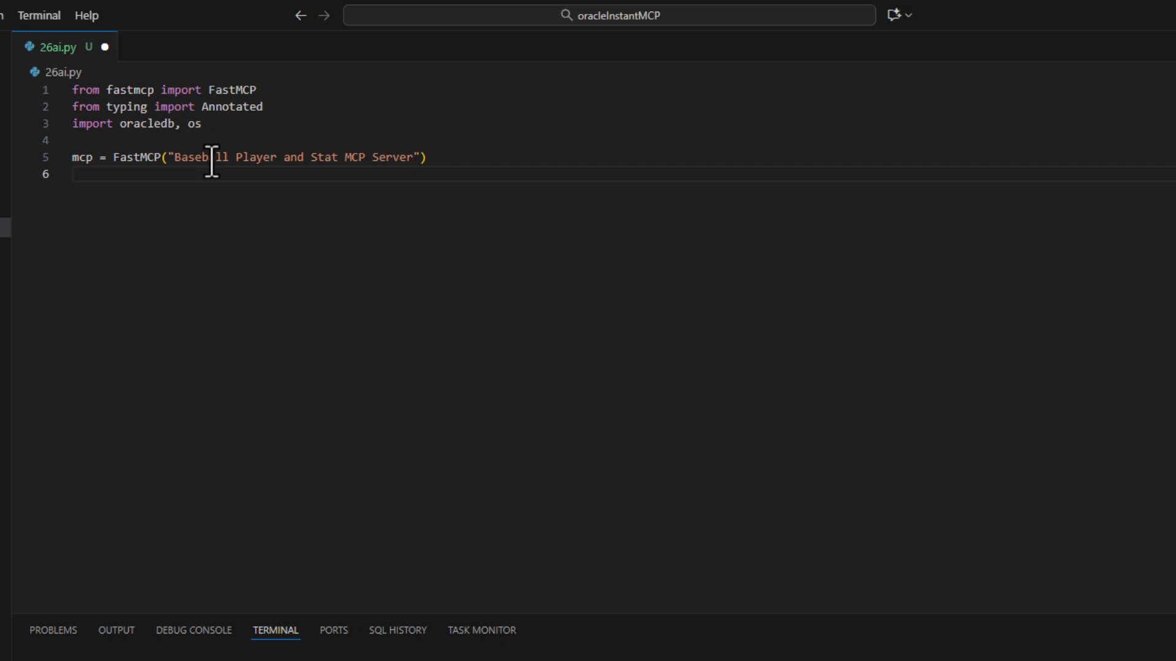
text(a)
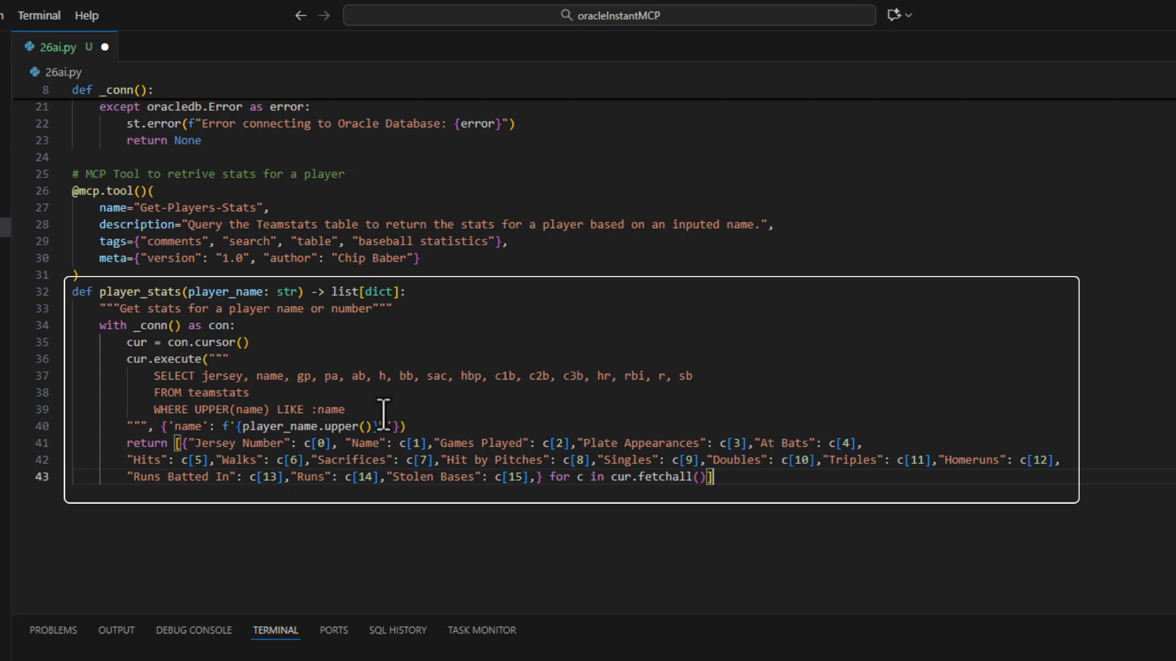
Add the __main__ block running mcp over HTTP transport on port 8000 and save.
text(%)
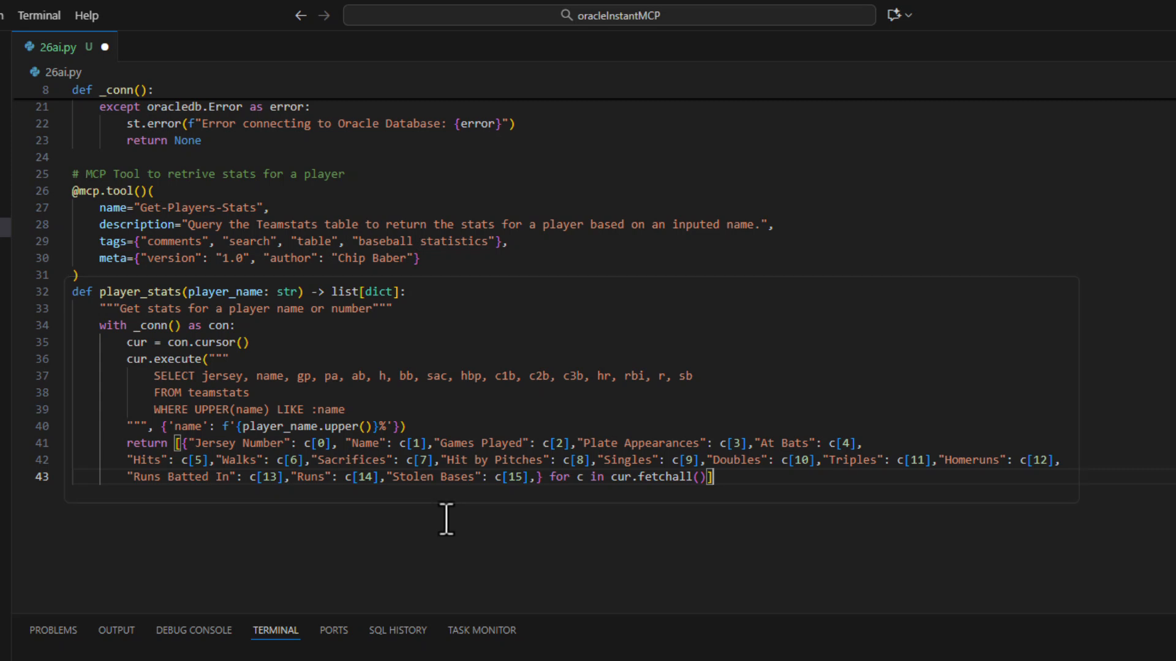
mouse_move(497, 348)
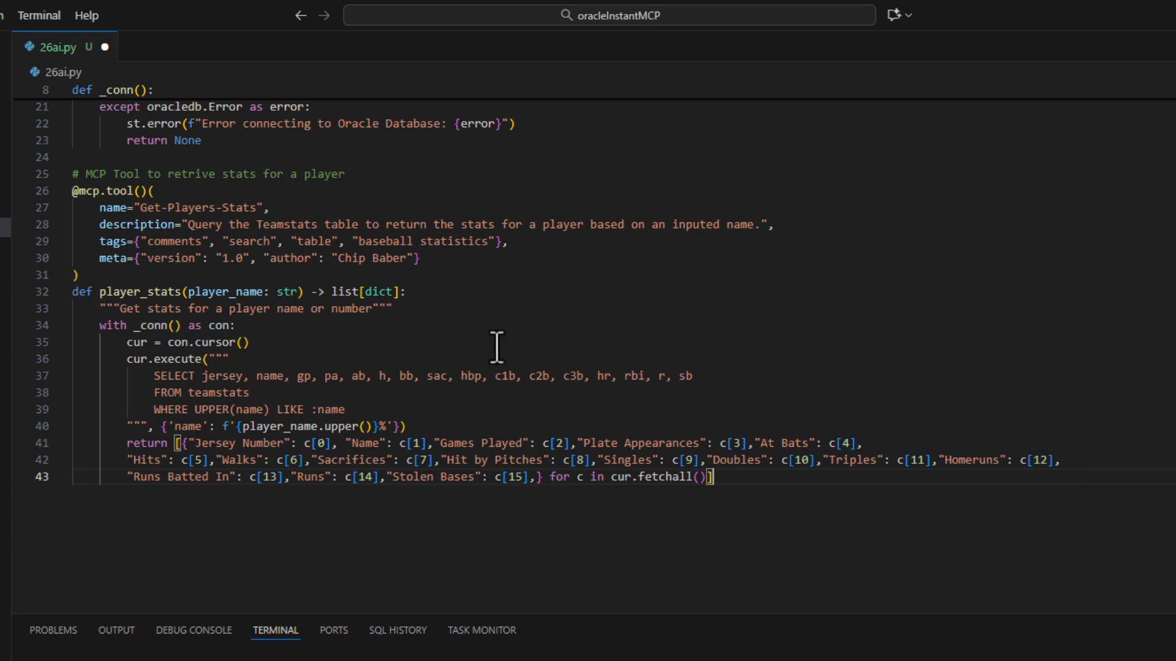
mouse_move(756, 501)
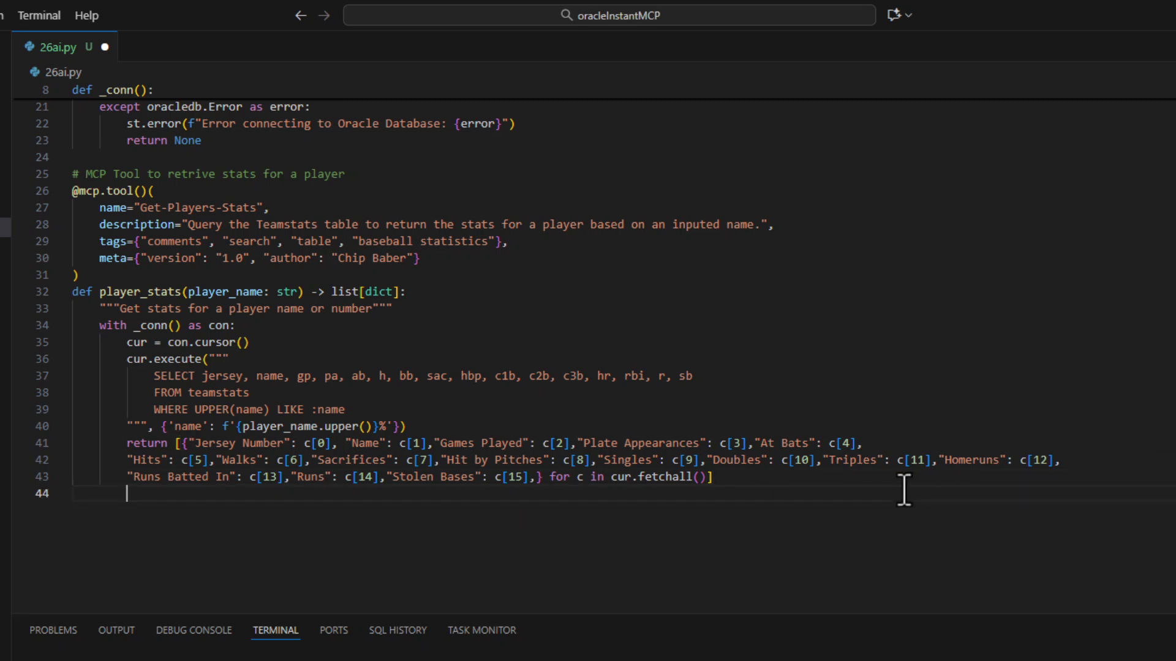
key(enter)
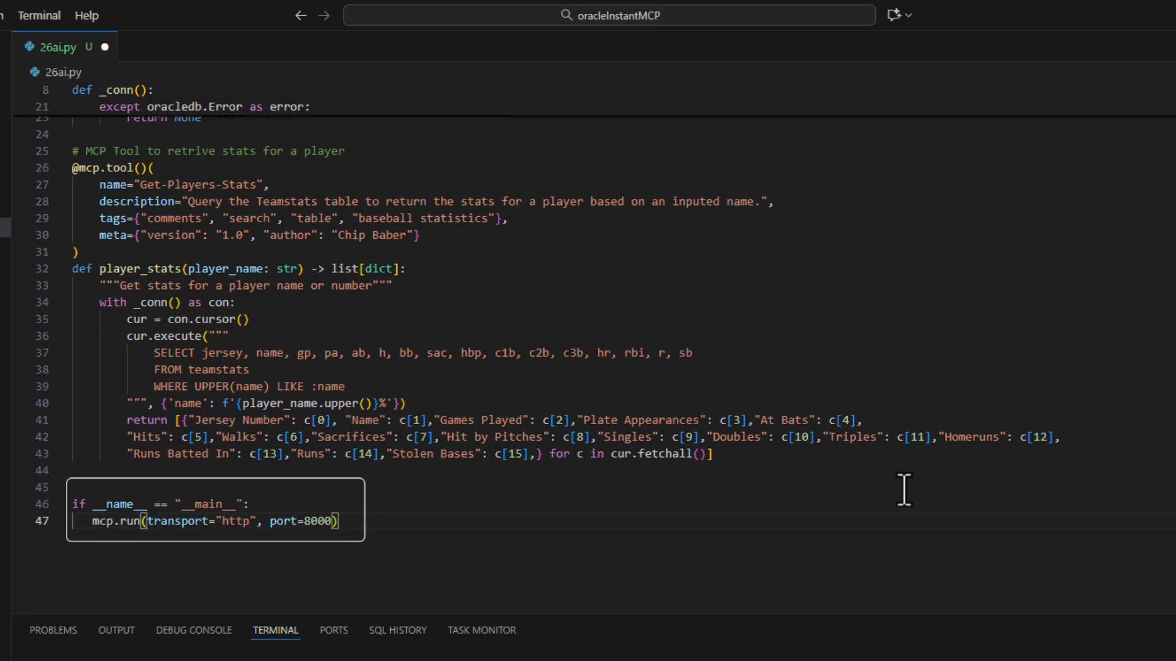
mouse_move(166, 577)
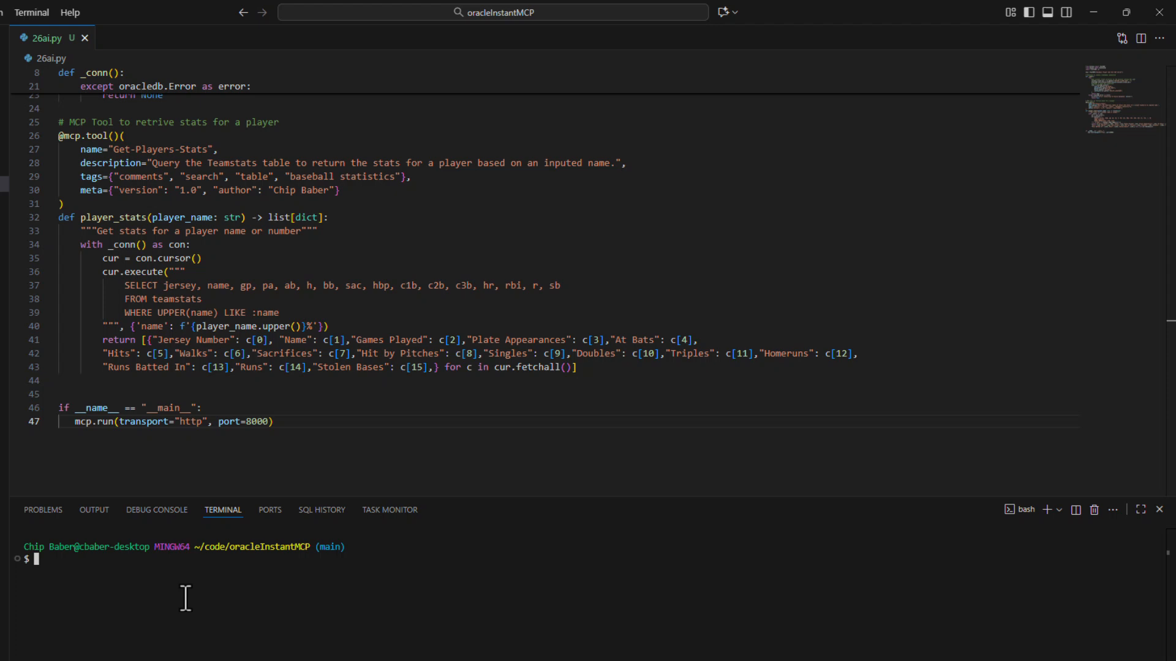
text(python 26ai.py)
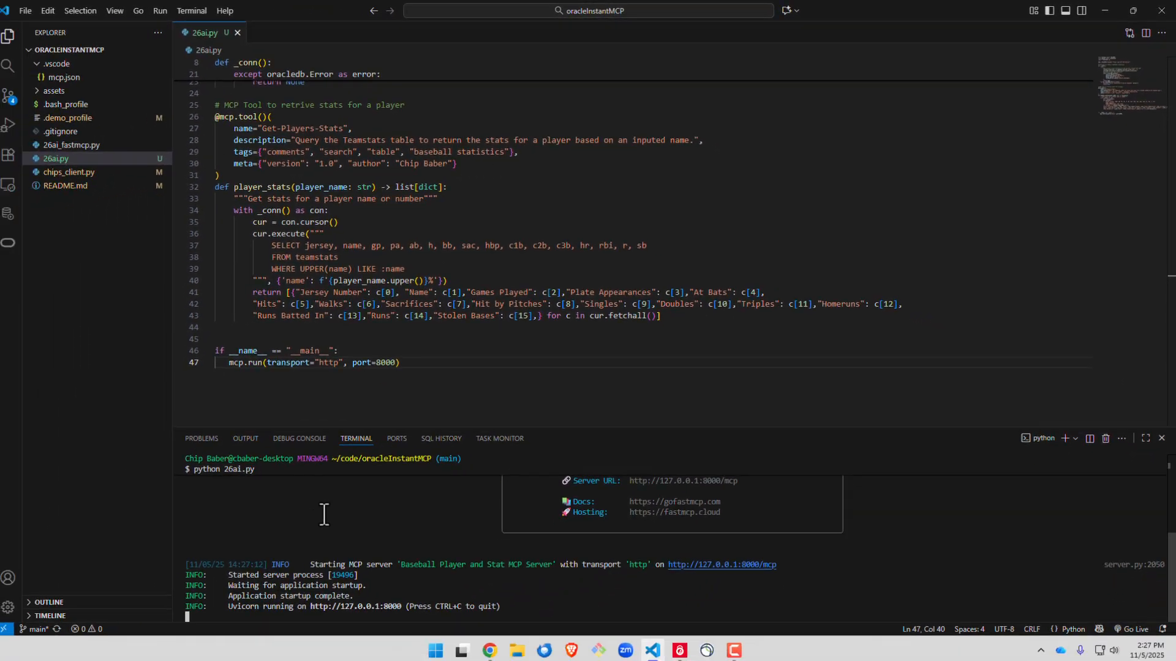
mouse_move(666, 509)
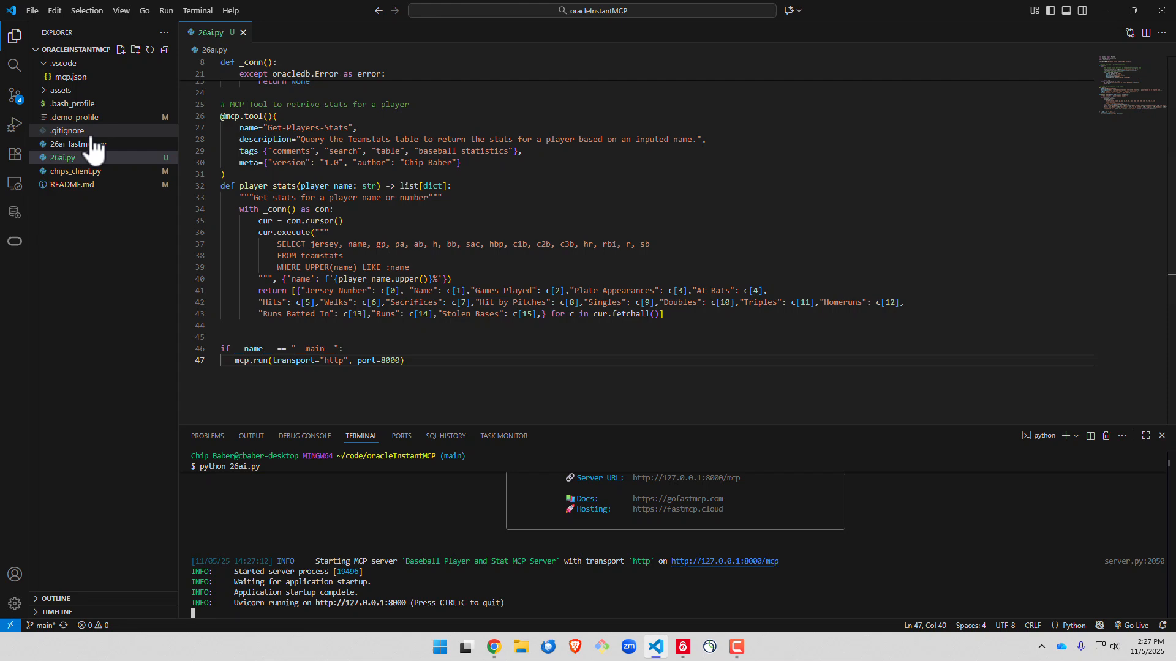
Load chips_client.py from the Explorer with the Tank stats call active and the procedure call quoted out.
click(75, 171)
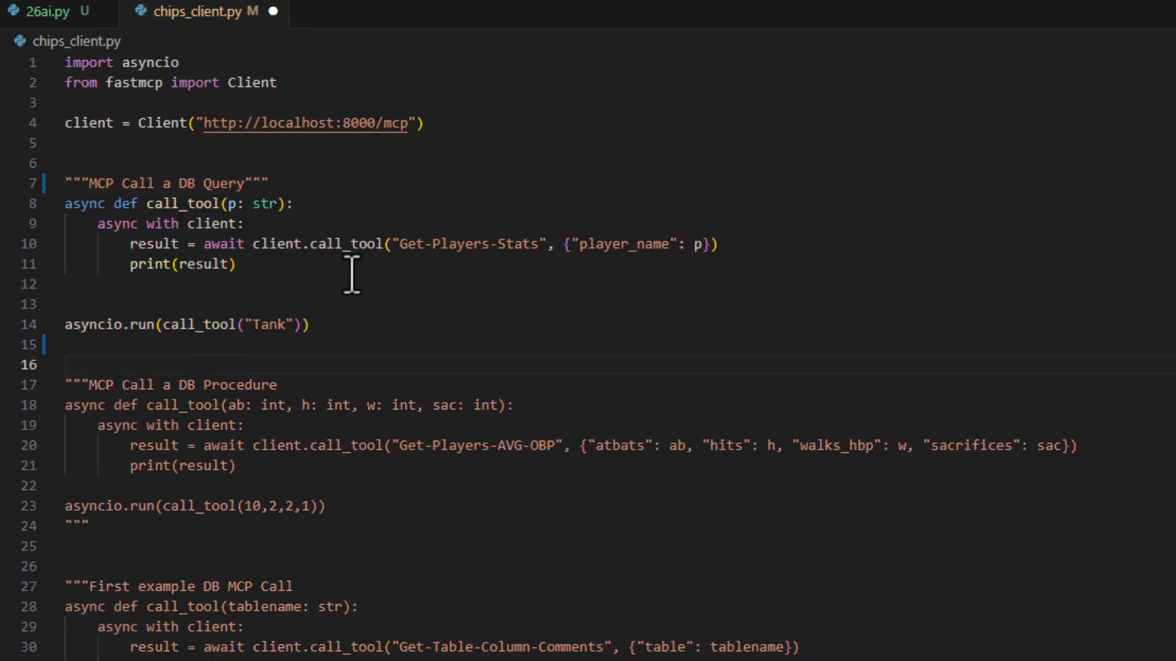
mouse_move(491, 273)
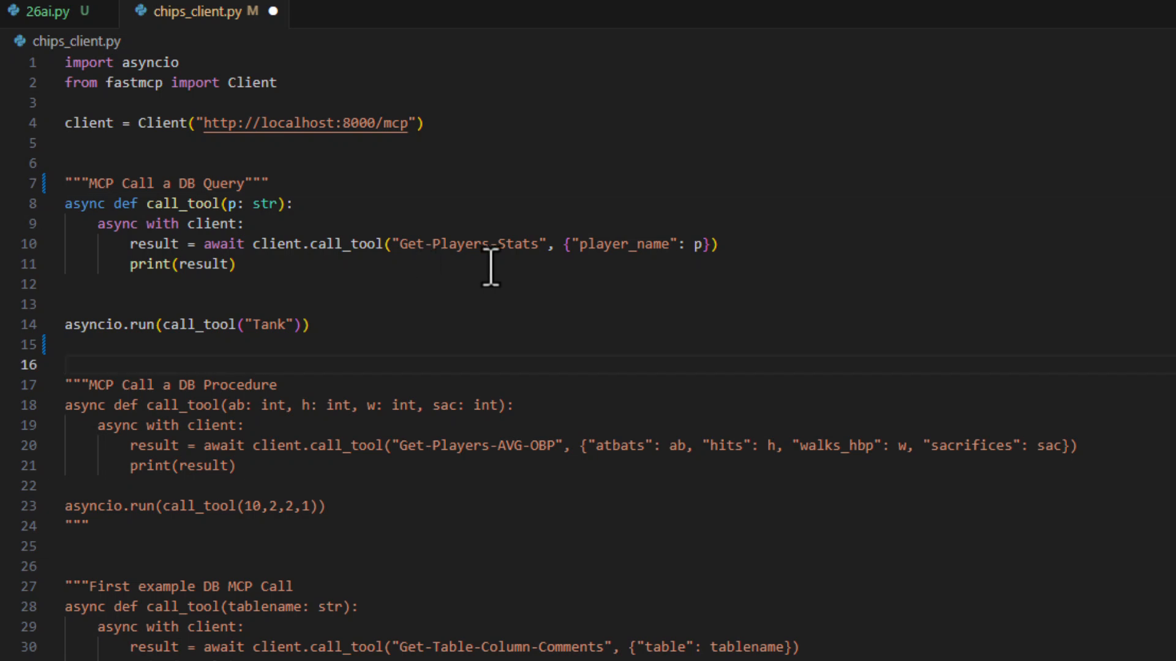
mouse_move(647, 275)
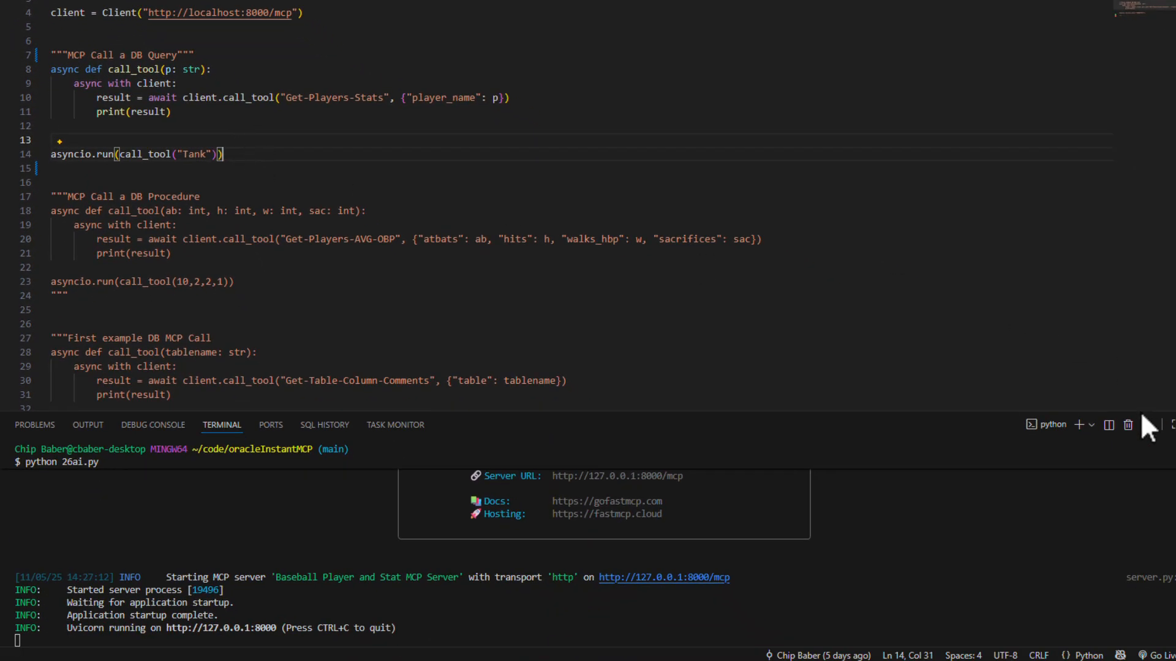
In a new Git Bash terminal, source .demo_profile and run python chips_client.py to fetch Tank's stats.
click(1092, 425)
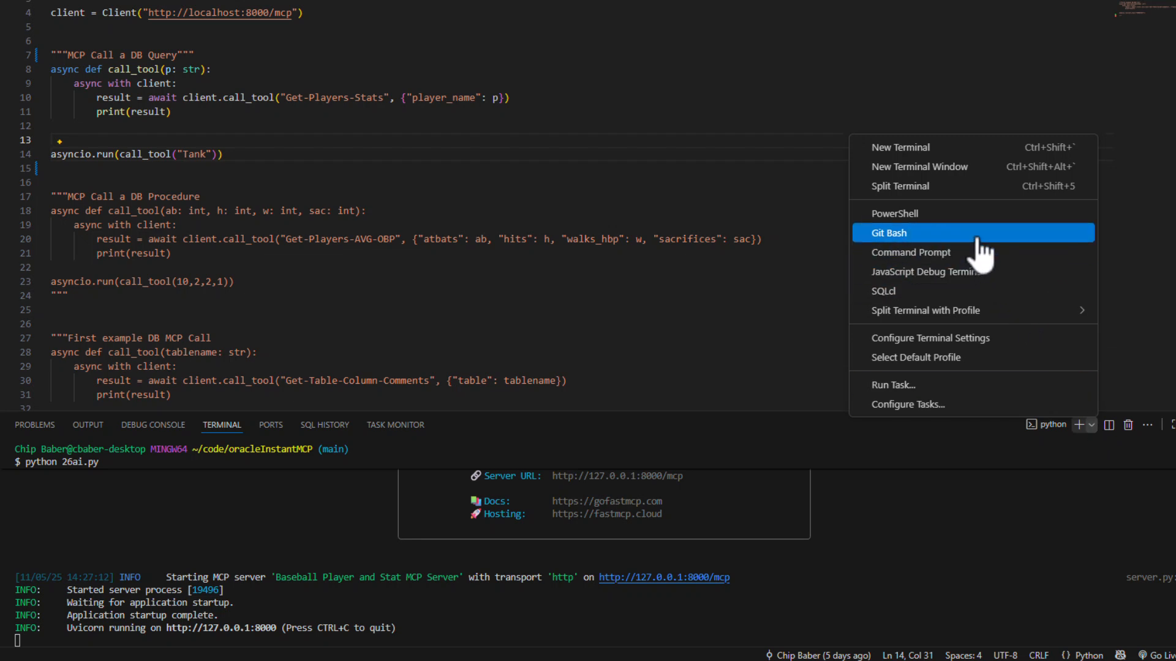
click(889, 233)
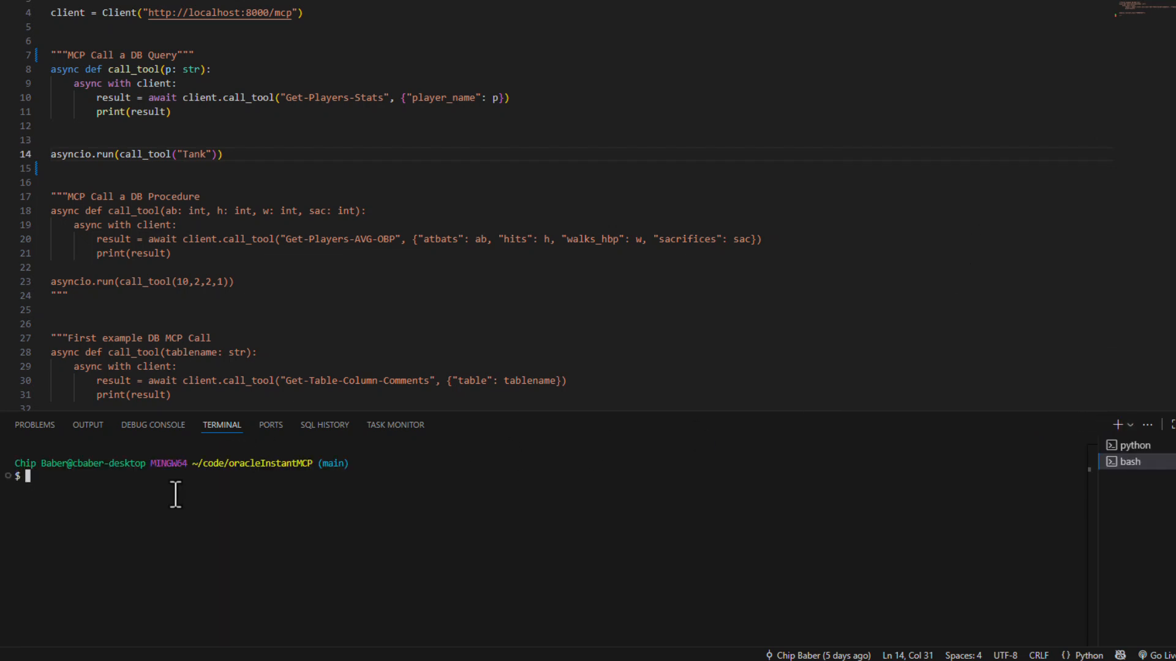
text(. .demo_profile)
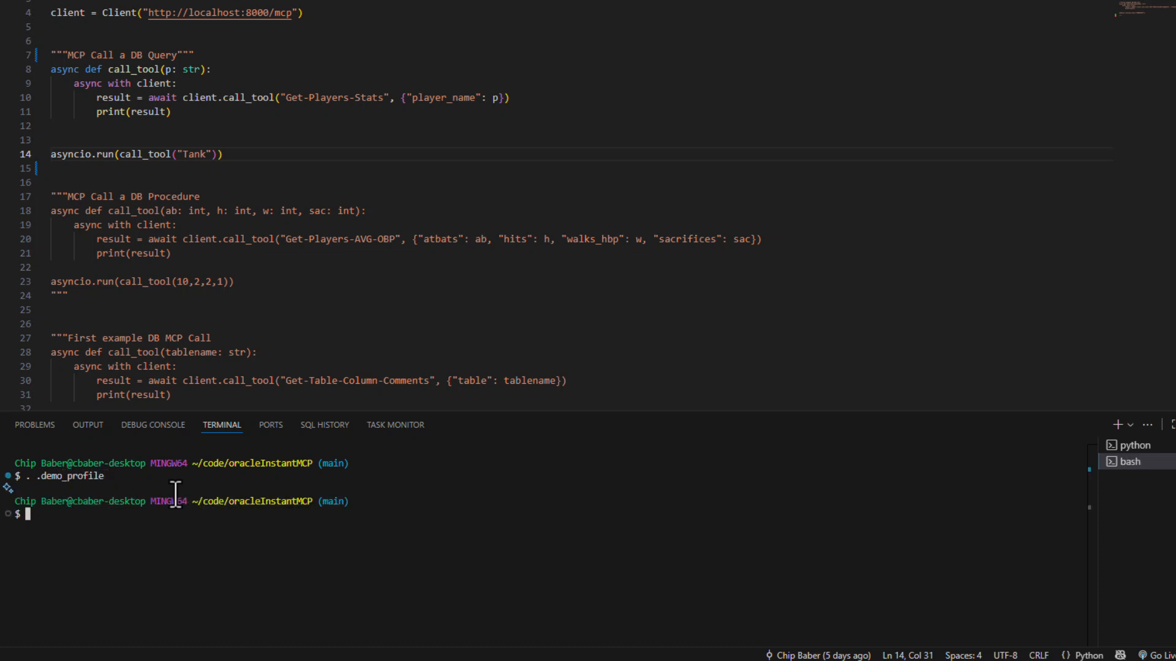
text(python chips_client.py)
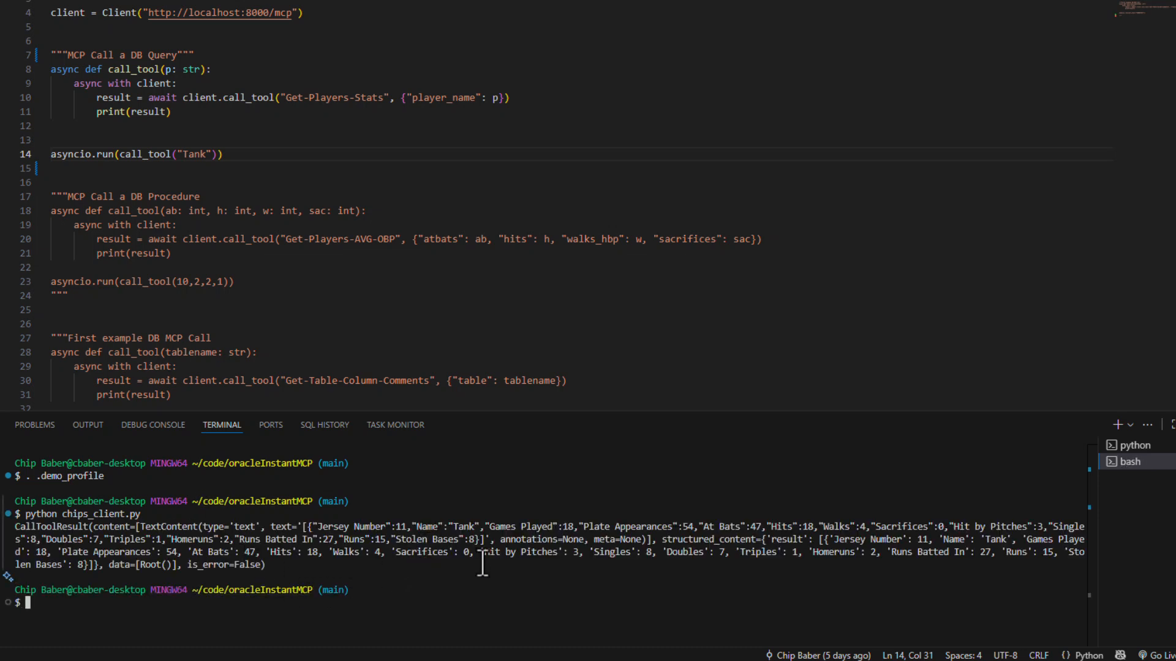
mouse_move(434, 590)
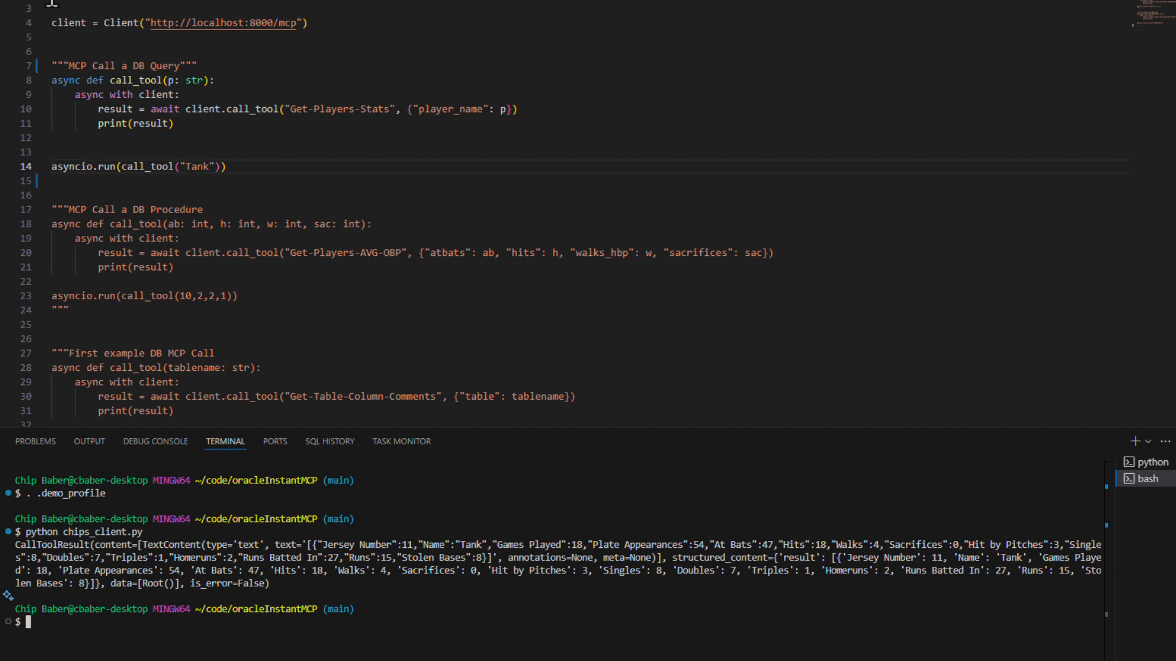
click(45, 46)
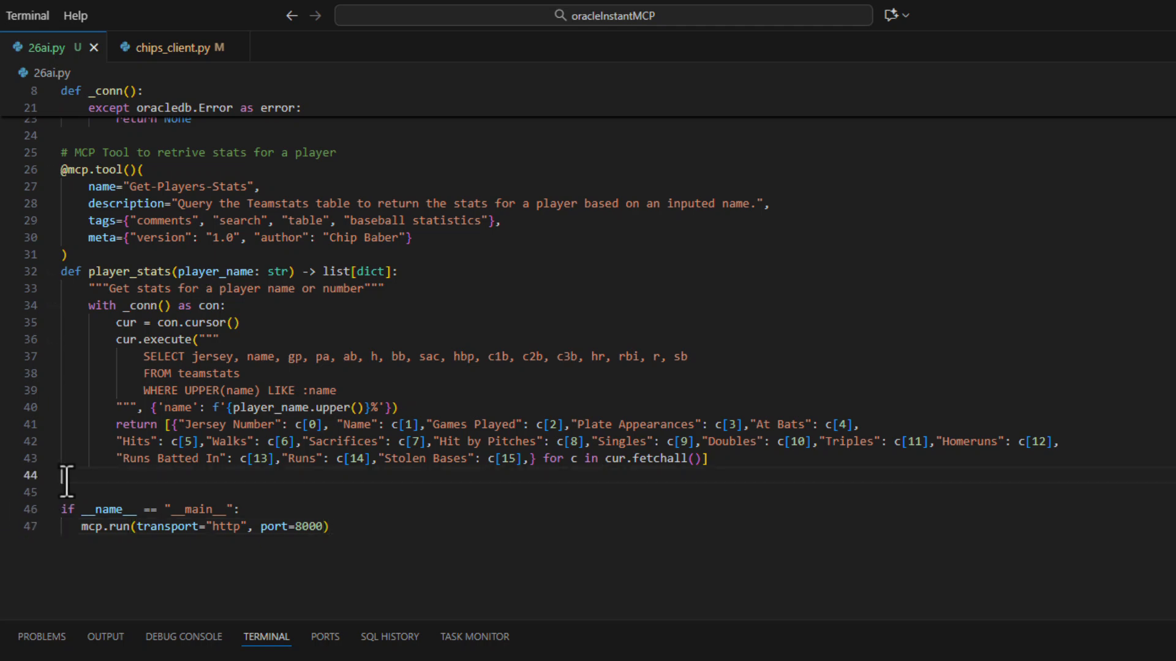
Paste the Get-Players-AVG-OBP tool calling myStats into 26ai.py, save, and rerun the server.
key(enter)
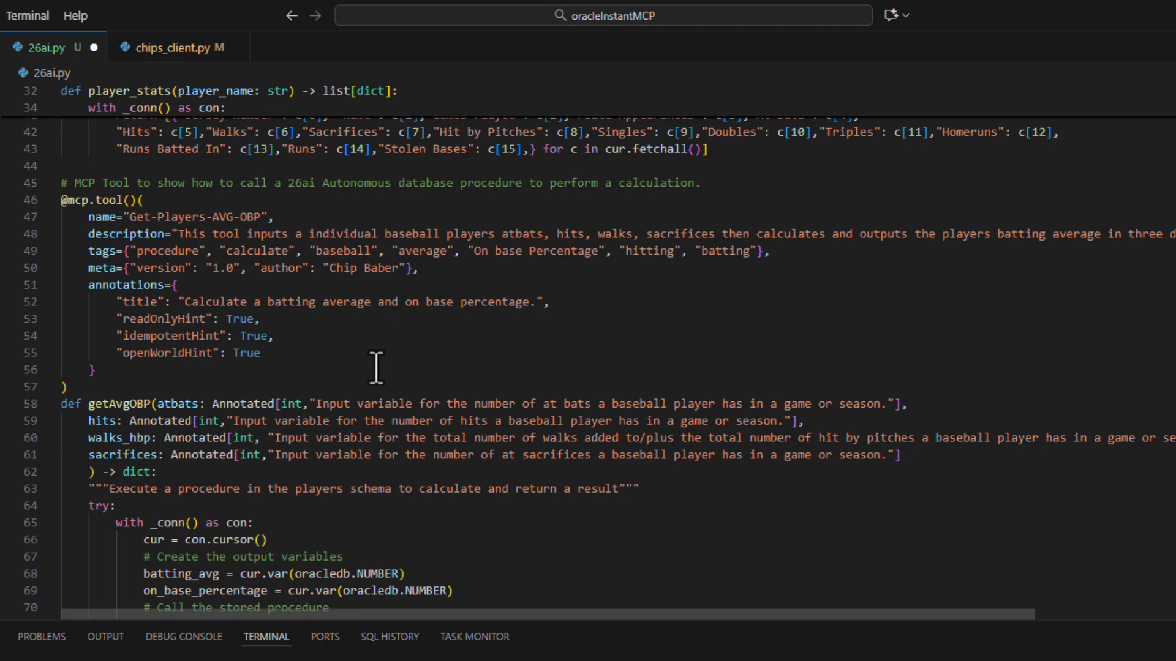
scroll(down, 3)
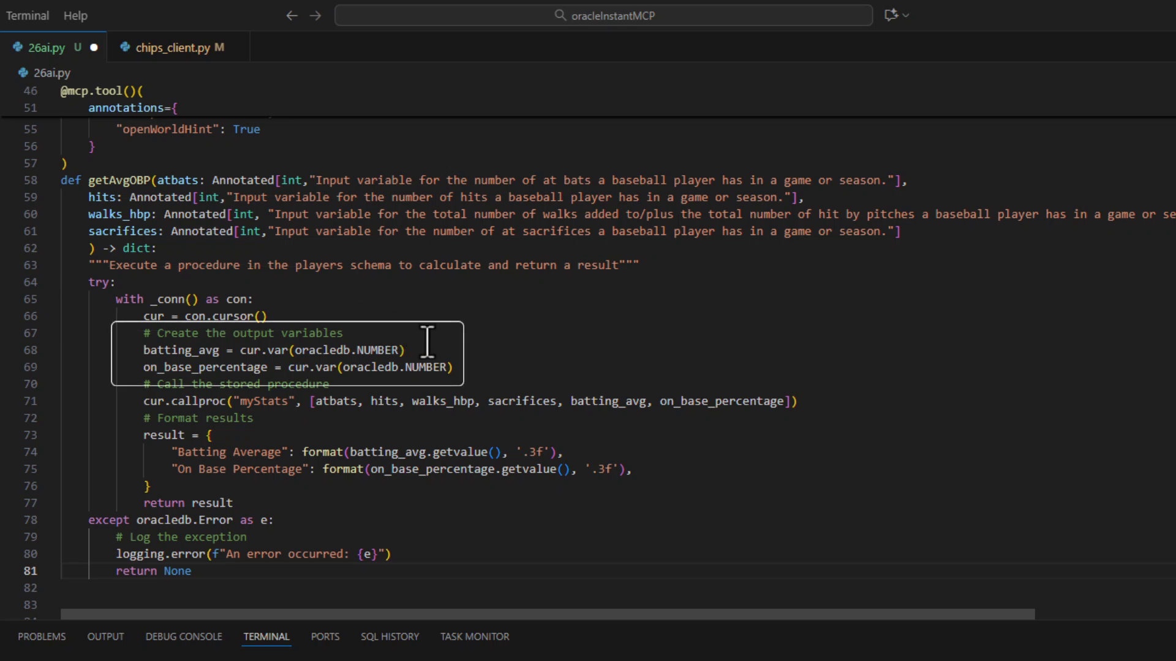
mouse_move(471, 368)
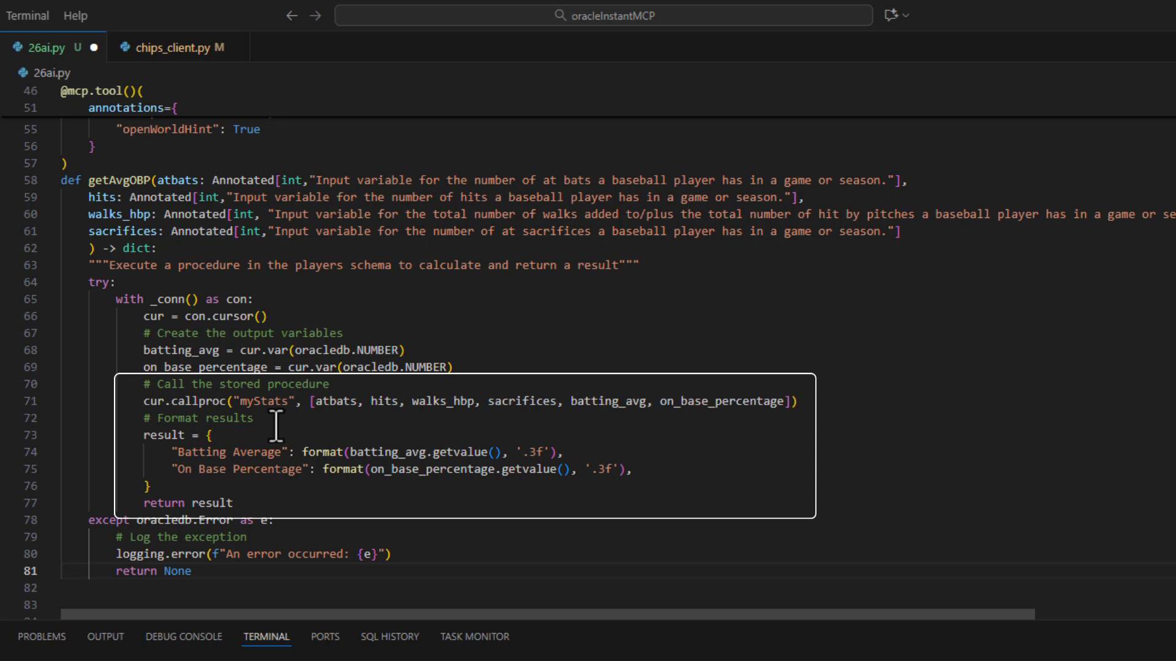
mouse_move(684, 442)
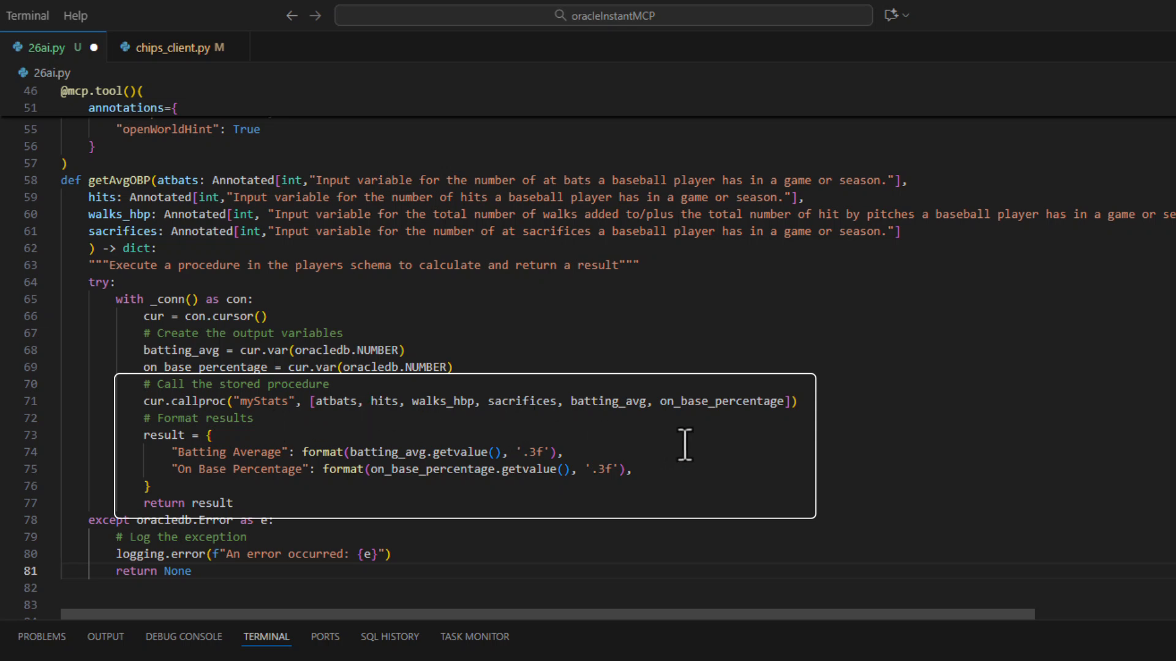
scroll(down, 3)
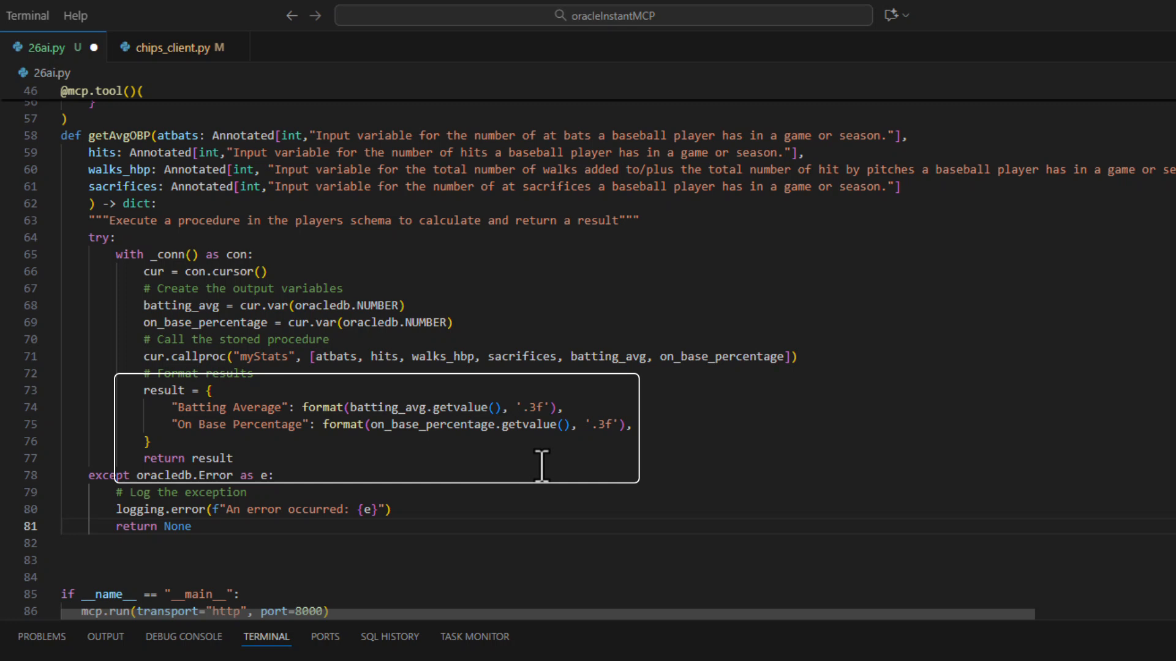
click(439, 475)
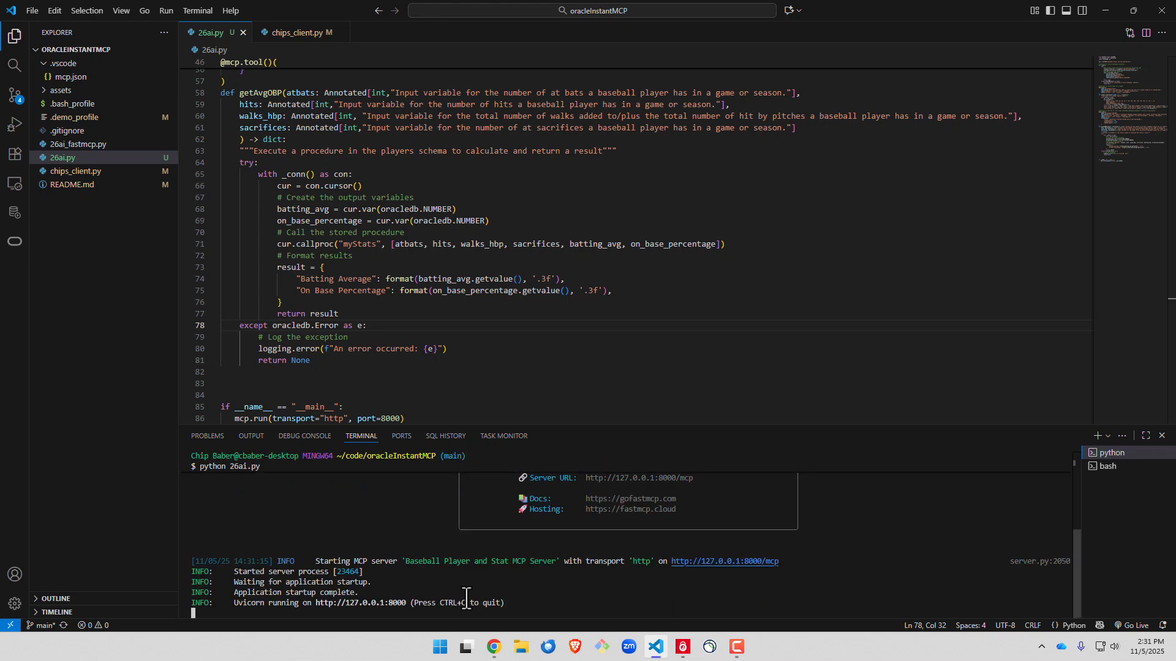
mouse_move(1113, 466)
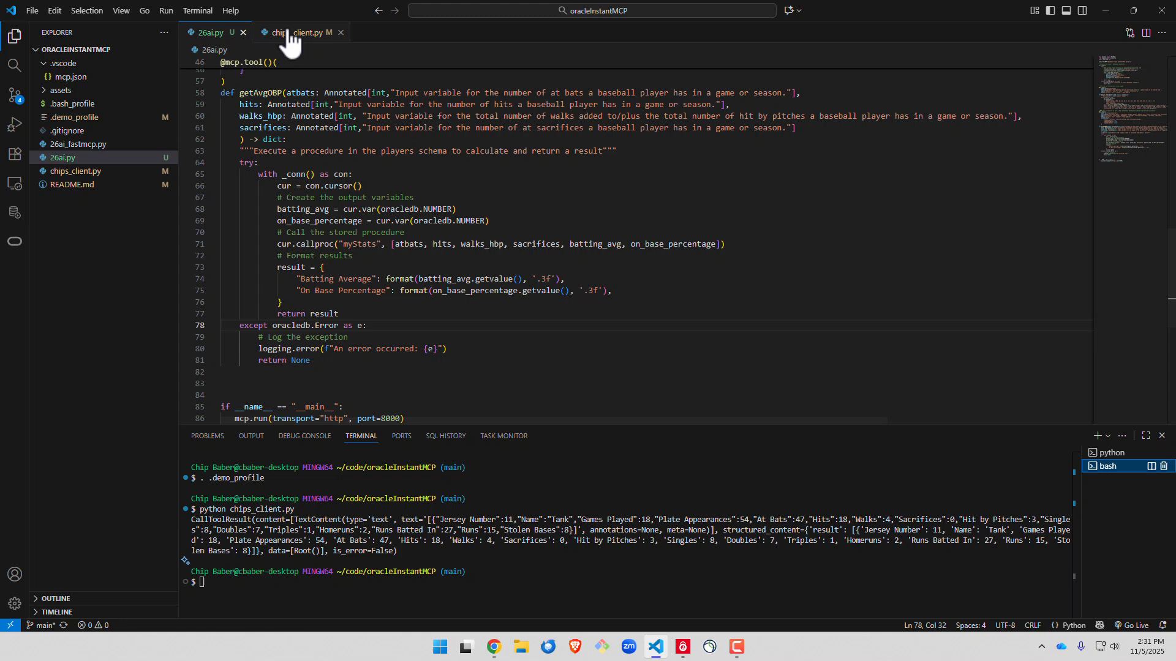
Switch chips_client.py to the procedure call with 10, 2, 2, 1 and run it, returning .200 AVG and .308 OBP.
click(298, 32)
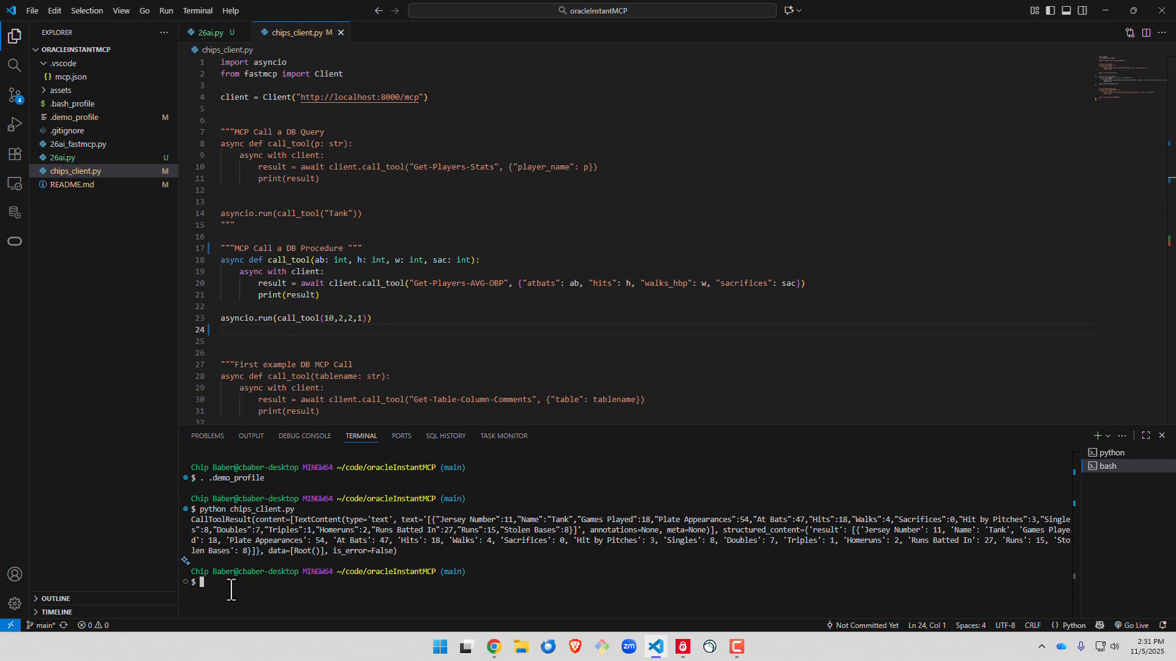
text(python chips_client.py)
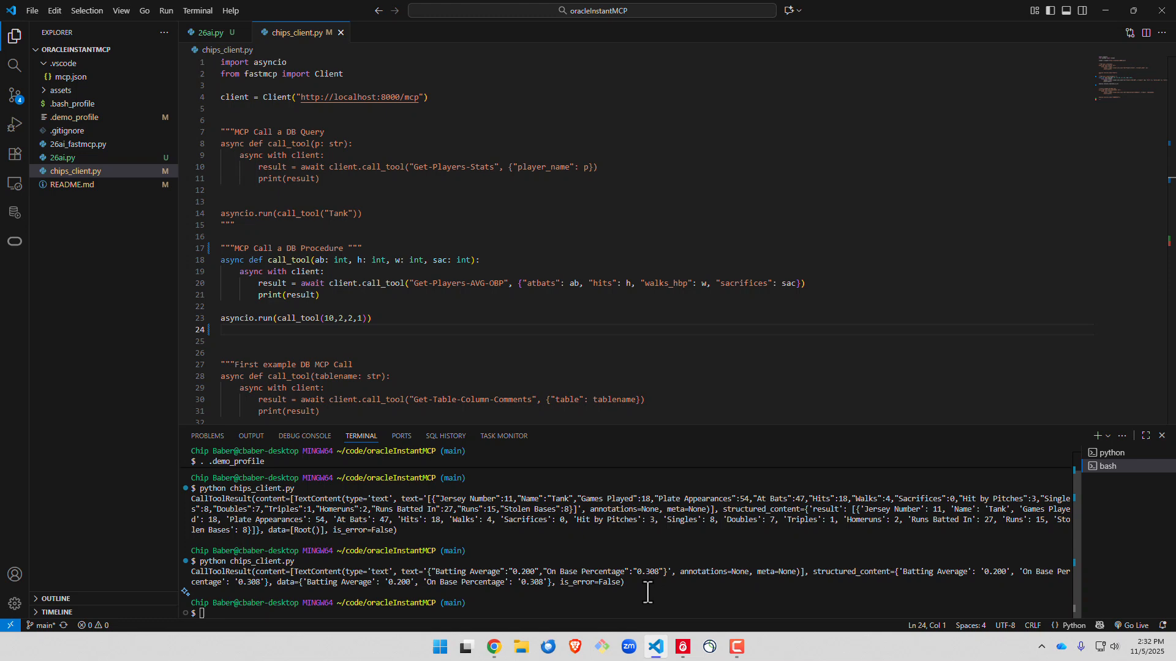
mouse_move(233, 67)
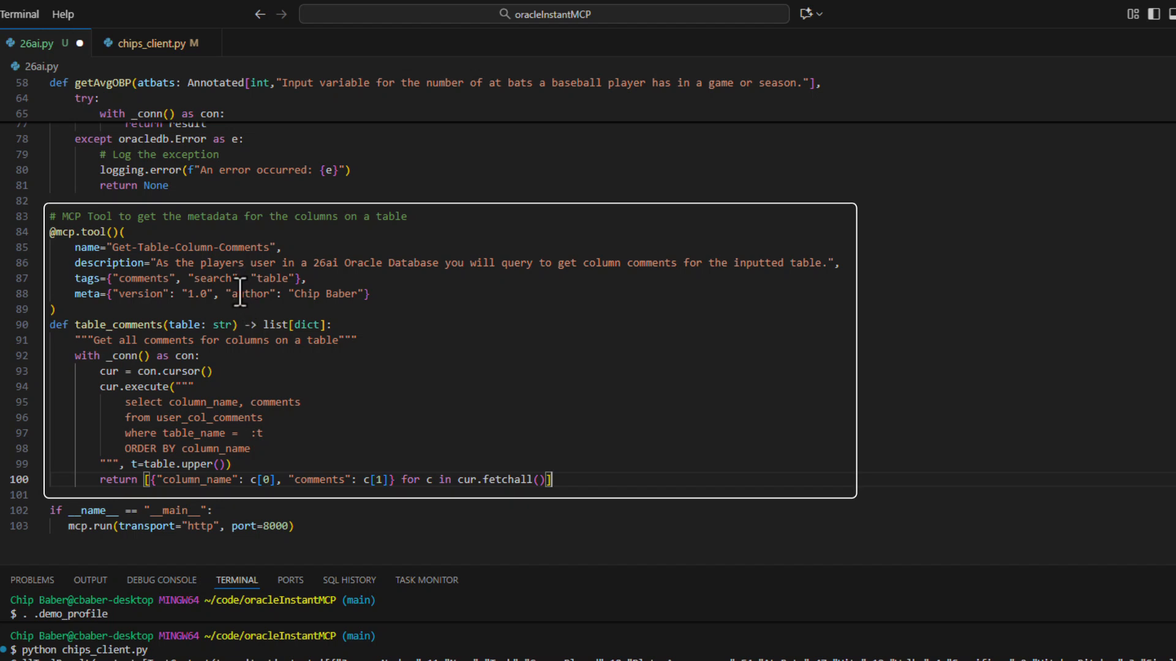
mouse_move(295, 382)
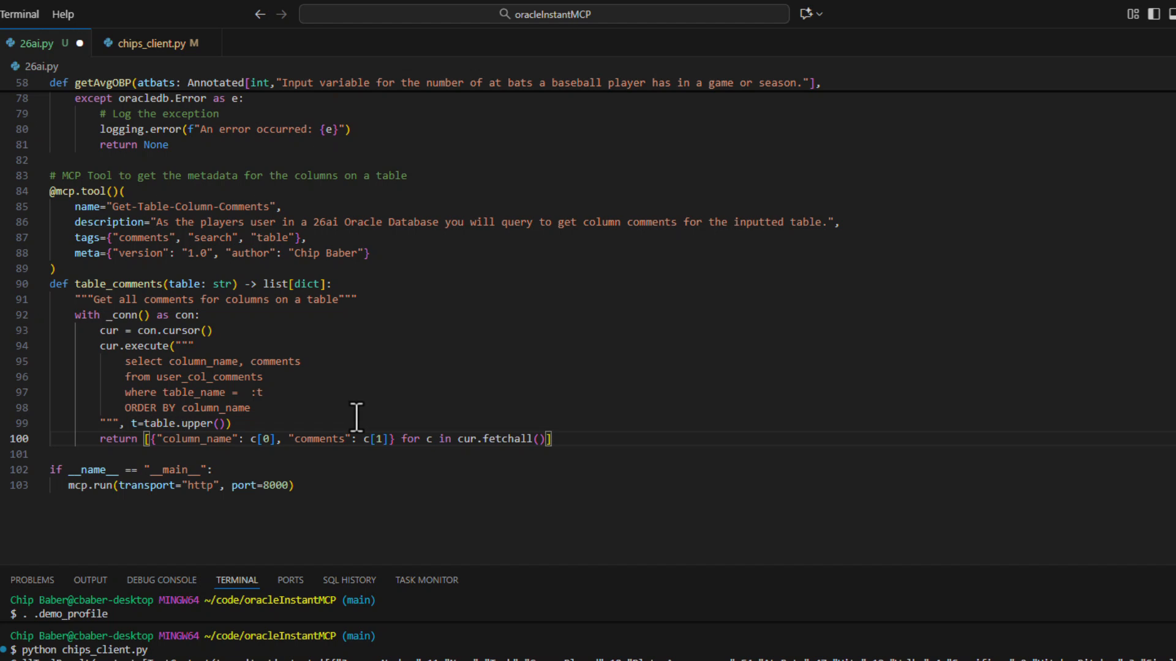
mouse_move(384, 478)
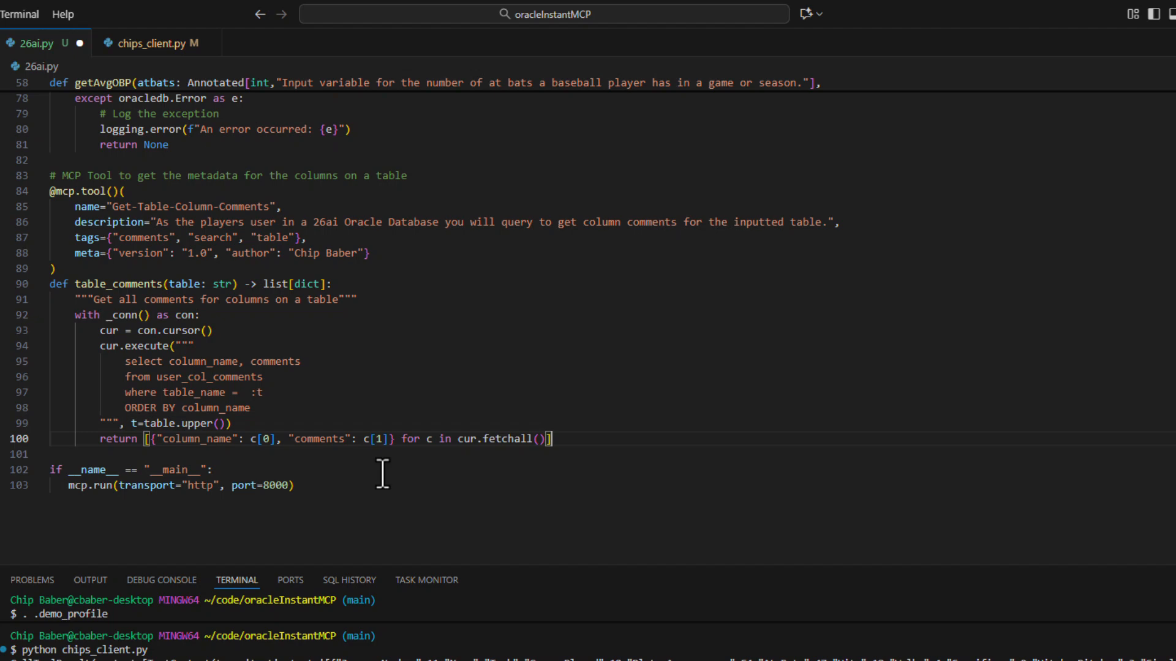
With Get-Table-Column-Comments added to 26ai.py, bring up the python terminal running the server.
click(262, 392)
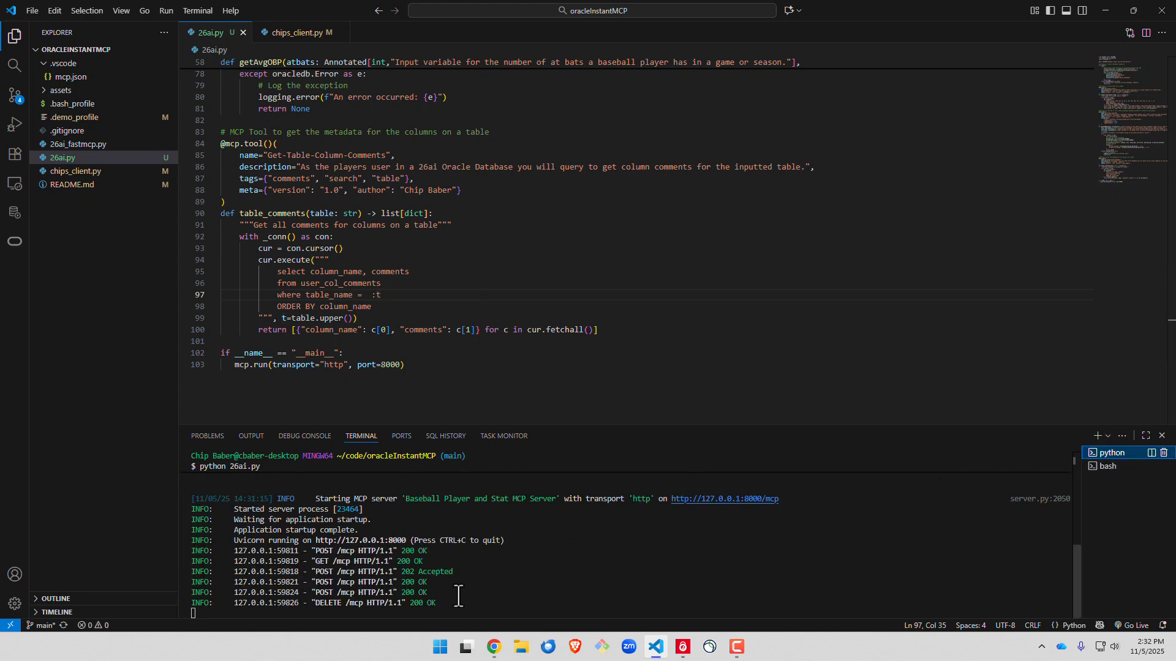
Restart python 26ai.py, then run chips_client.py in bash to list TEAMSTATS column names and comments.
key(ctrl+c)
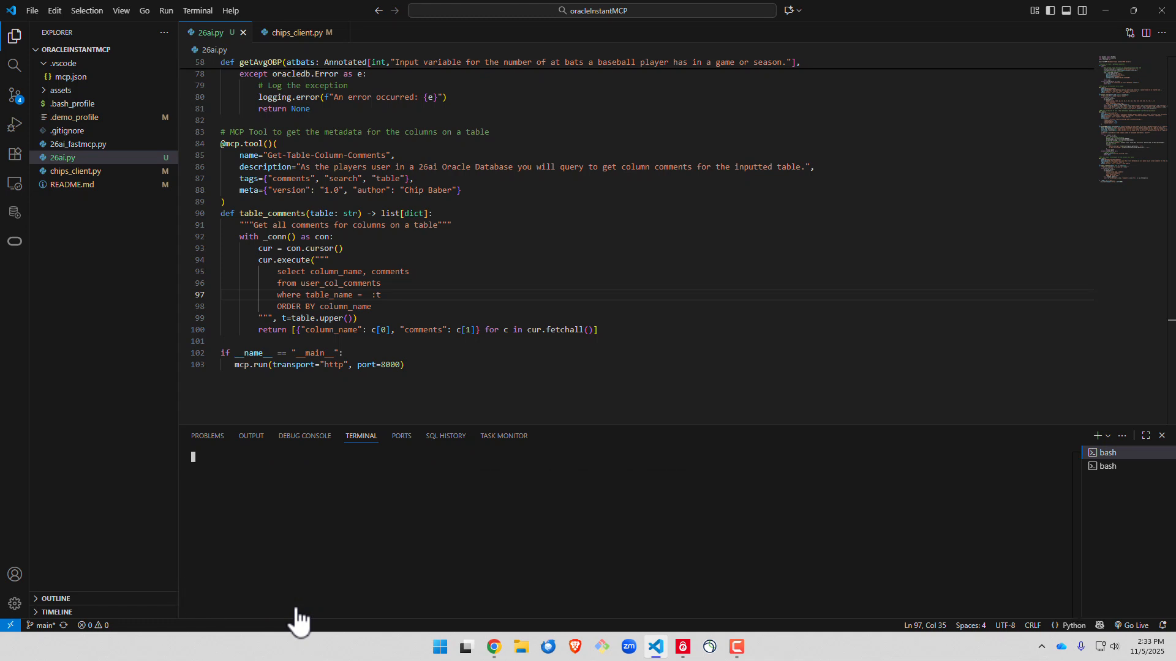
text(python 26ai.py)
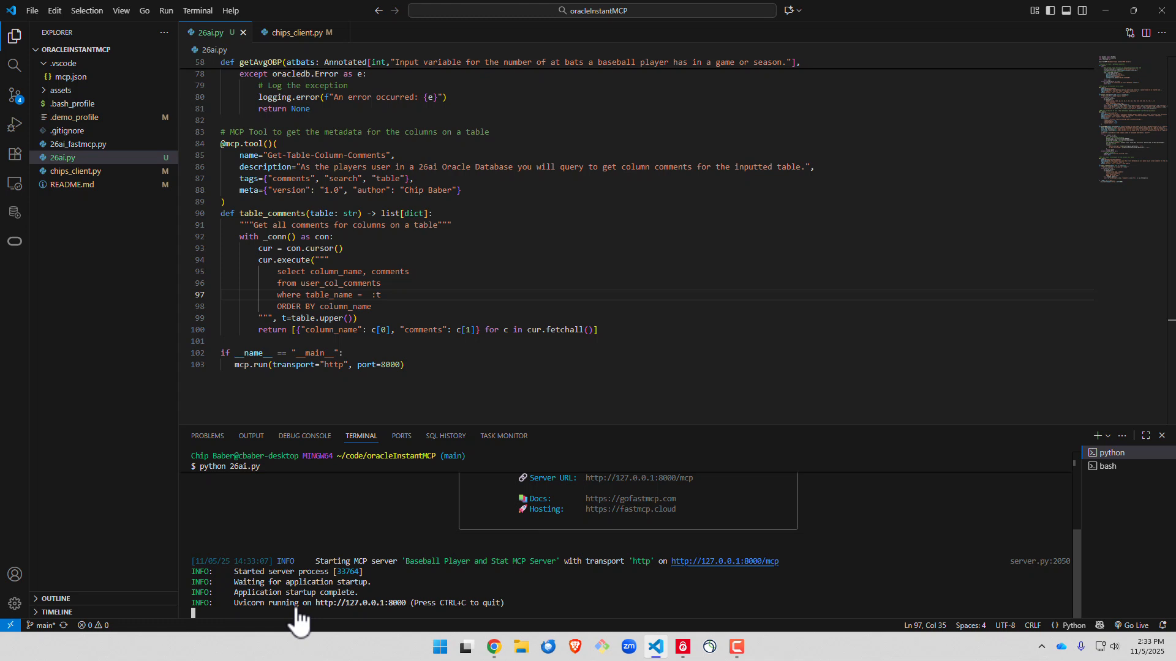
mouse_move(303, 547)
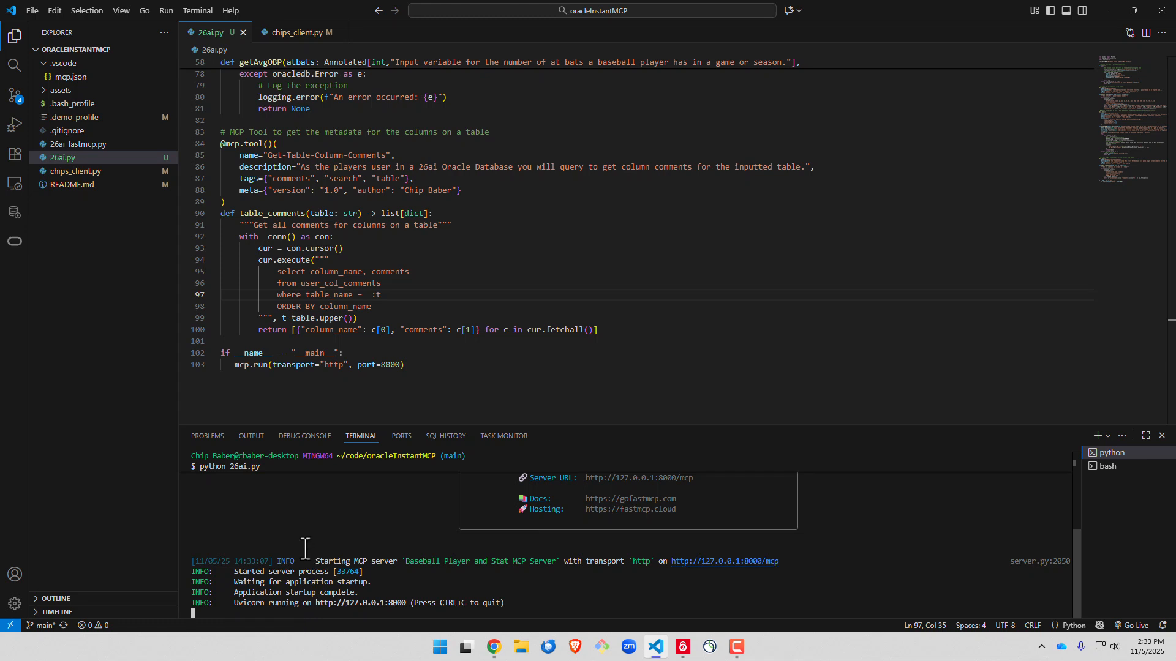
click(296, 32)
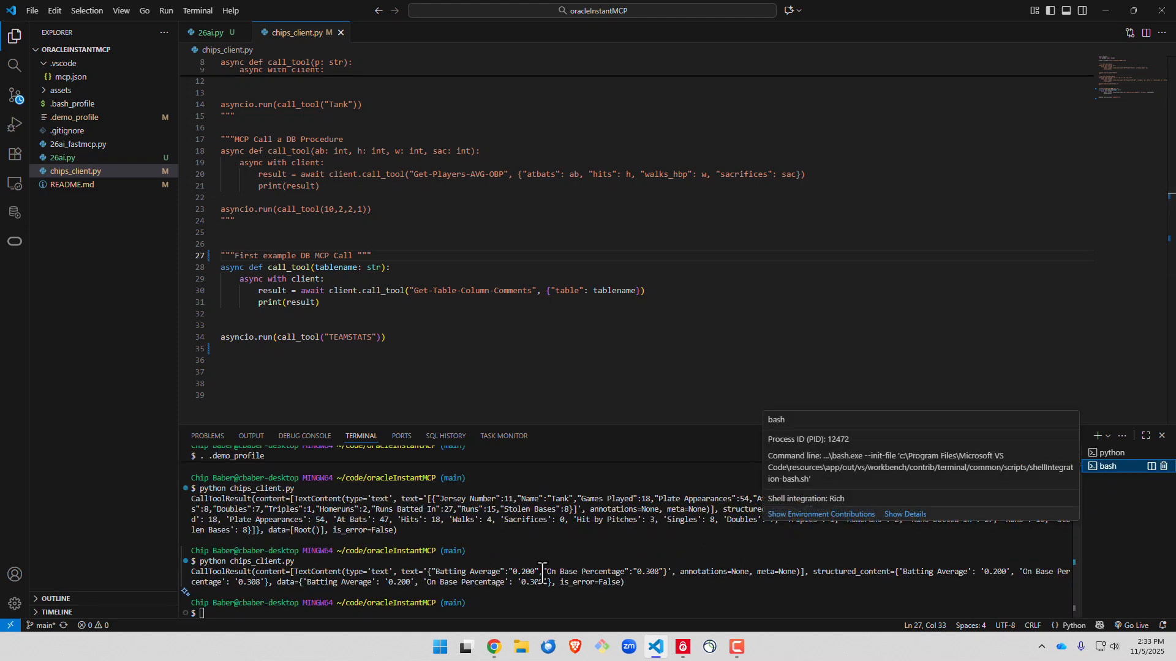
text(clear)
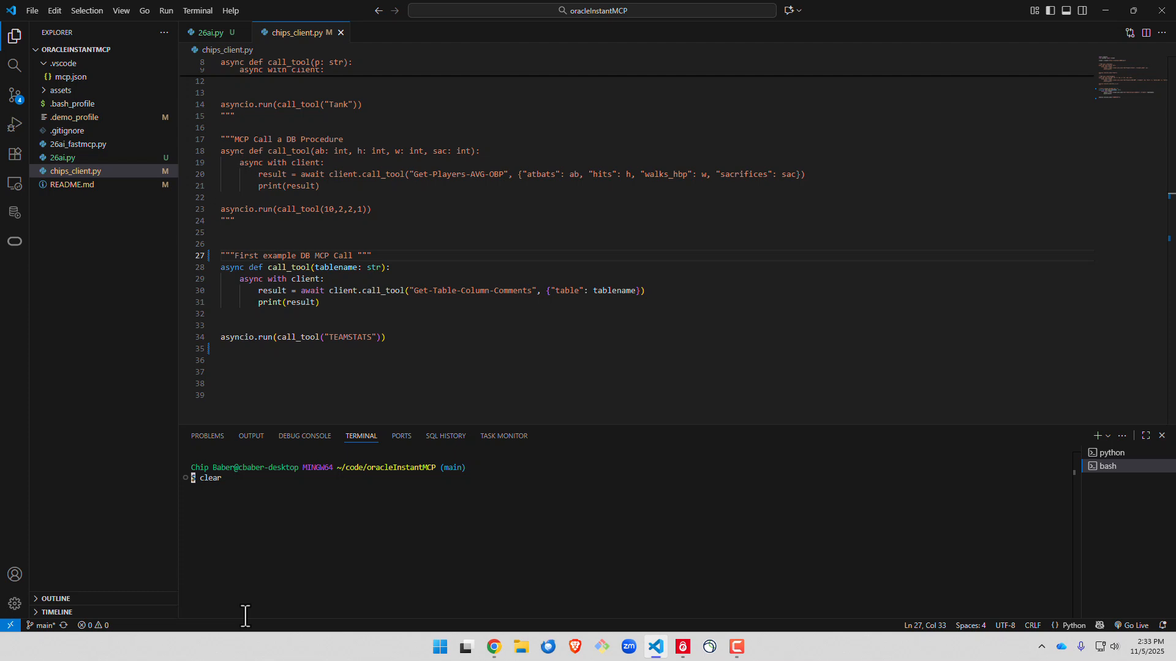
text(python chips_client.py)
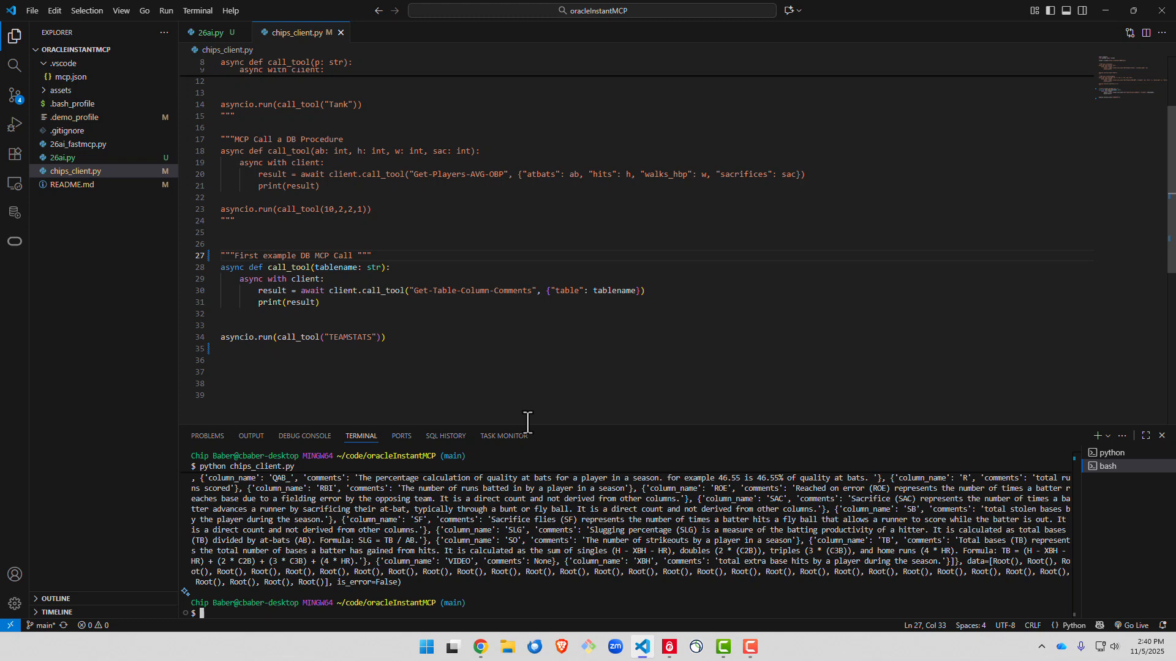
mouse_move(469, 404)
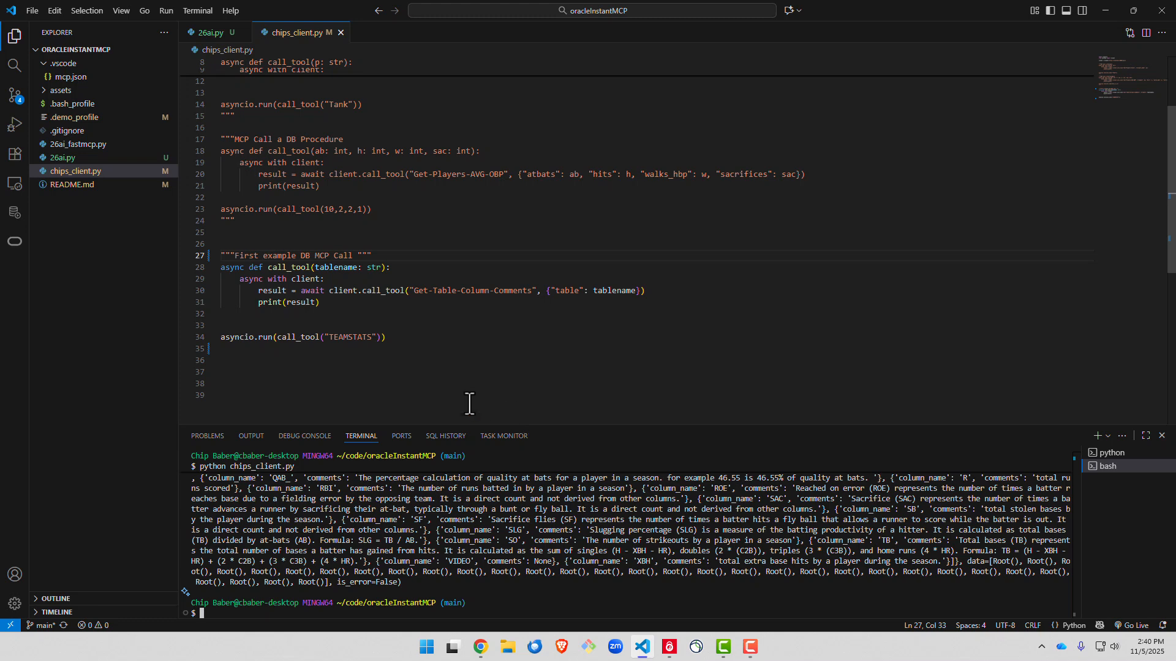
mouse_move(1106, 465)
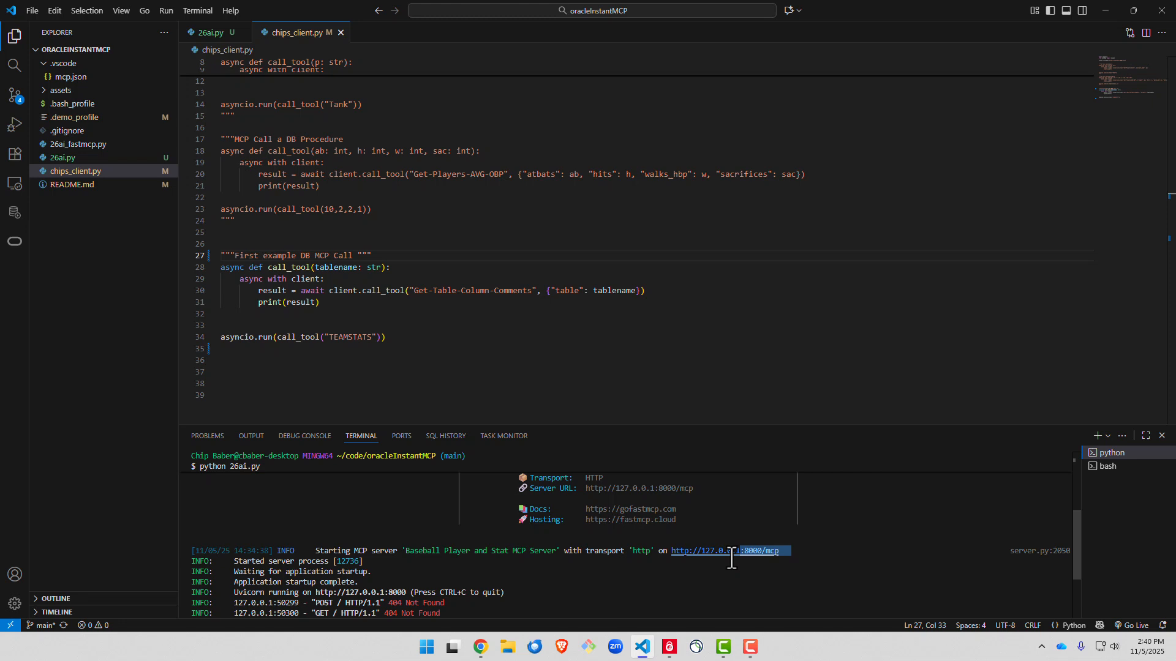
Copy the server URL and add an HTTP server 'my-baseball-mcp-server' at 127.0.0.1:8000/mcp in mcp.json.
double_click(725, 551)
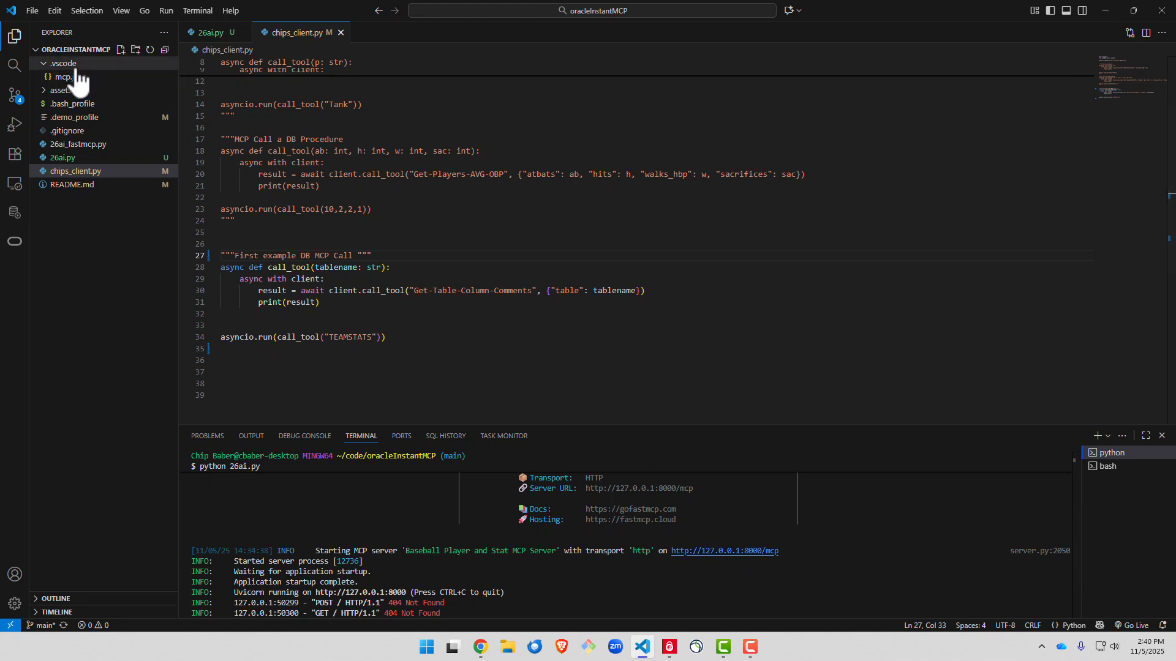
click(67, 77)
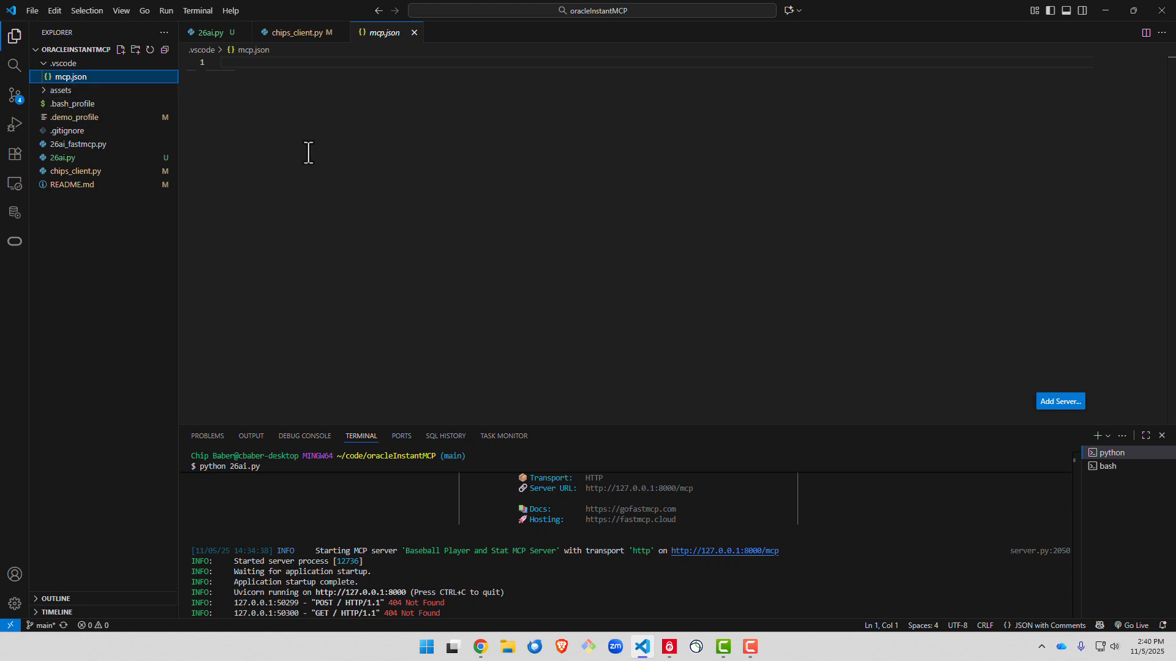
click(1059, 401)
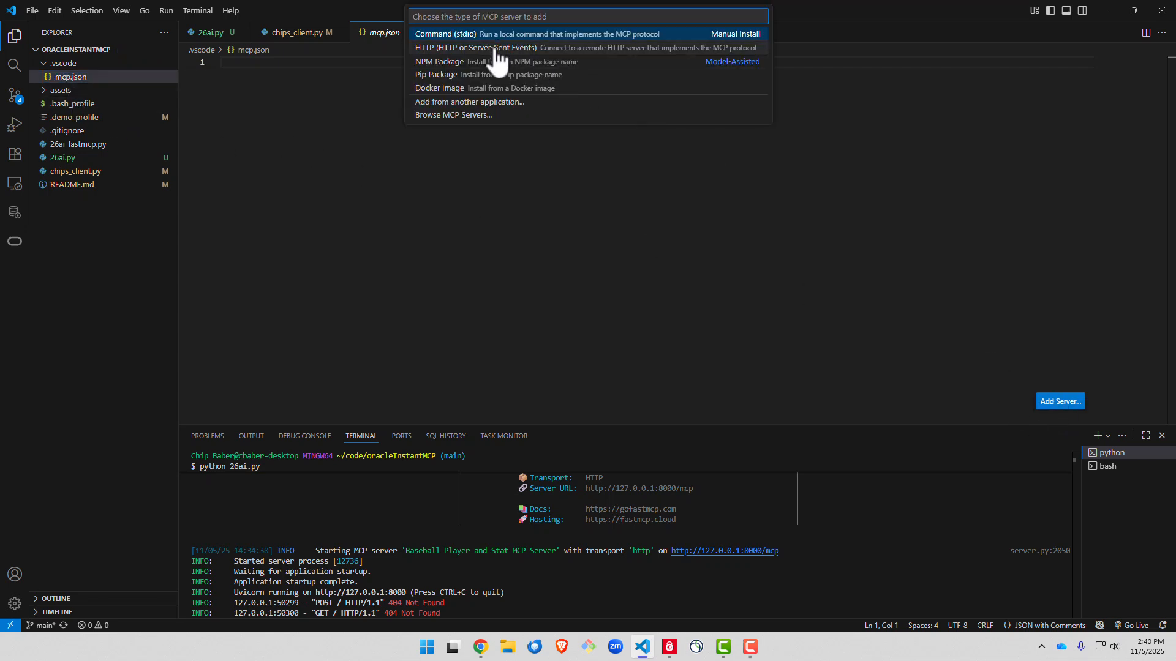
click(477, 47)
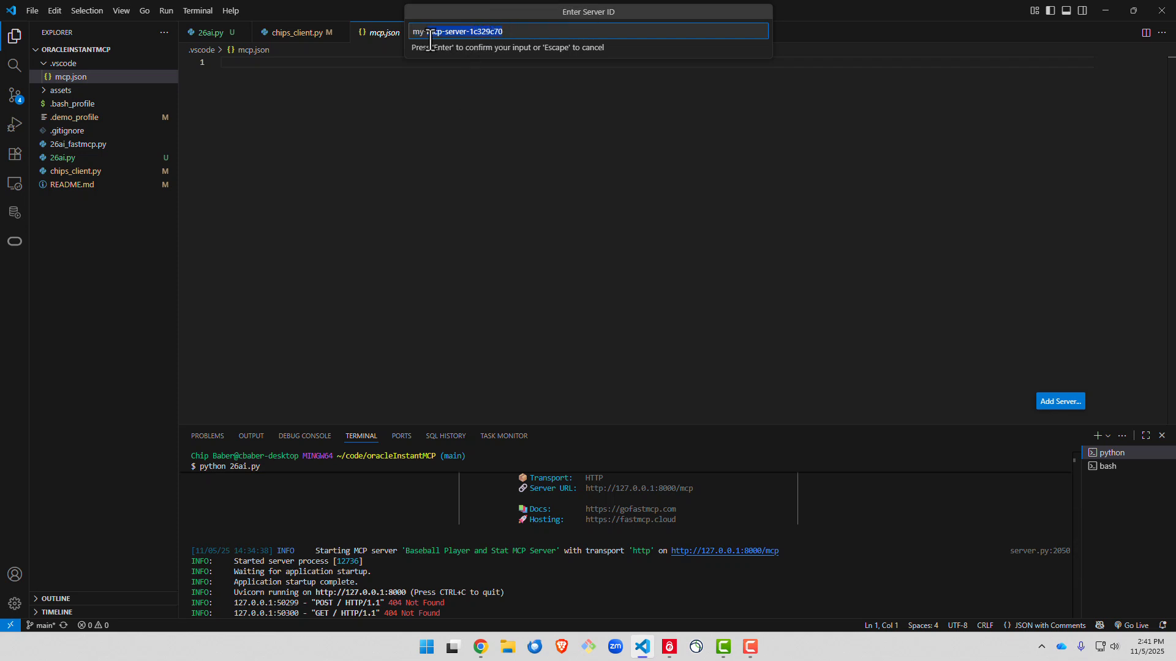
text(baseball-)
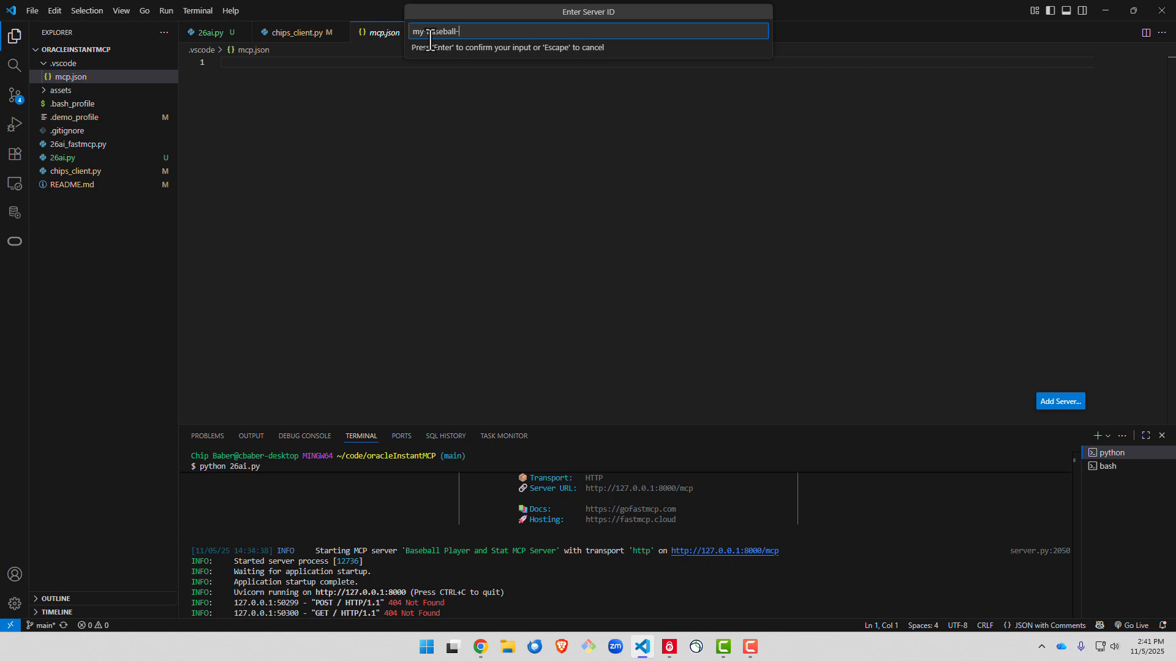
text(mcp-se)
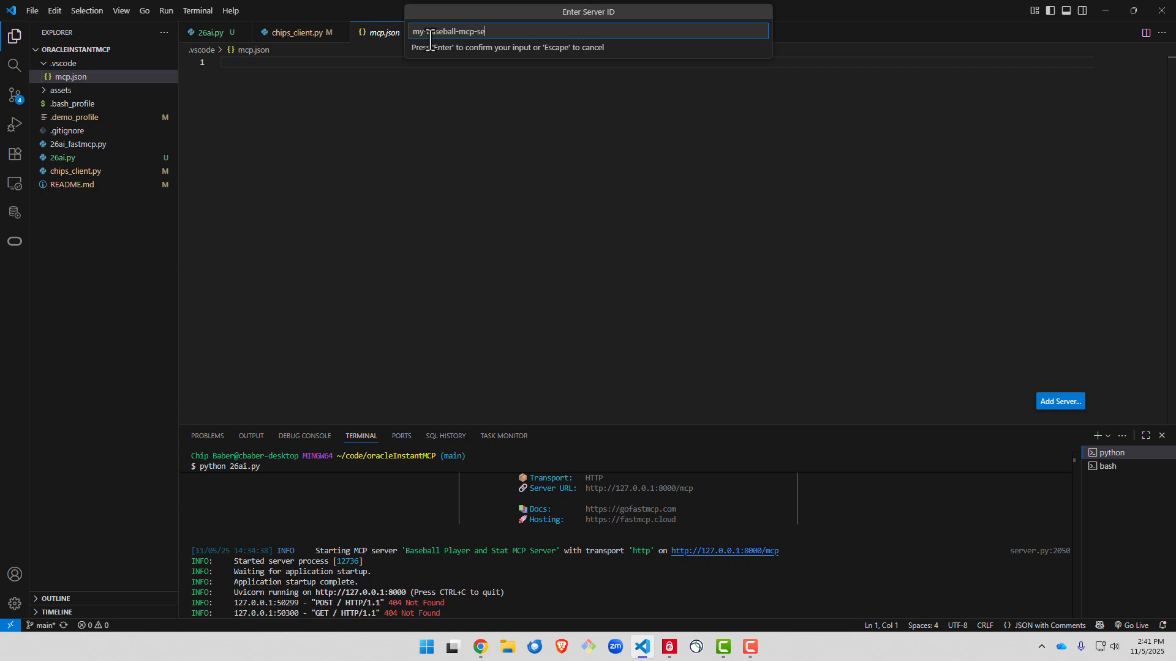
key(Enter)
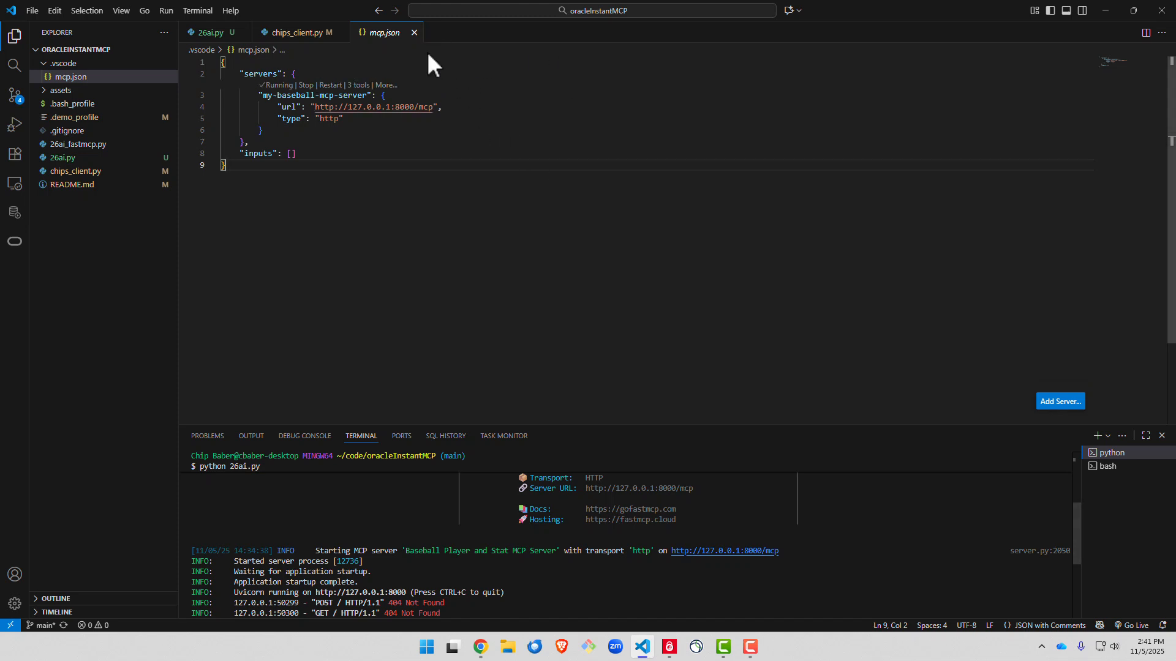
mouse_move(453, 233)
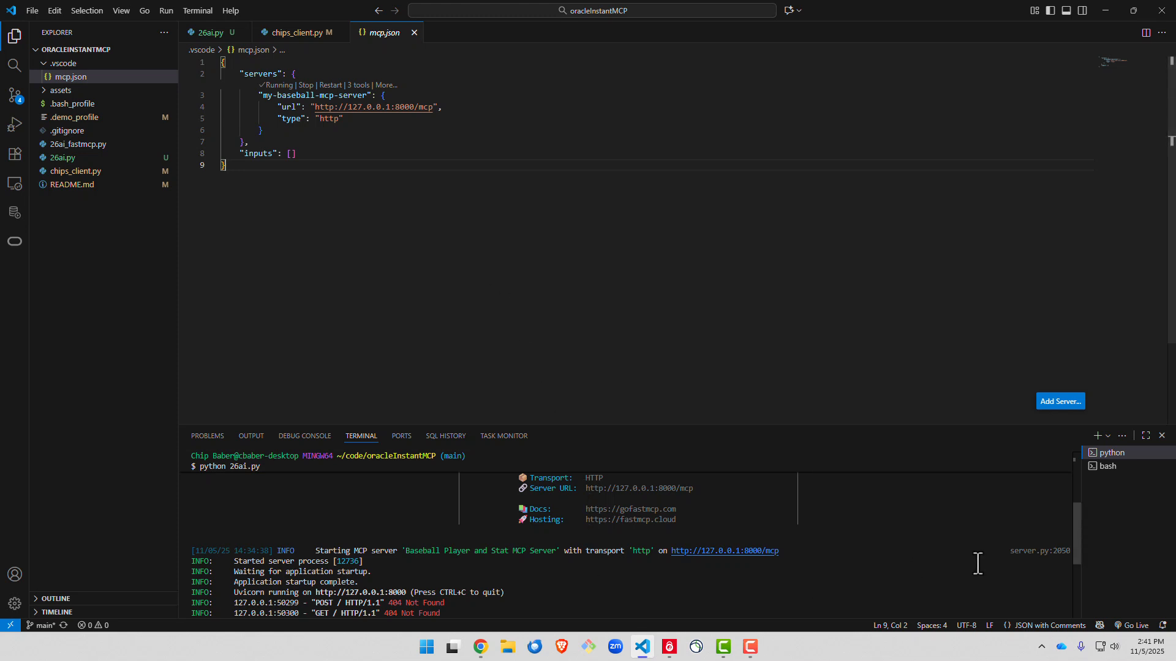
mouse_move(435, 161)
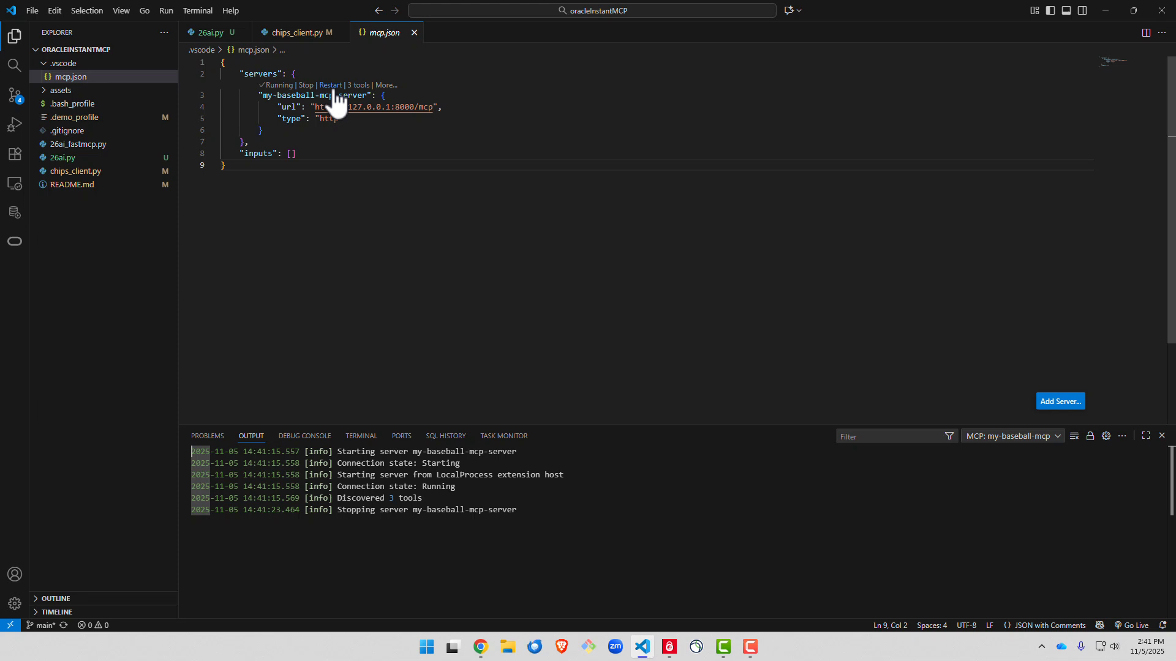
Restart my-baseball-mcp-server from mcp.json and confirm in its terminal log that /mcp requests succeed.
click(330, 85)
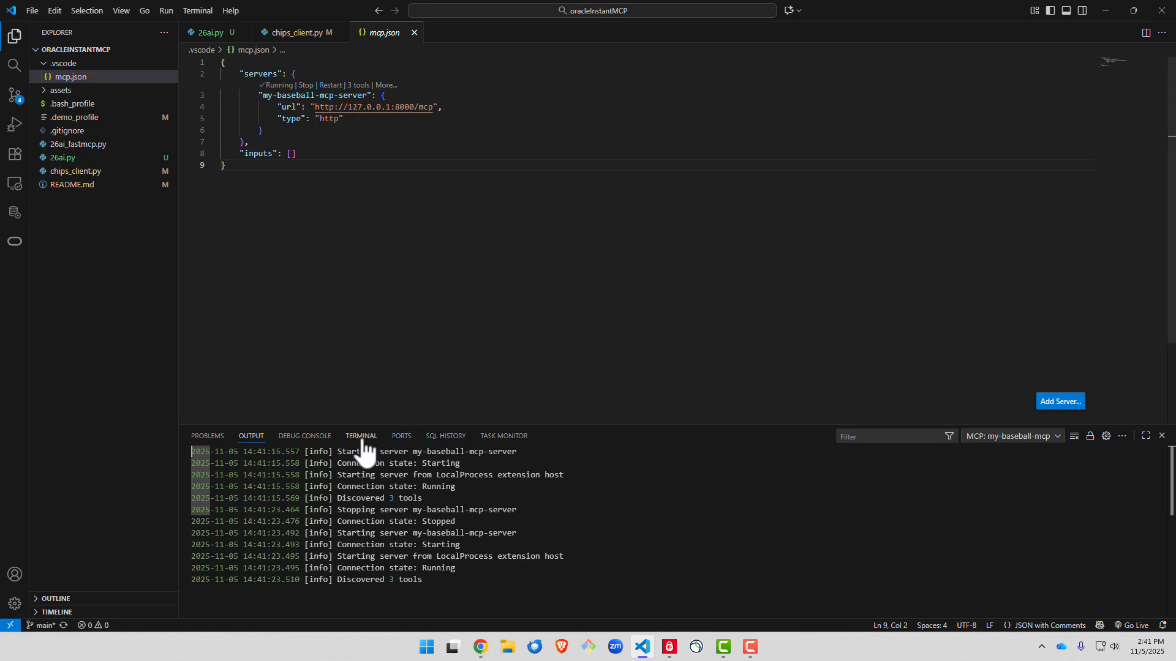
click(360, 435)
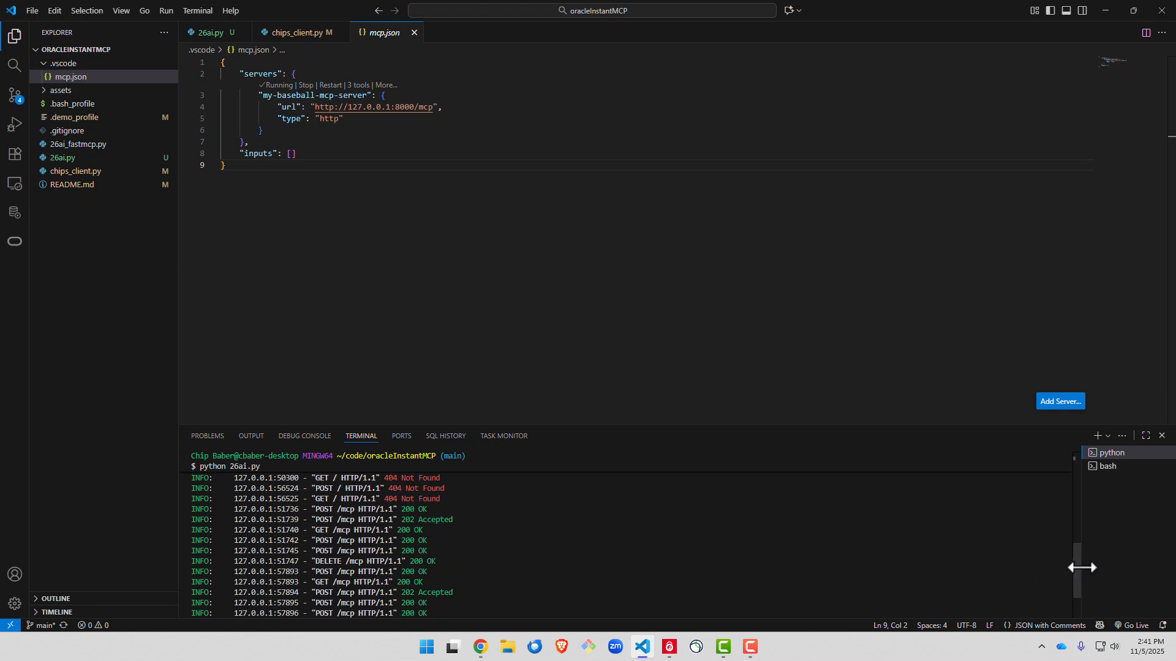
click(799, 10)
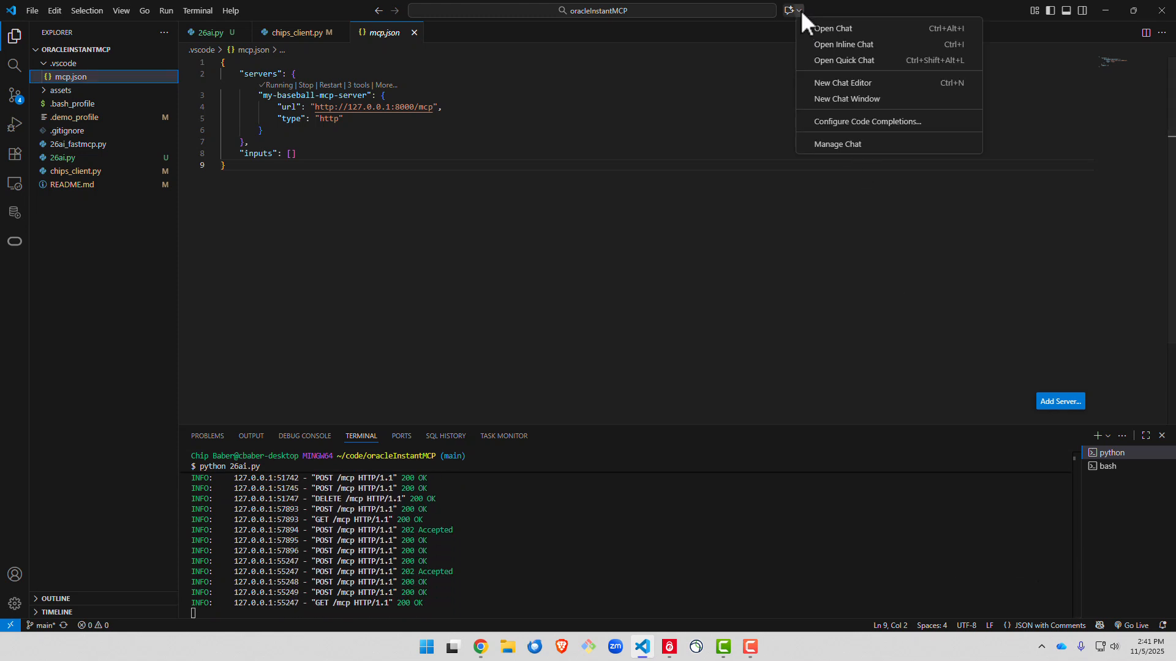
Show my-baseball-mcp-server's three database tools in the agent chat's Configure Tools list.
click(833, 27)
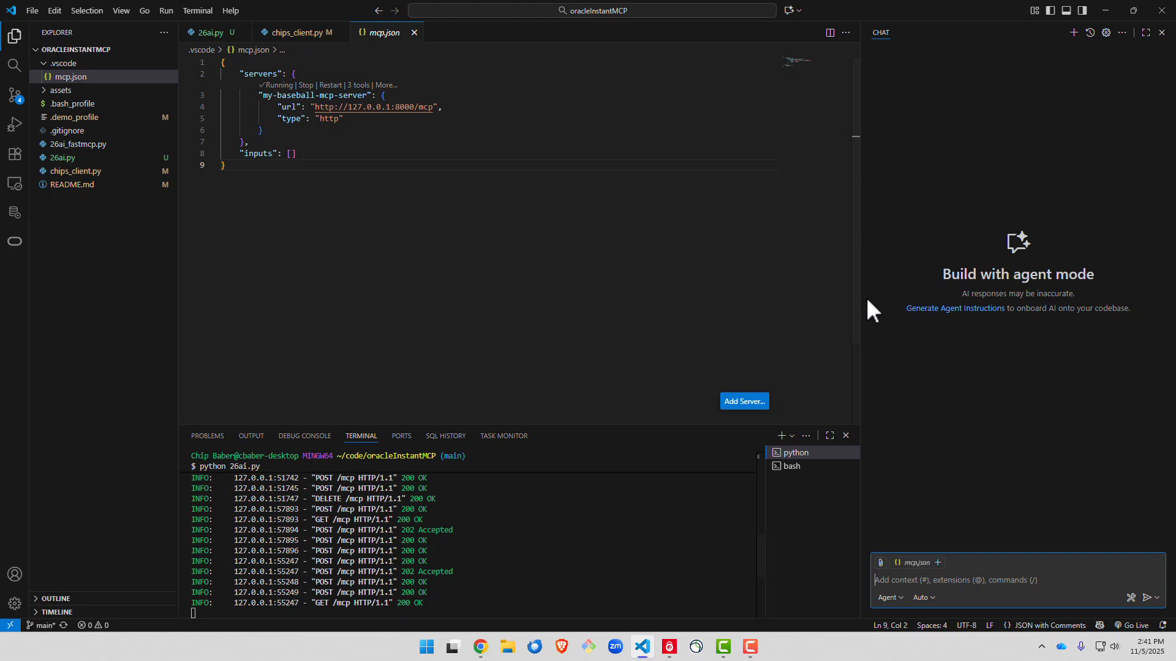
click(1131, 597)
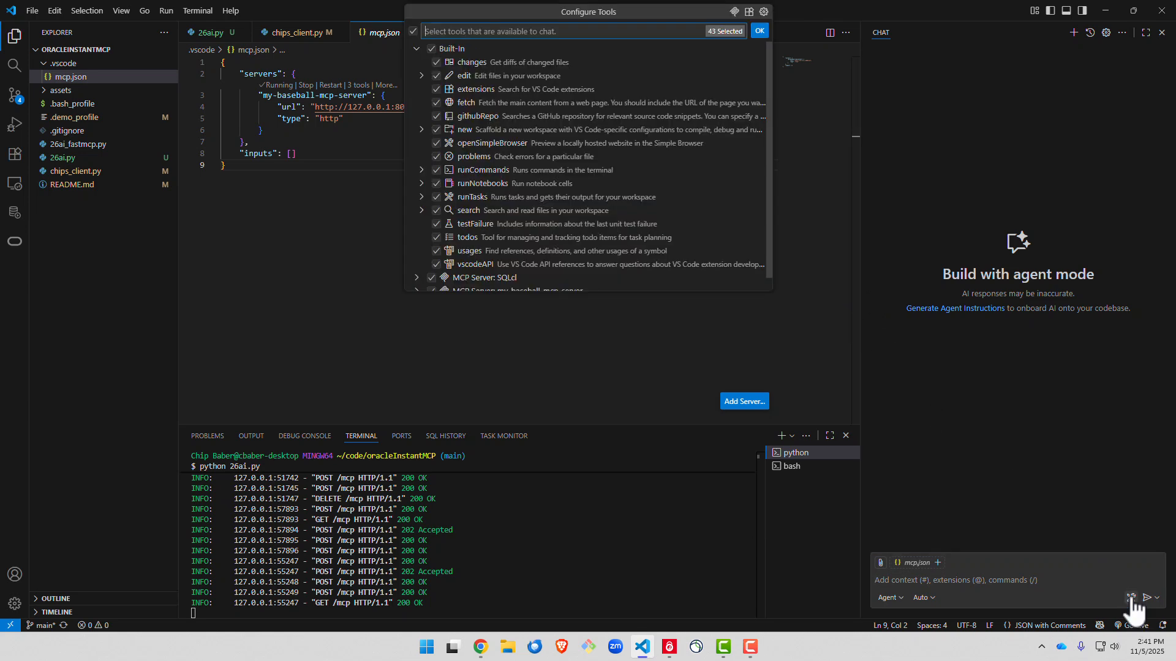
scroll(down, 3)
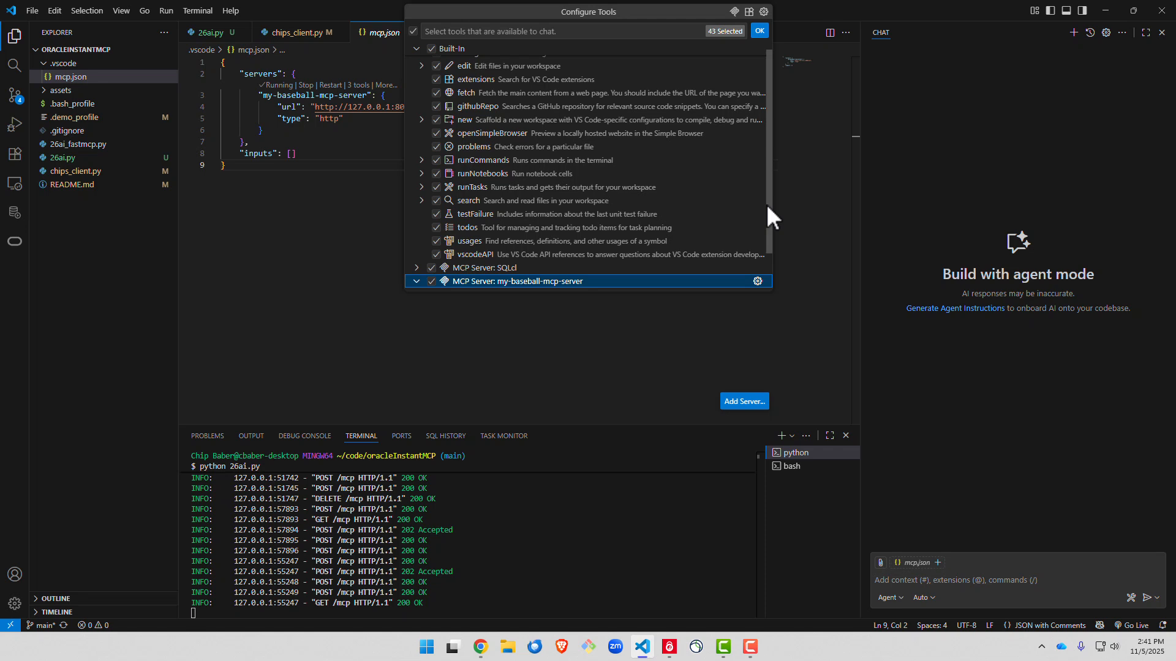
click(415, 281)
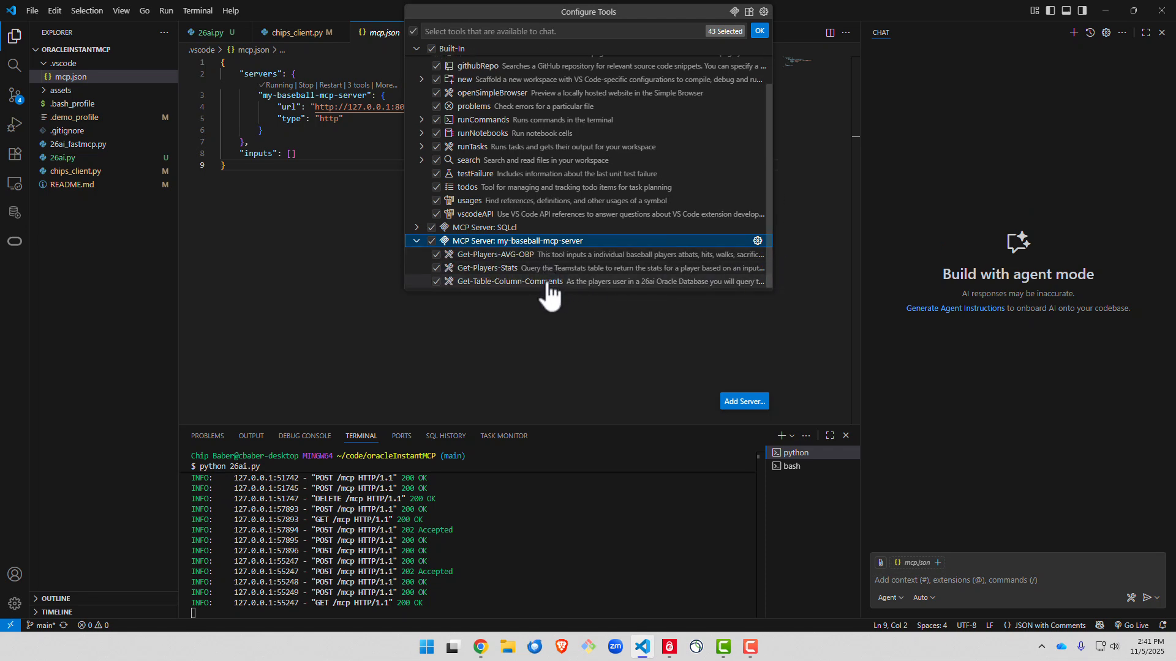
click(758, 31)
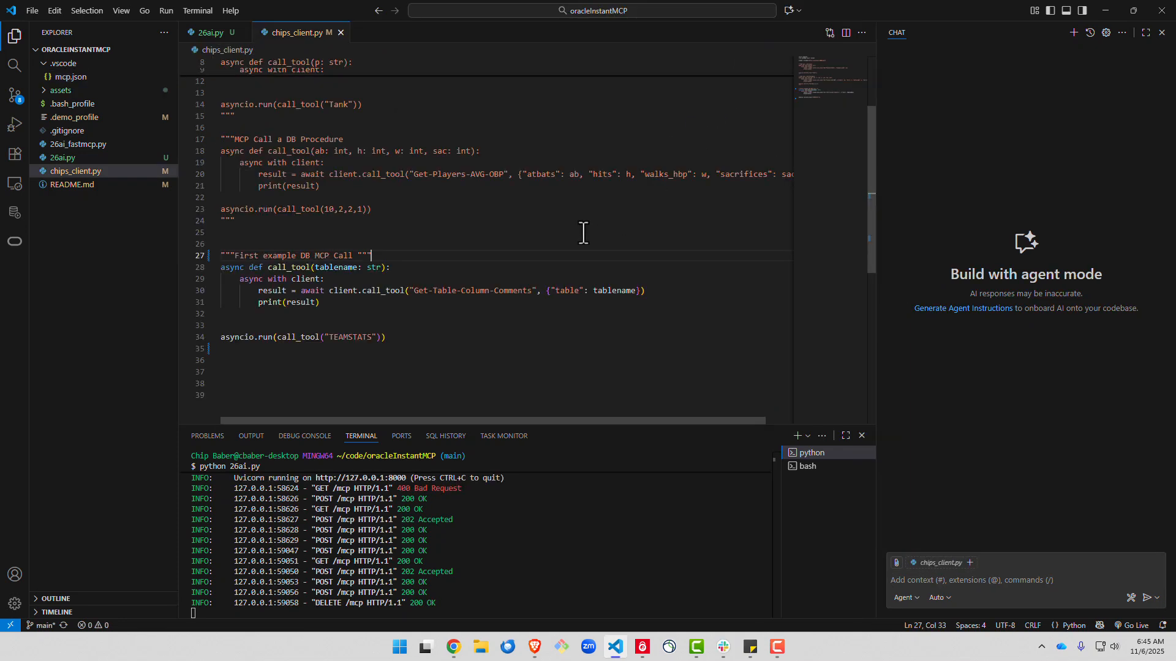
mouse_move(891, 344)
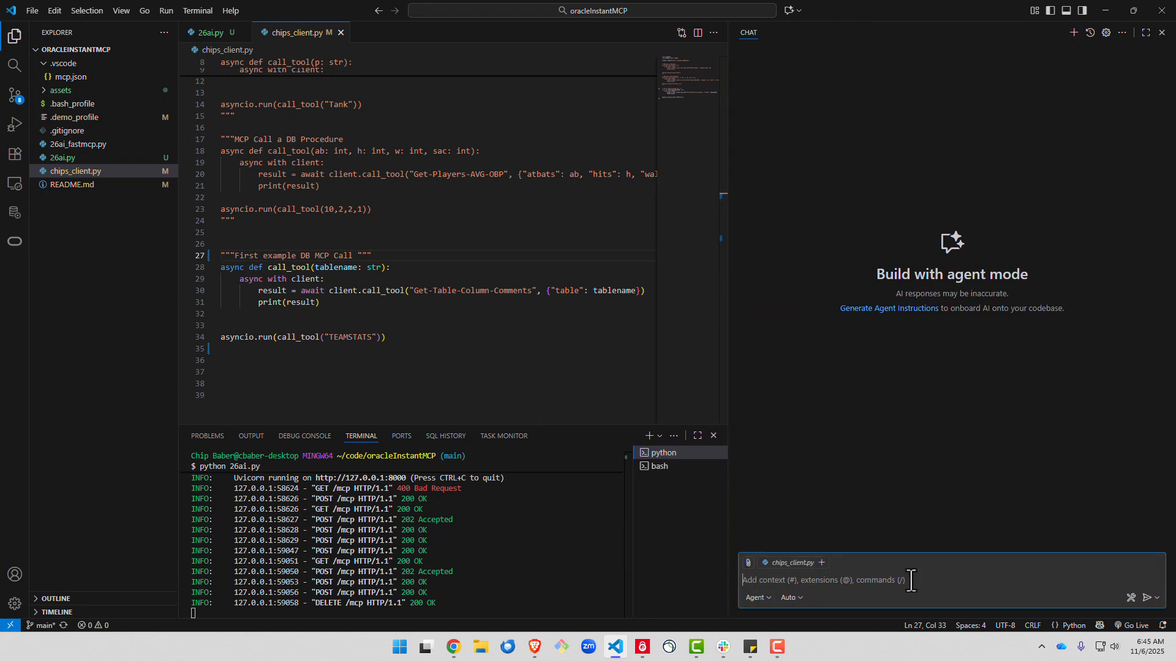
Ask the agent, with #Get-Players-Stats and #Get-Table-Column-Comments, to describe the AB and H columns in teamstats.
text(#)
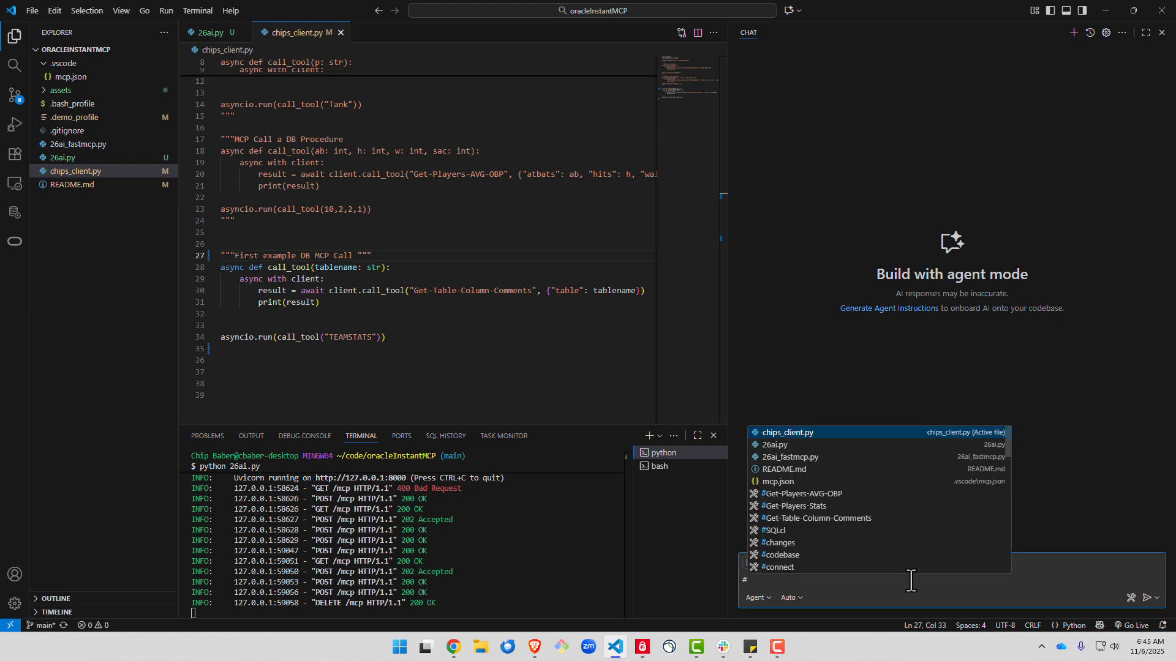
click(800, 493)
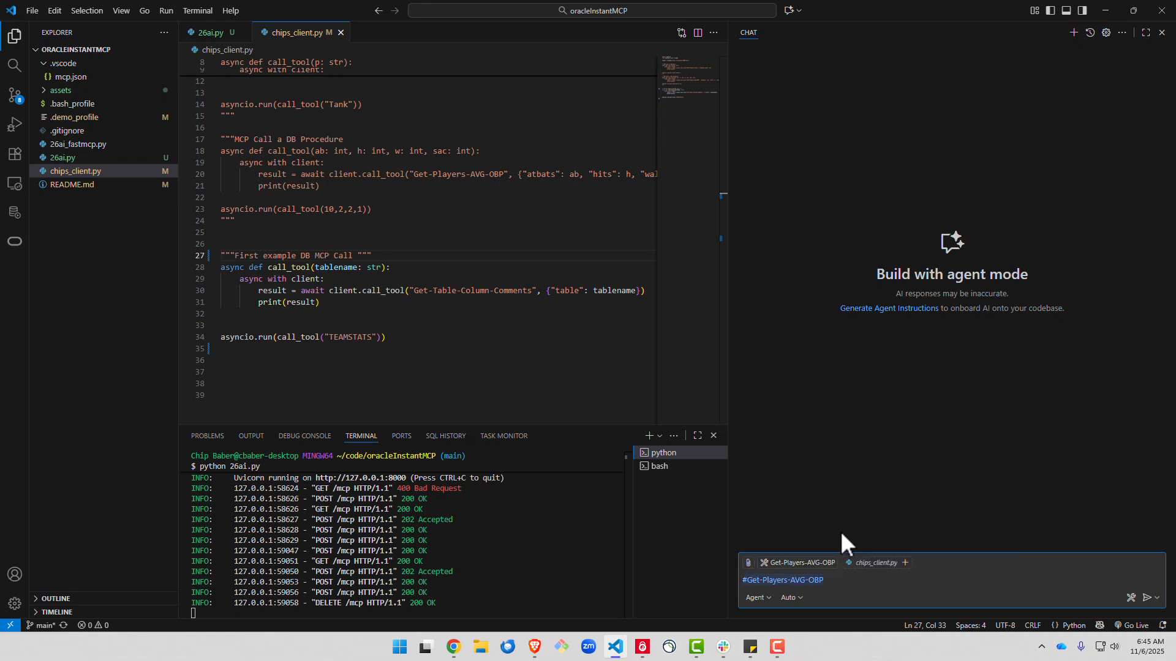
text(#Get-Players-Stats)
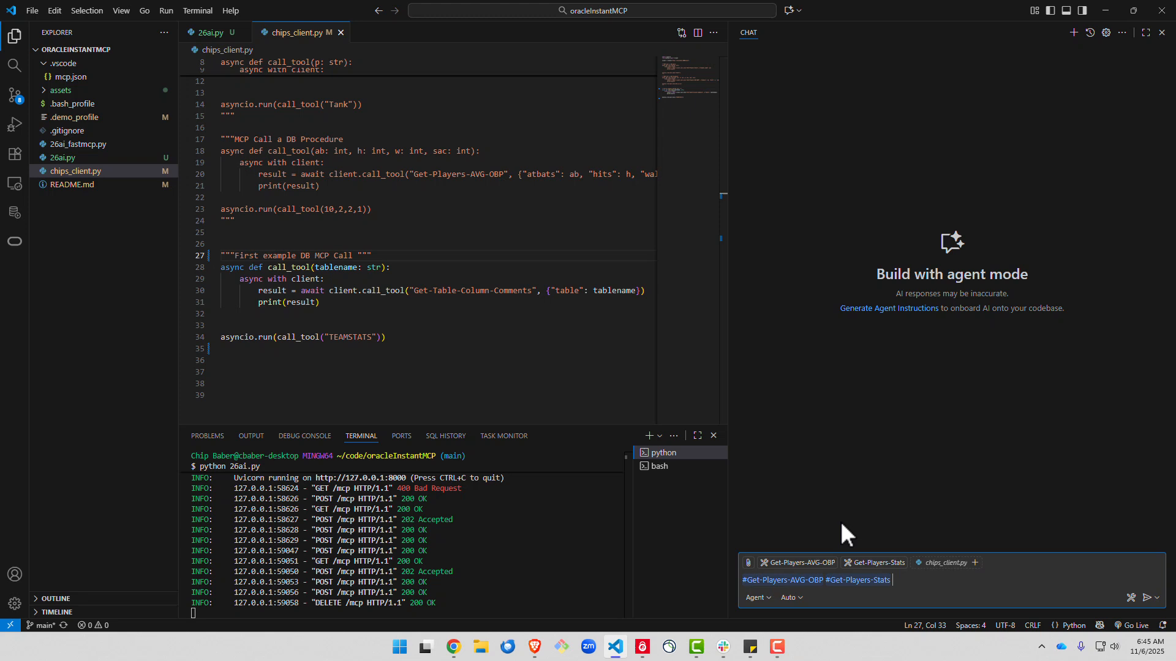
text(#)
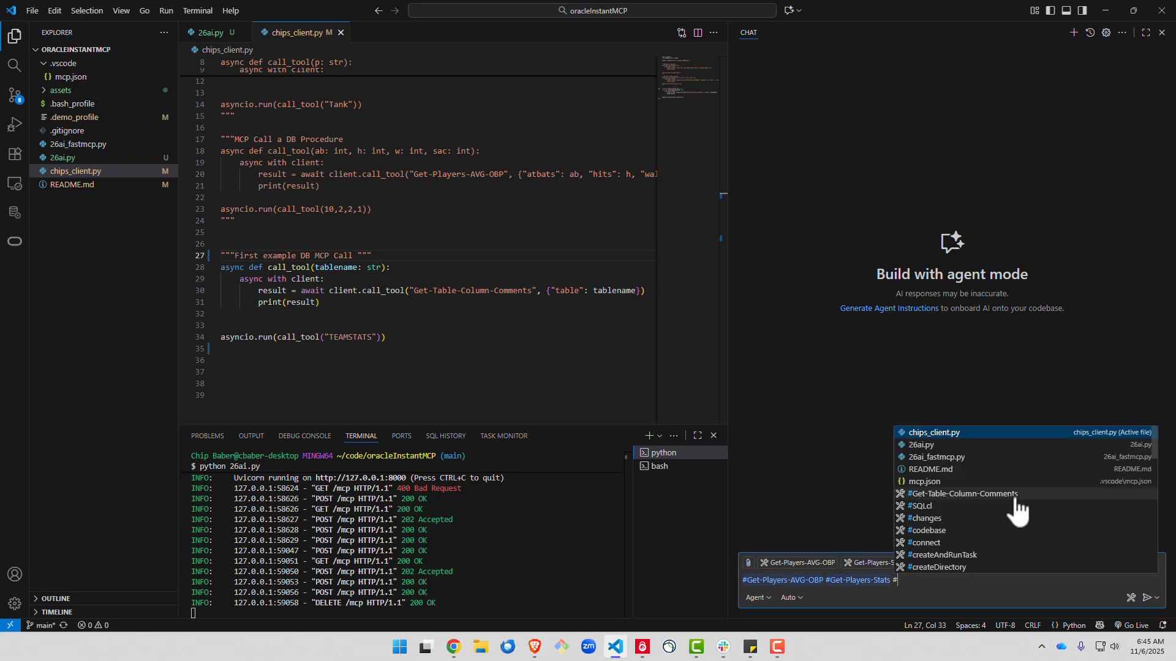
click(962, 494)
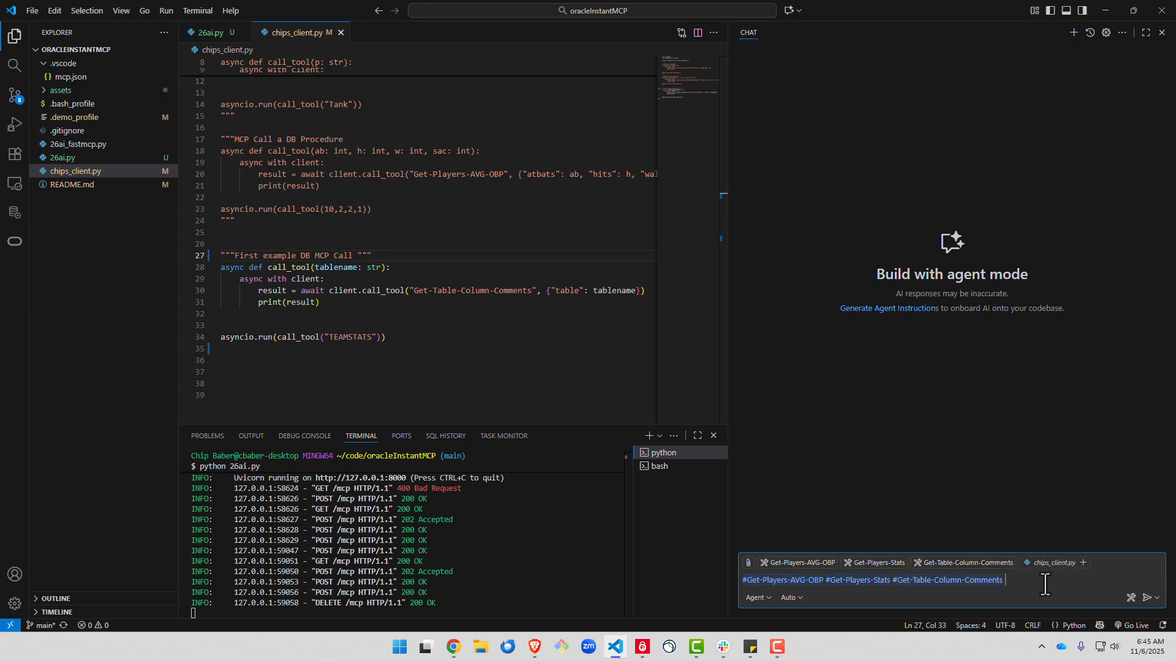
text(Describe the AB and H columns in the teamstats table)
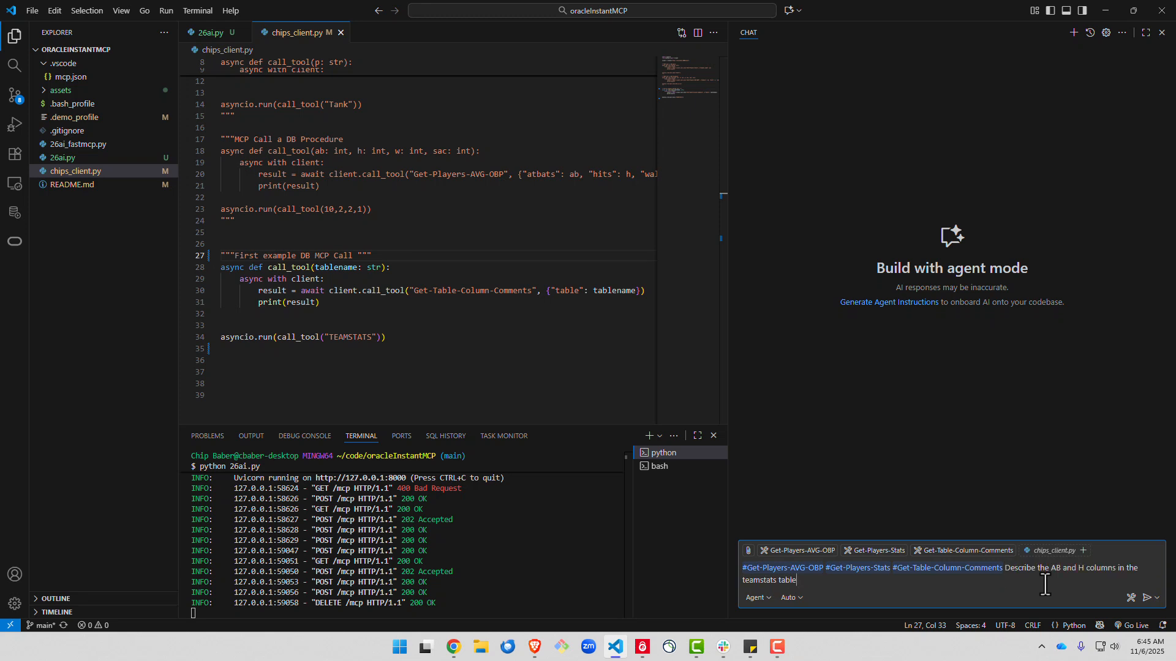
click(1153, 597)
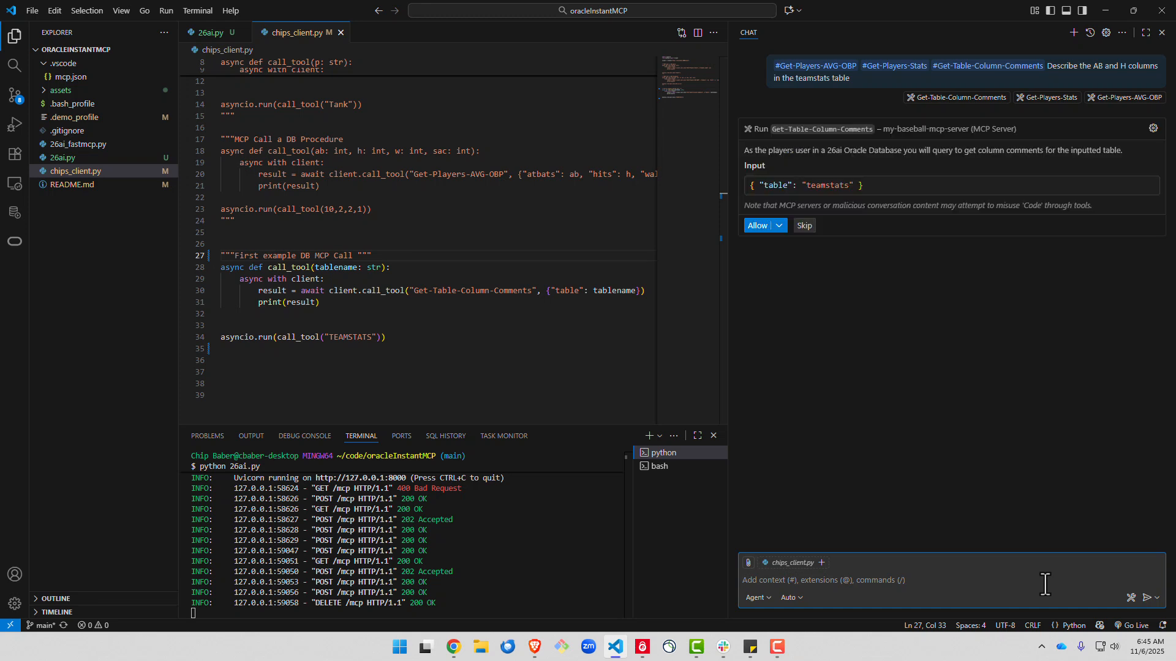
mouse_move(757, 224)
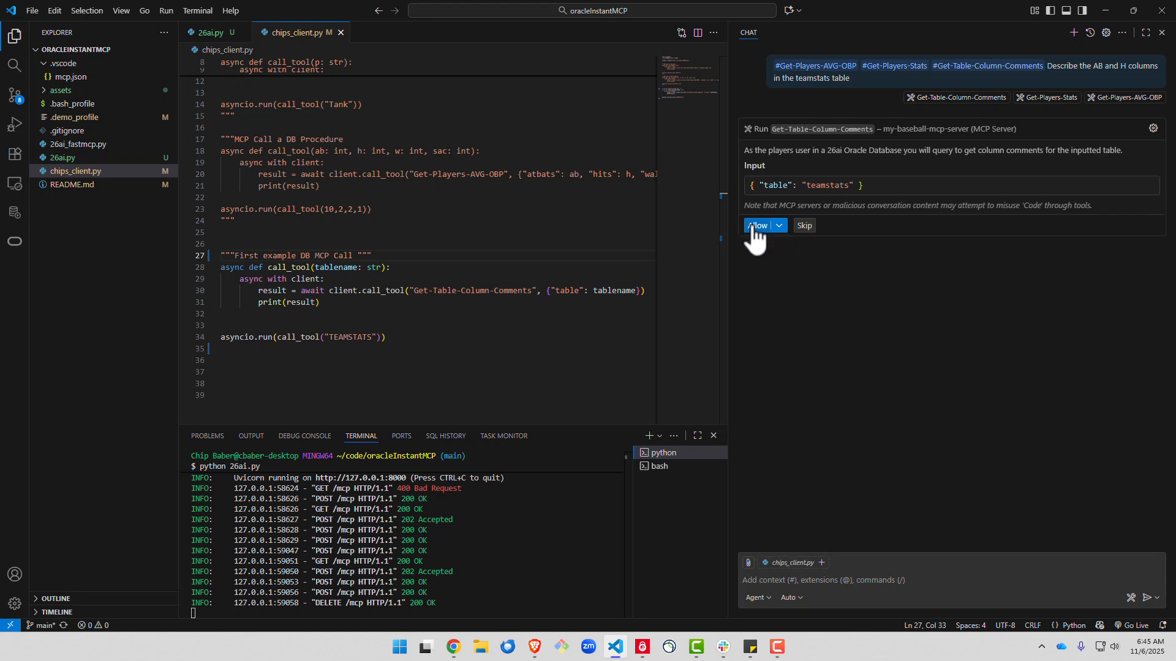
Allow the Get-Table-Column-Comments run and the Get-Players-Stats runs for AB and H.
click(757, 225)
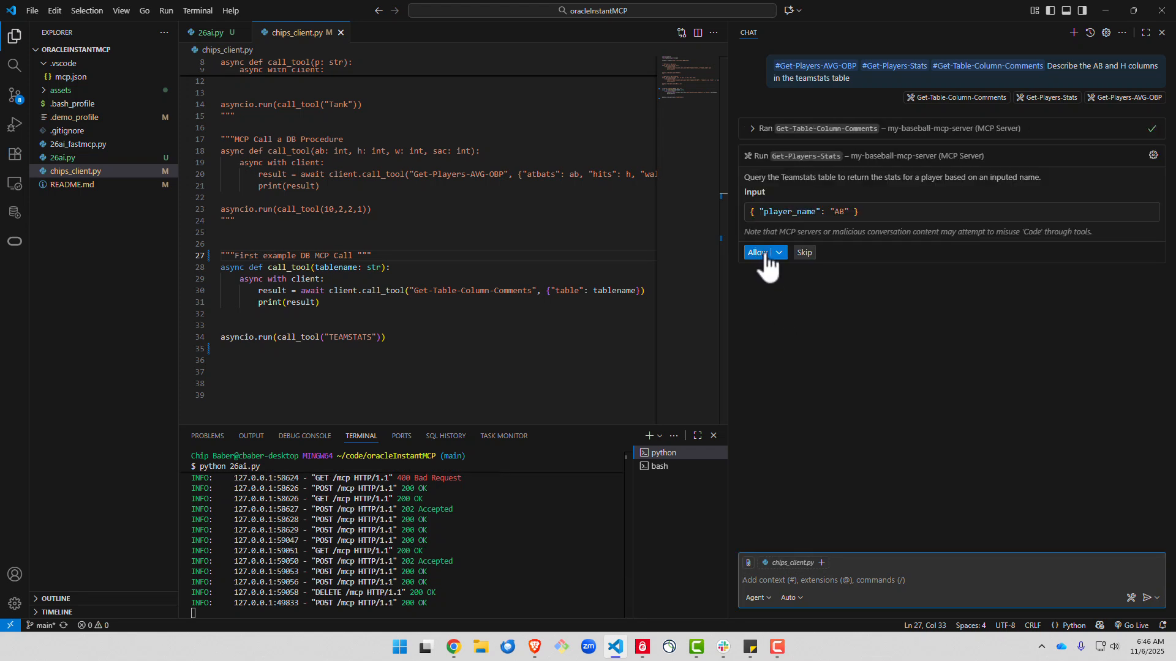
click(757, 251)
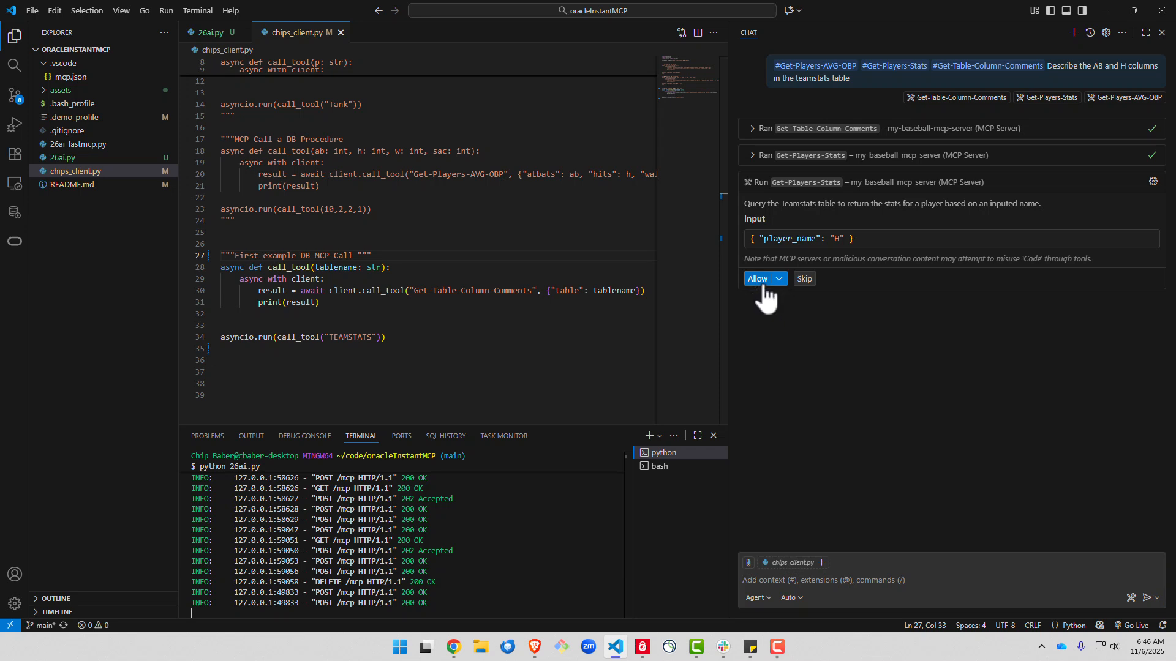
click(757, 278)
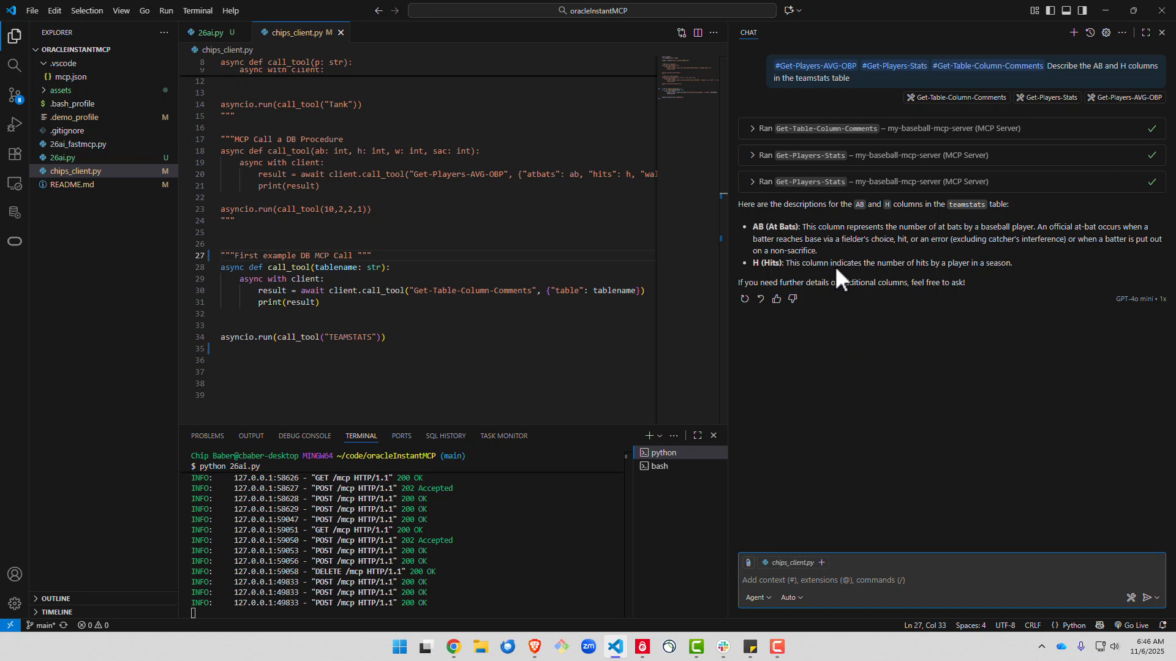
mouse_move(962, 275)
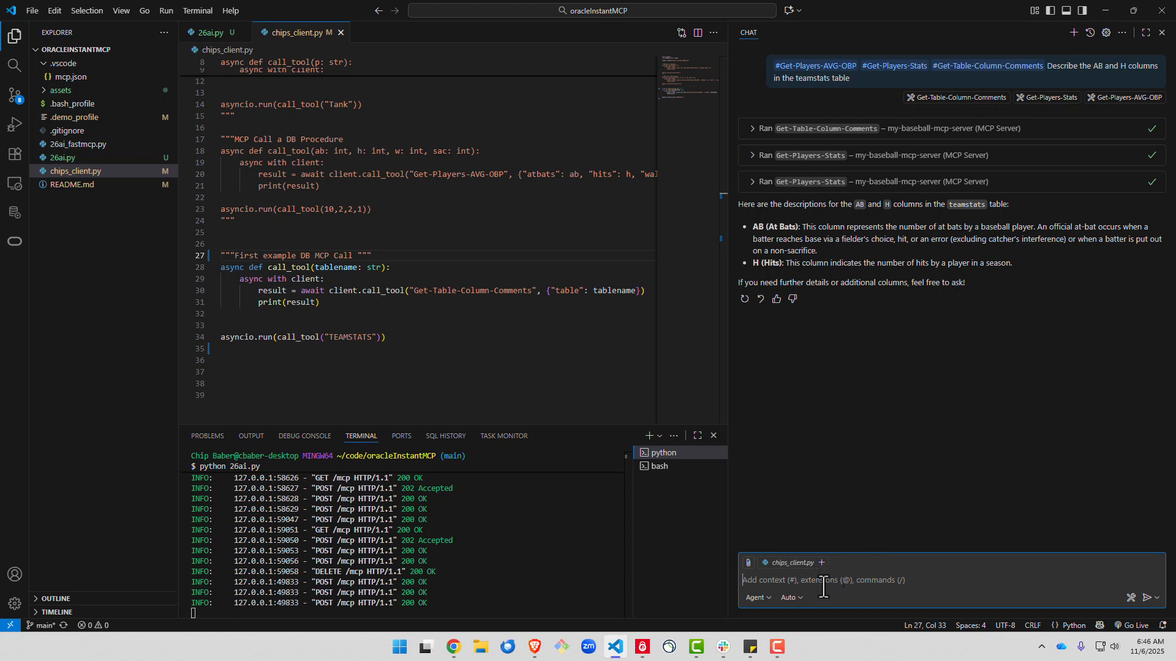
Ask for Tank's stats plus batting average and OBP, allowing each tool call to get .383 and .463.
text(get all stats for Tank, then calculate his batting average and on base percentage)
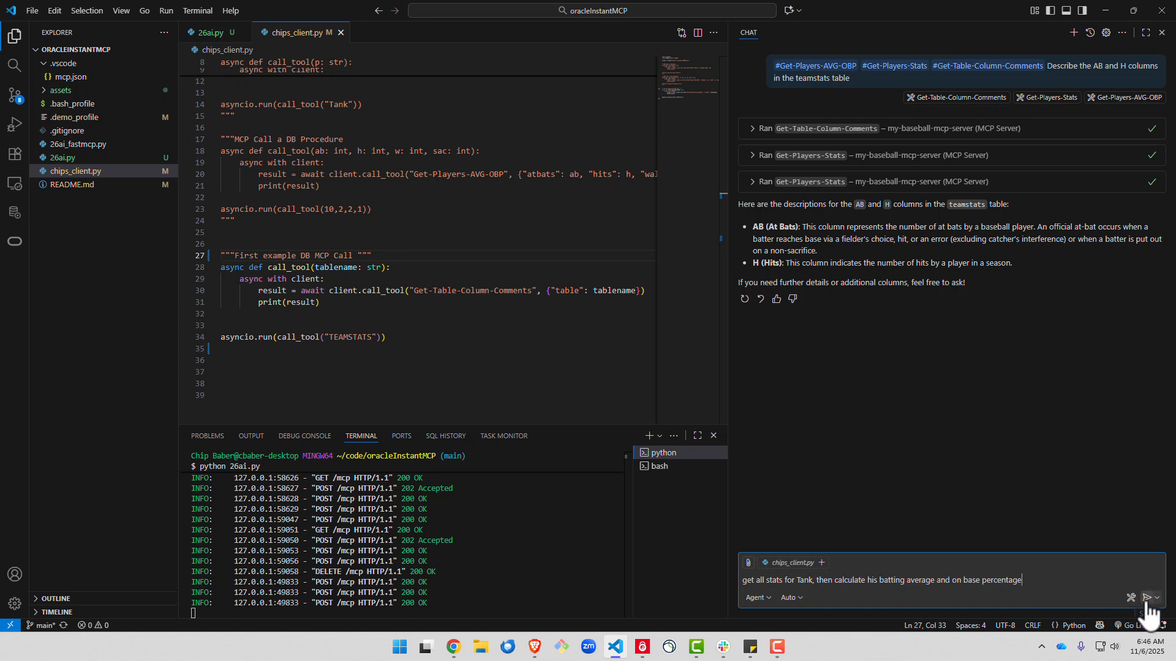
click(1153, 597)
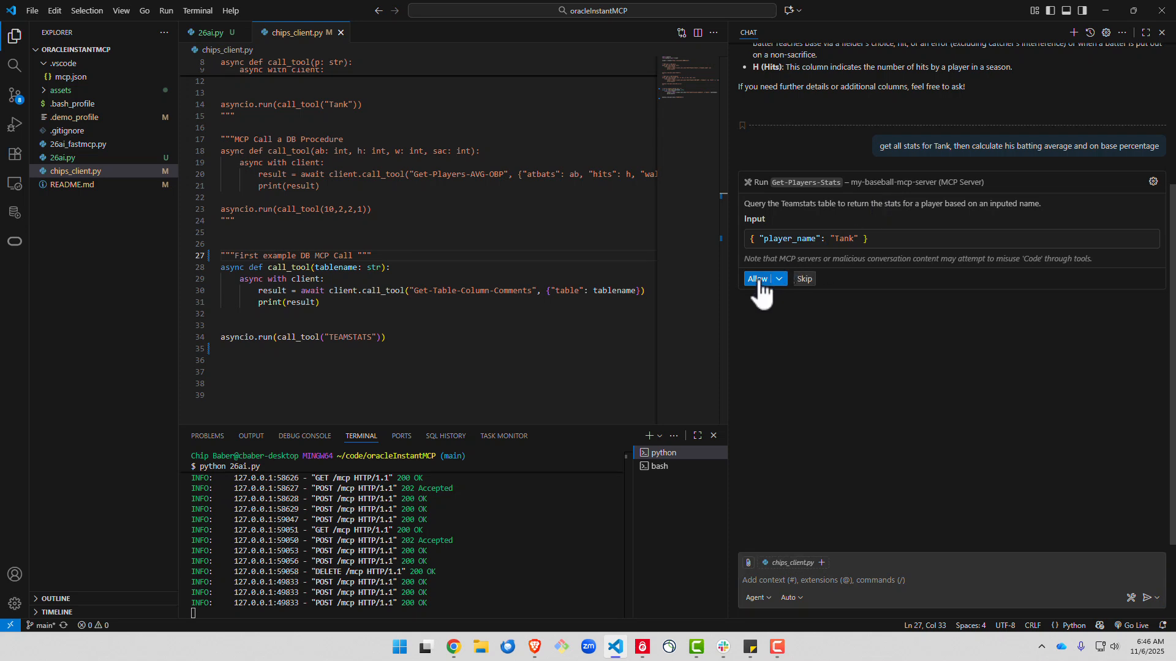
click(758, 278)
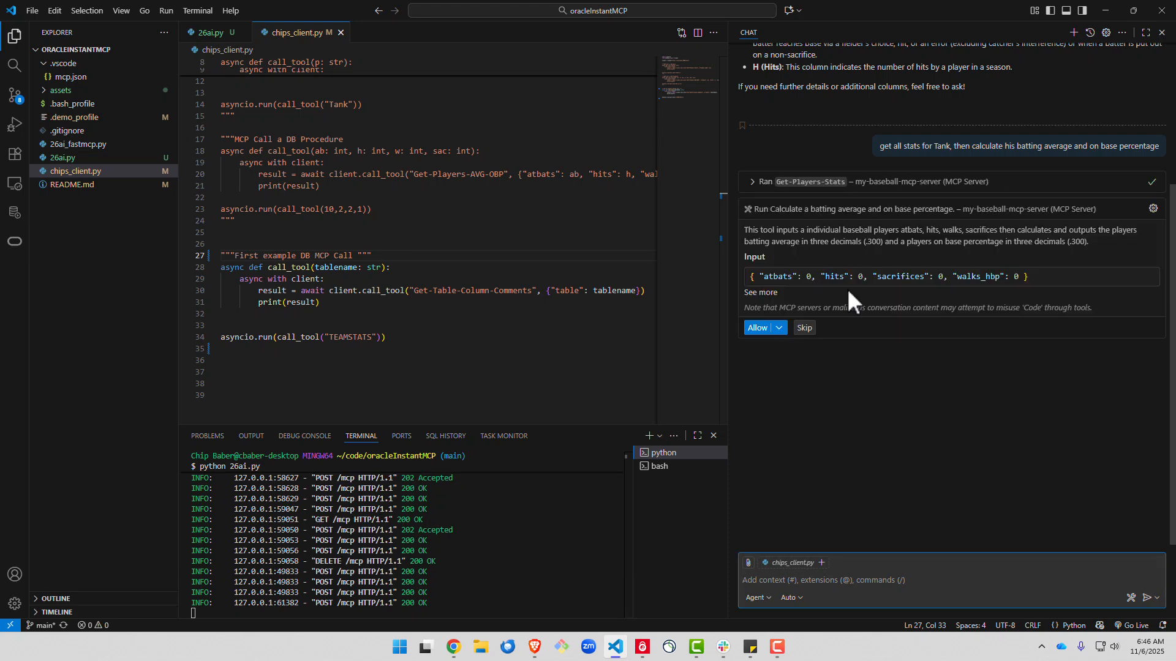
click(758, 328)
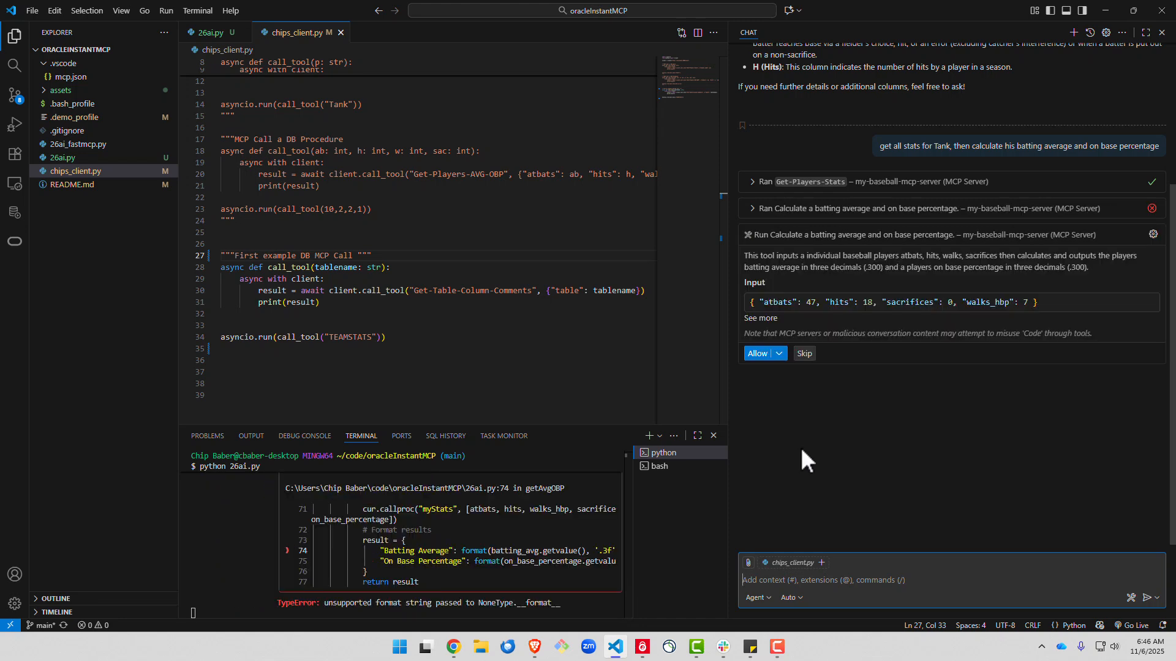
mouse_move(892, 358)
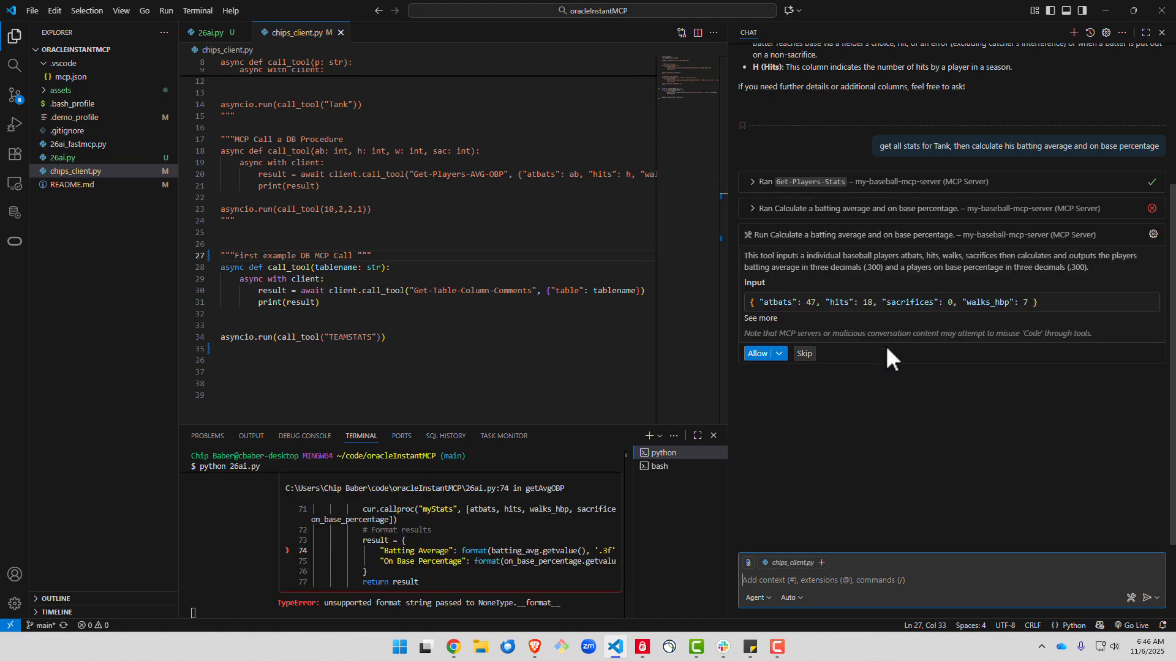
click(760, 354)
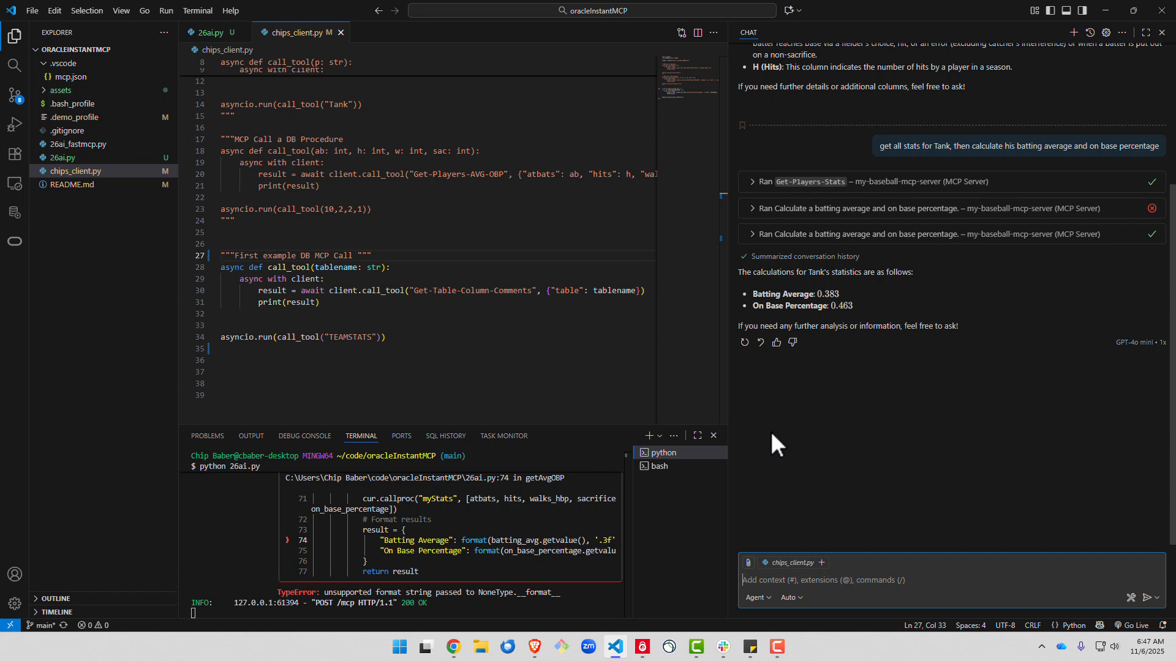
mouse_move(831, 357)
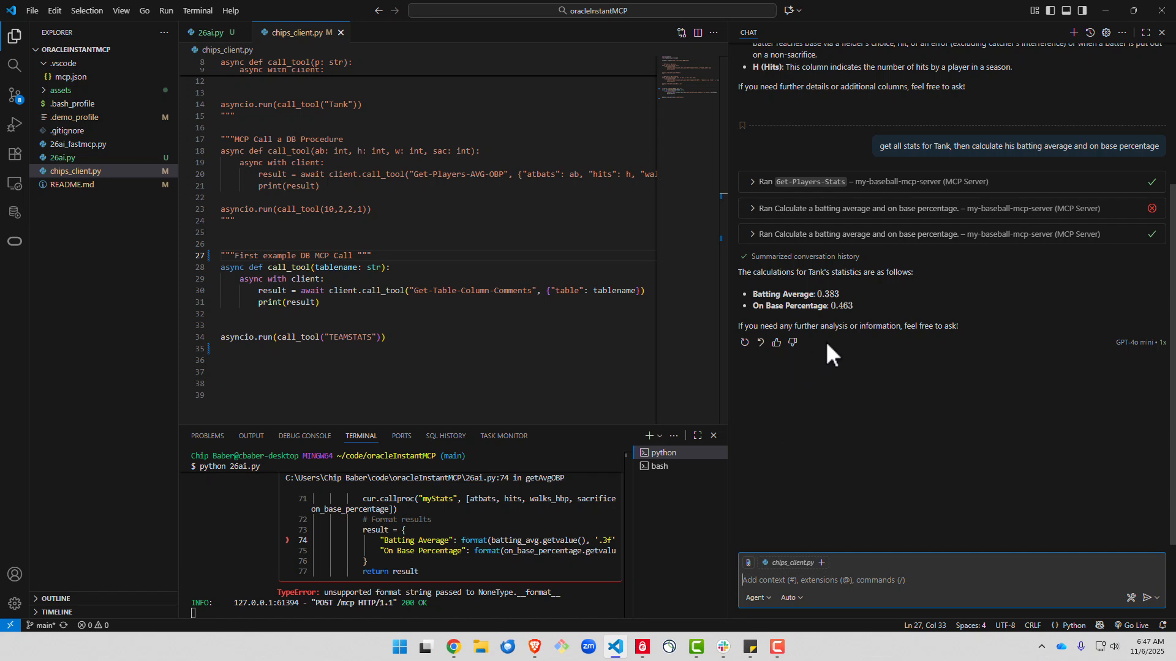
mouse_move(869, 324)
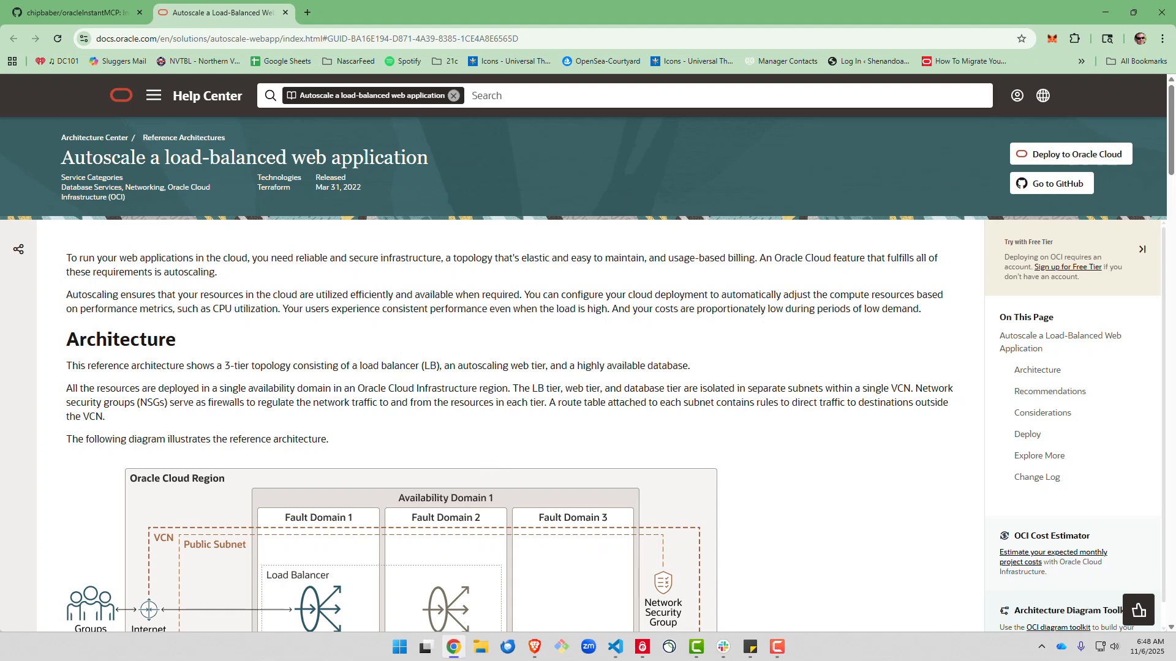
Scroll the Autoscale a load-balanced web application page down to its architecture diagram.
scroll(down, 3)
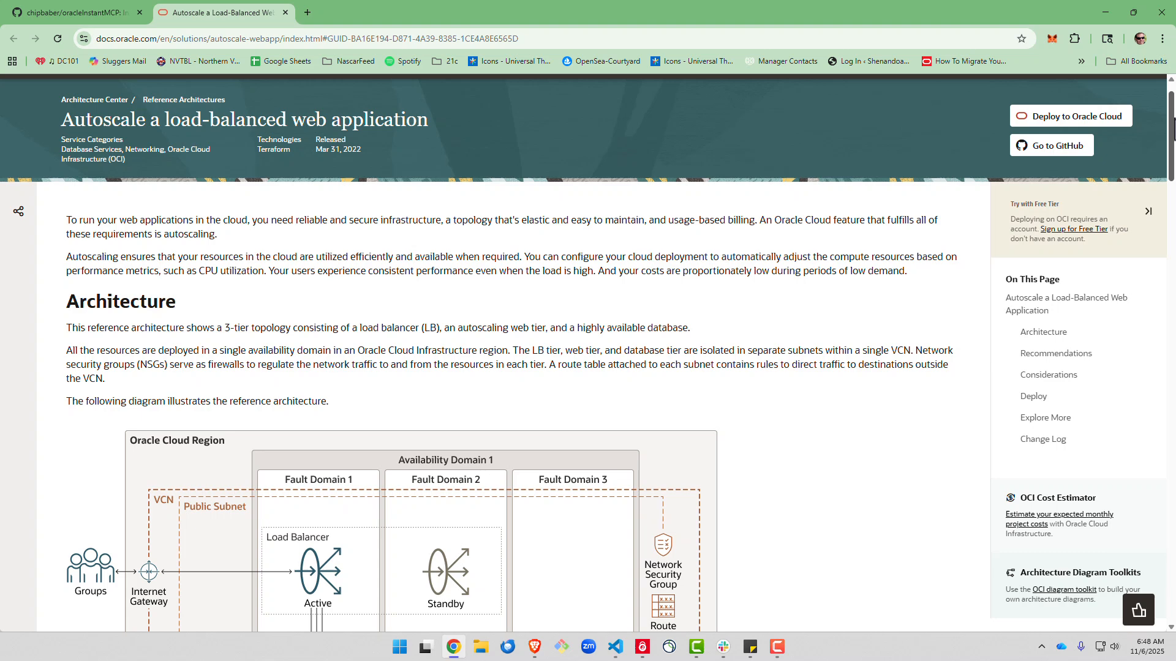
scroll(down, 3)
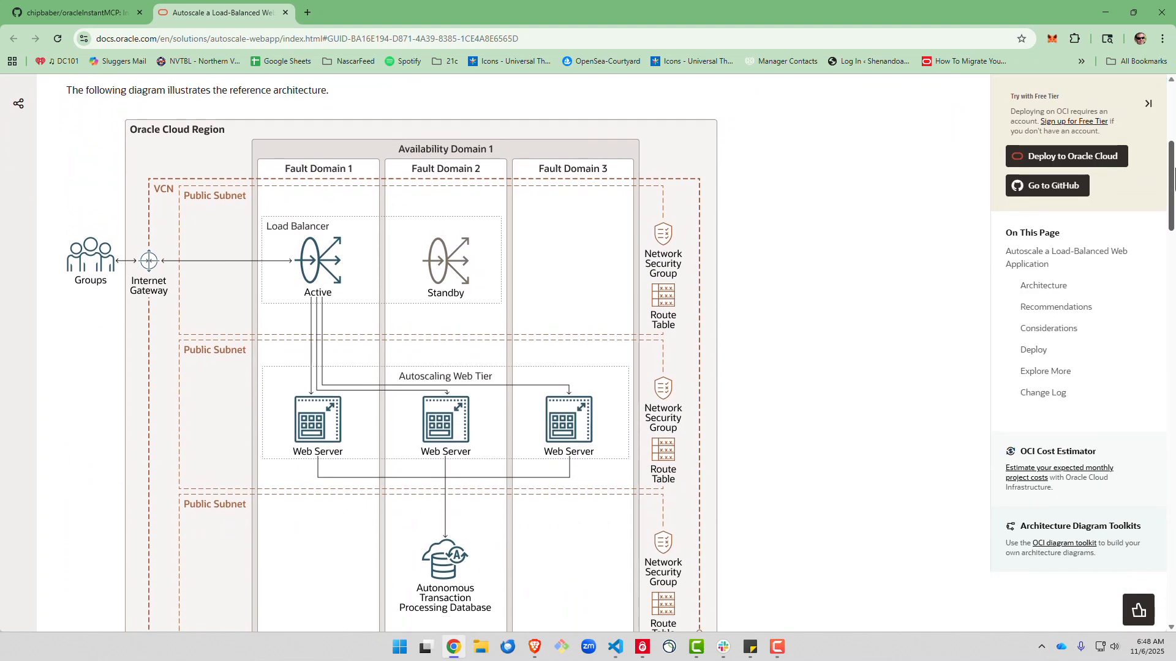
scroll(down, 3)
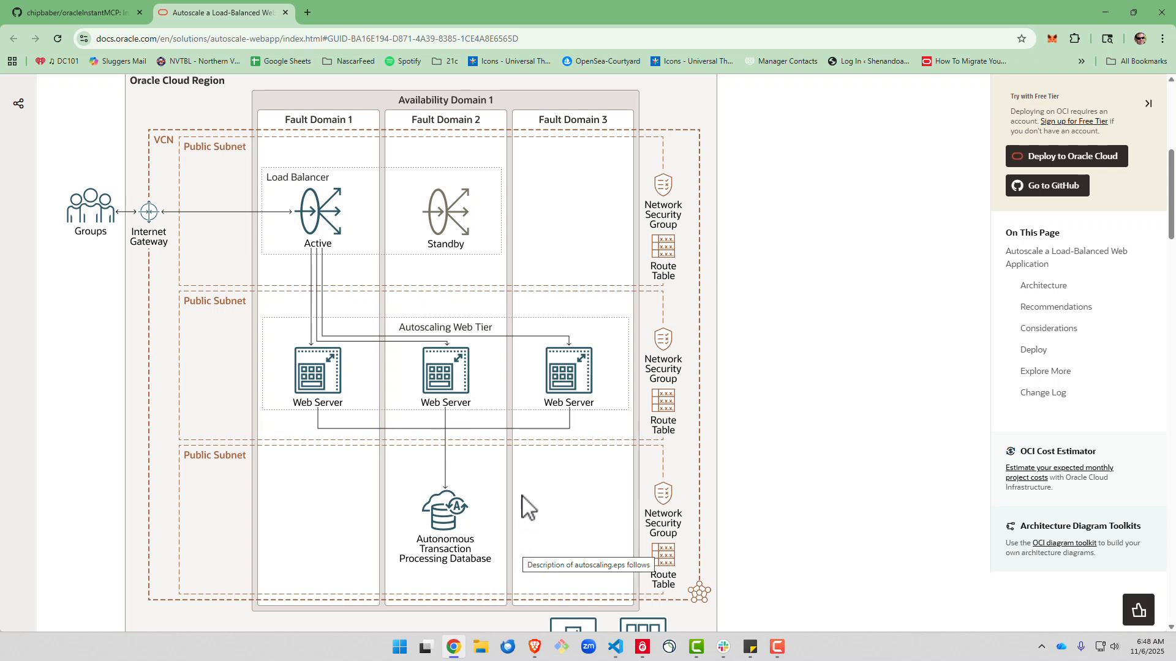
mouse_move(491, 416)
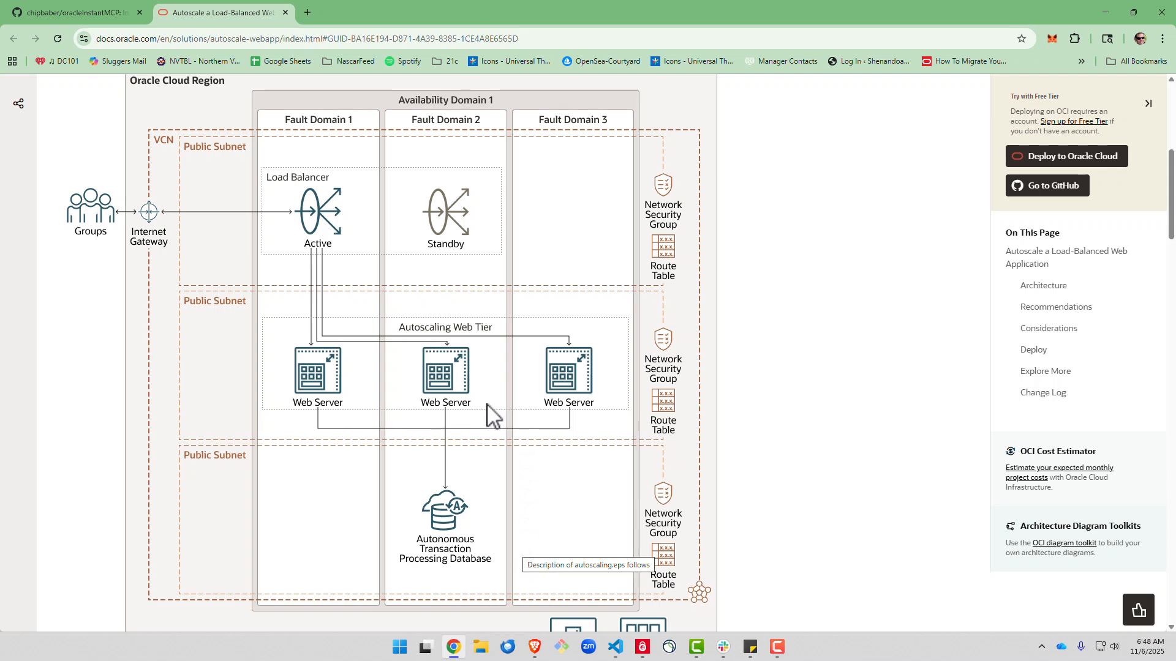
mouse_move(332, 411)
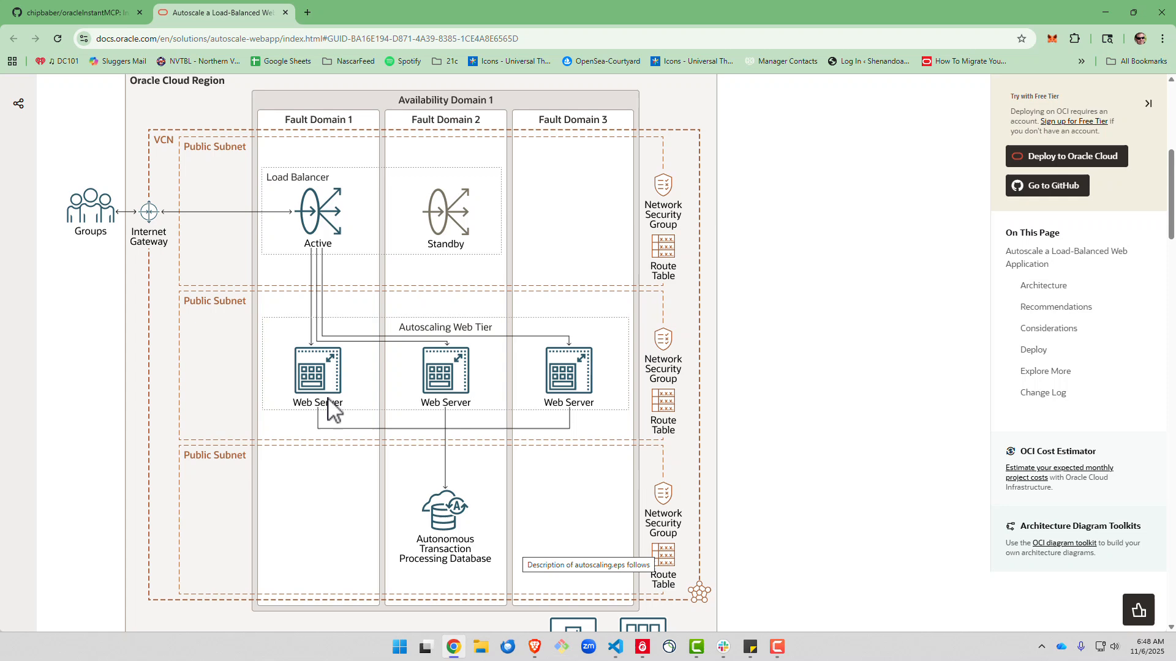
mouse_move(574, 413)
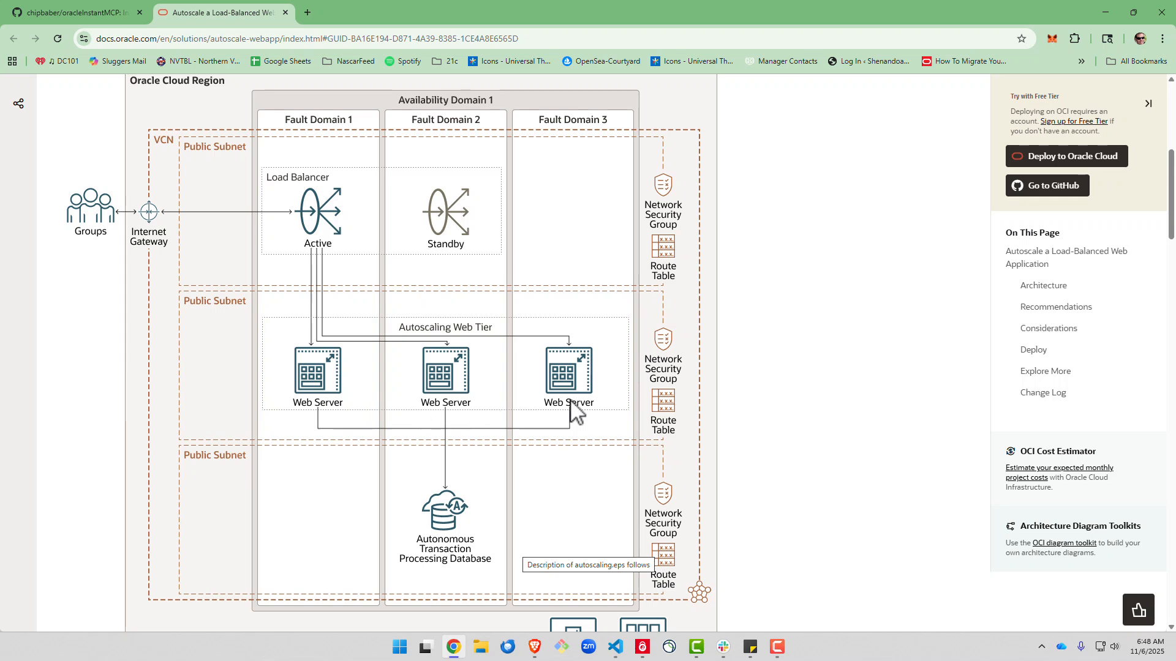